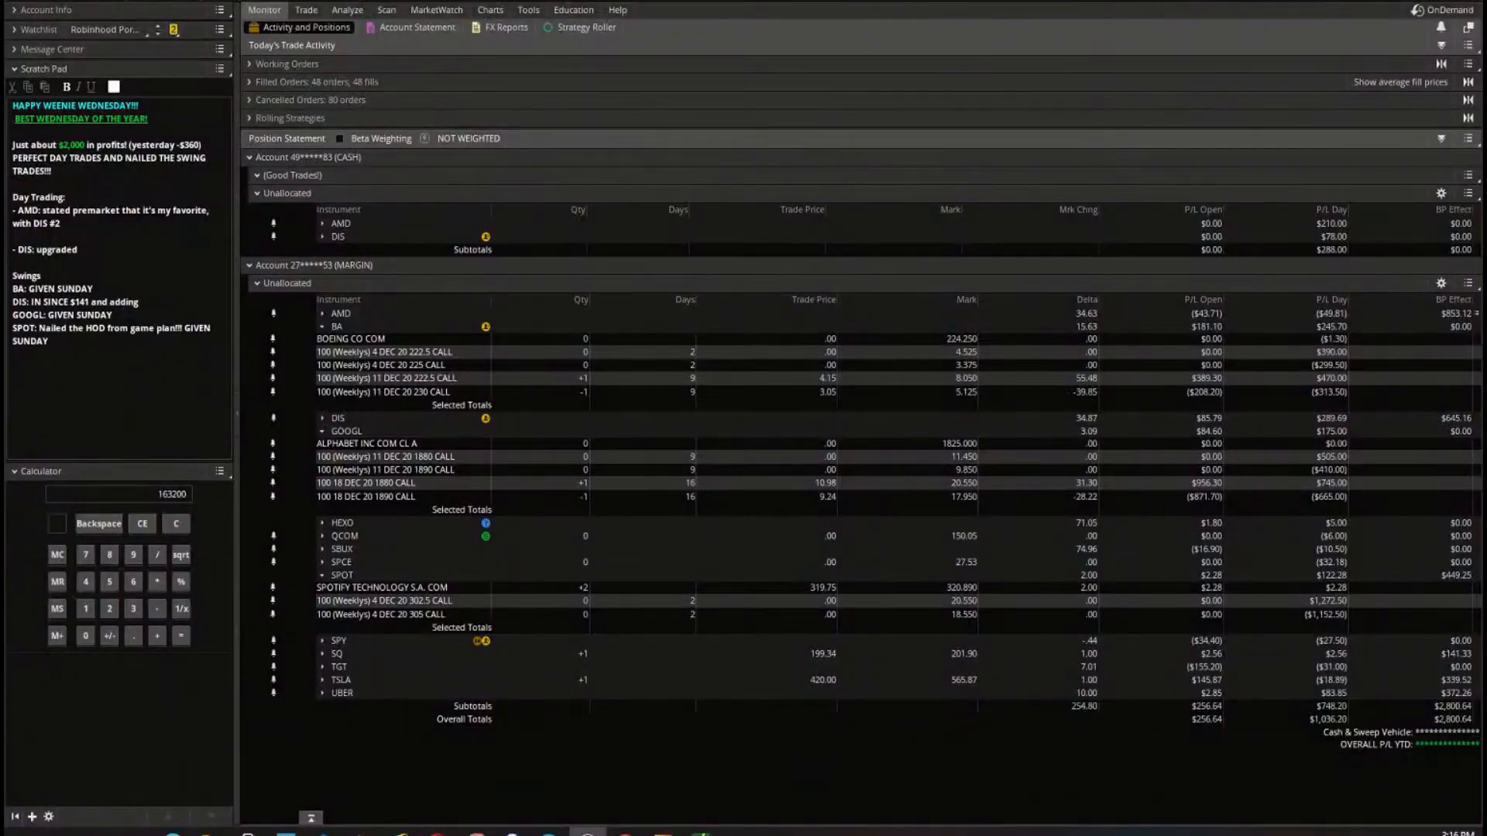
{"action": "mouse_move", "coordinate": [102, 169]}
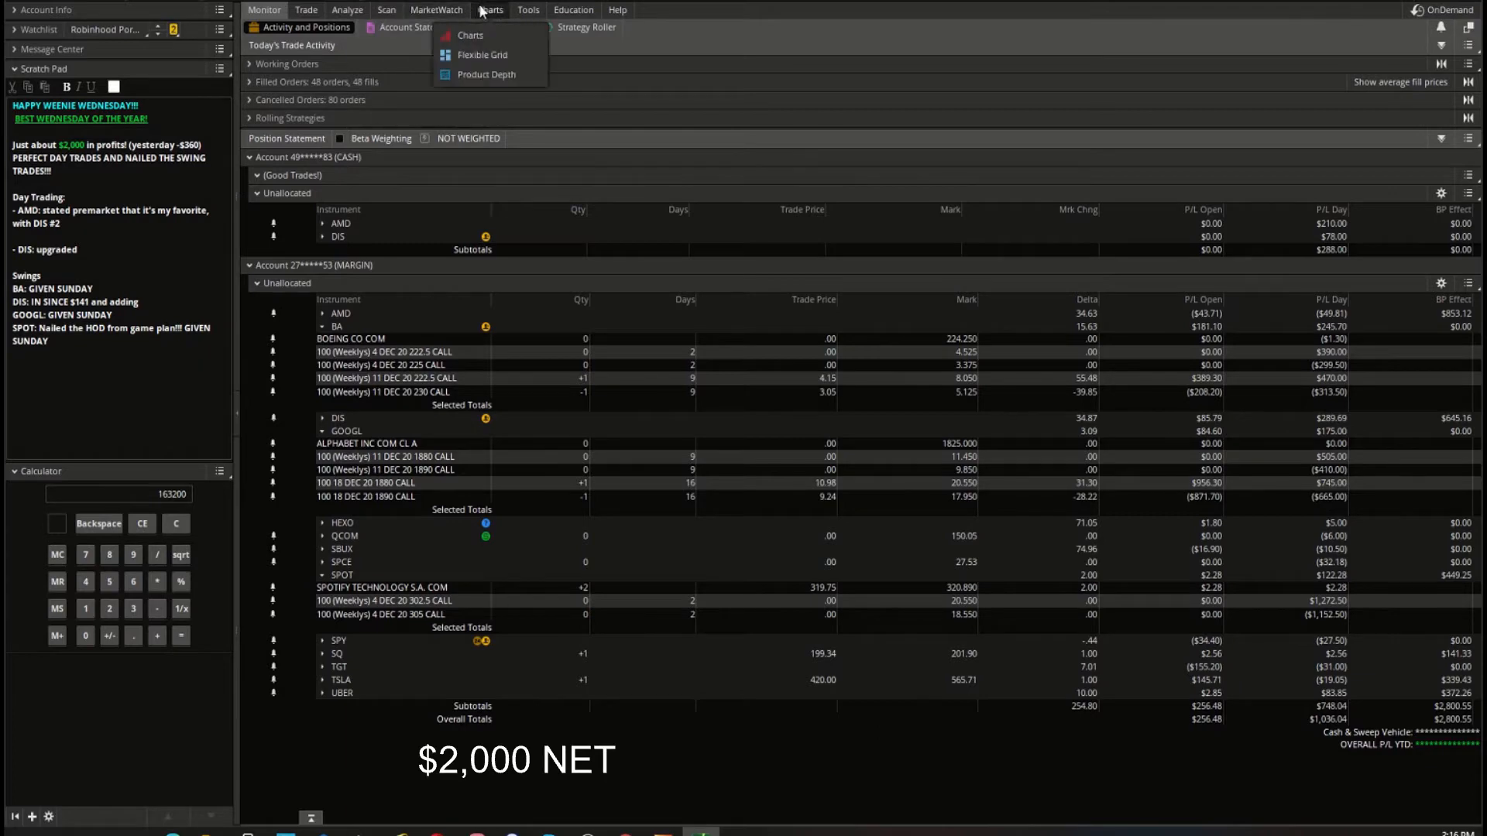
Switch from the positions overview to the AMD 1D:1m chart.
{"action": "left_click", "coordinate": [468, 36]}
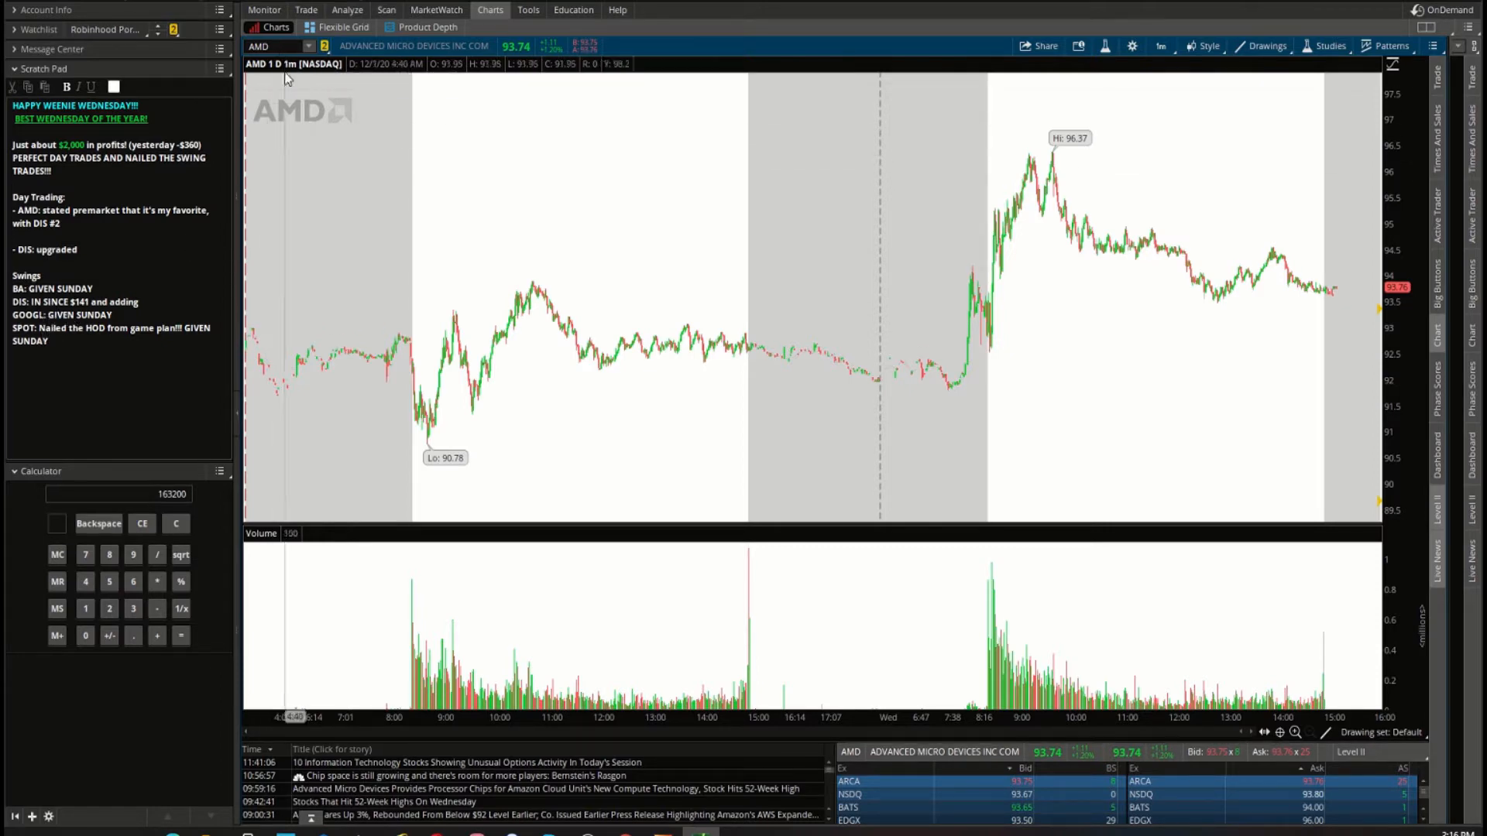
Check AMD on the 1Y:1D chart, then return to the 1D:1m intraday view.
{"action": "left_click", "coordinate": [263, 10]}
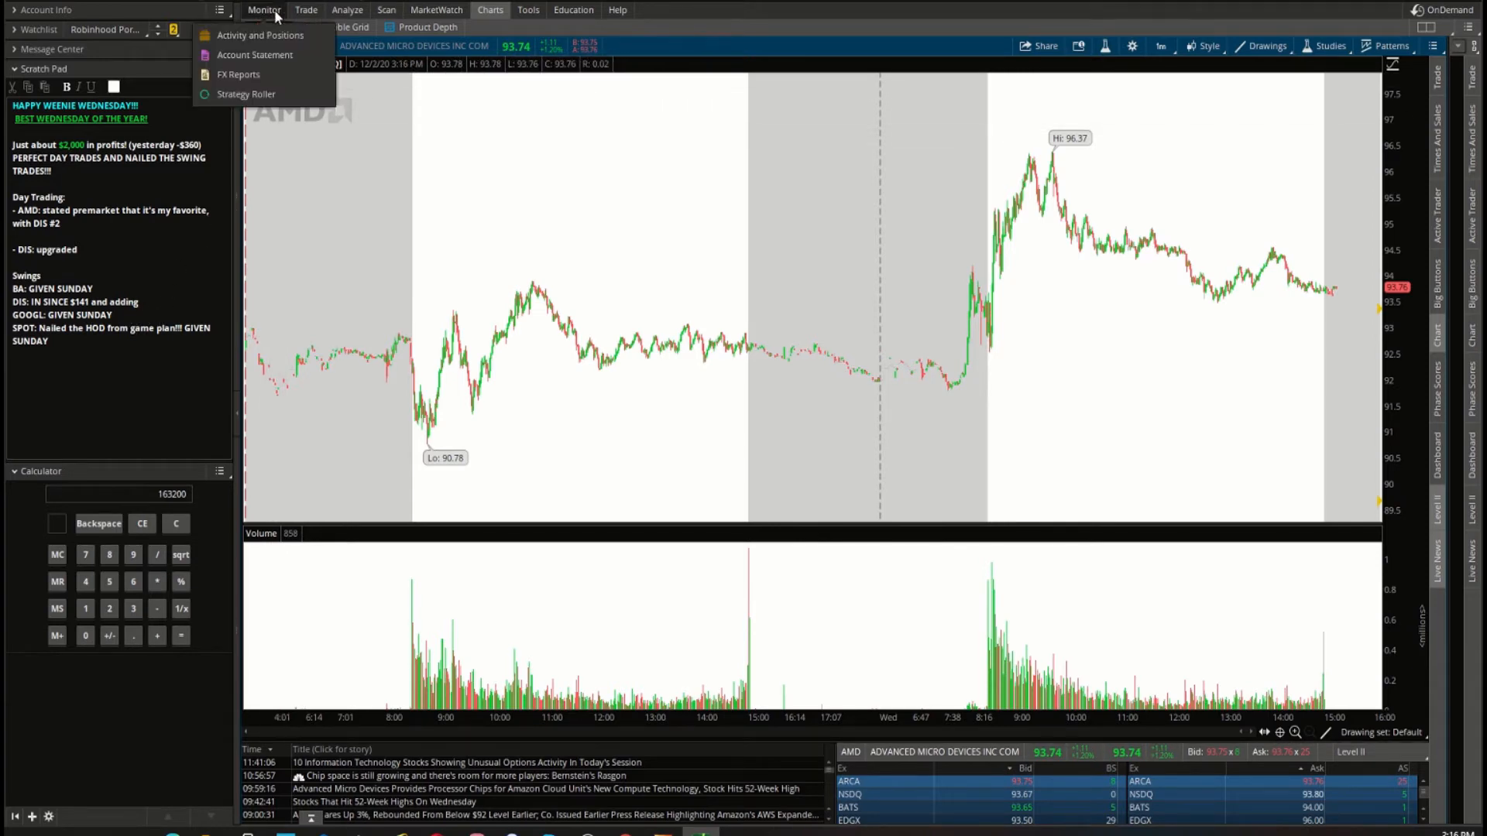
{"action": "left_click", "coordinate": [260, 36]}
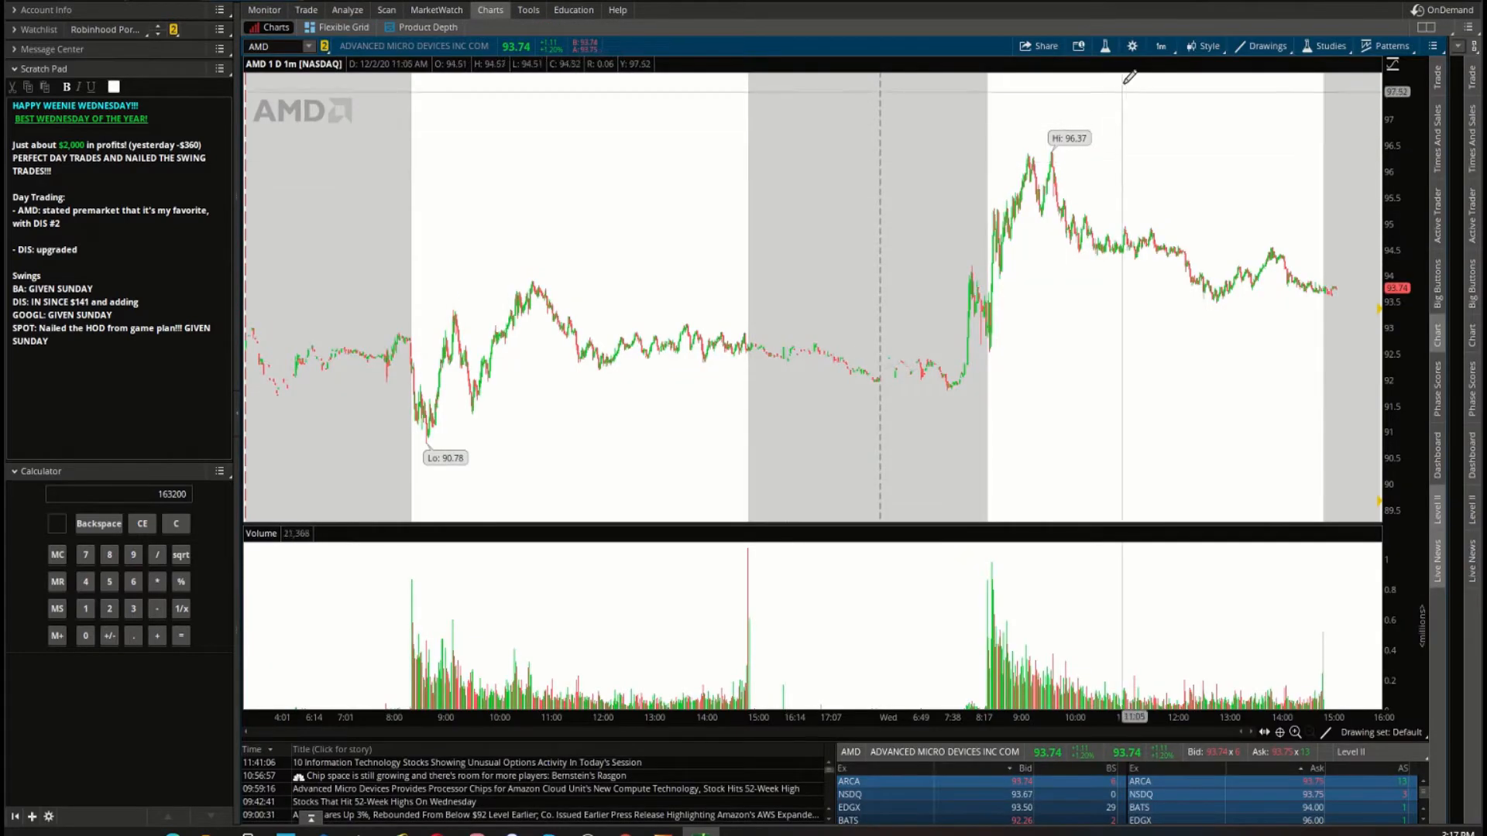
{"action": "left_click", "coordinate": [1159, 45]}
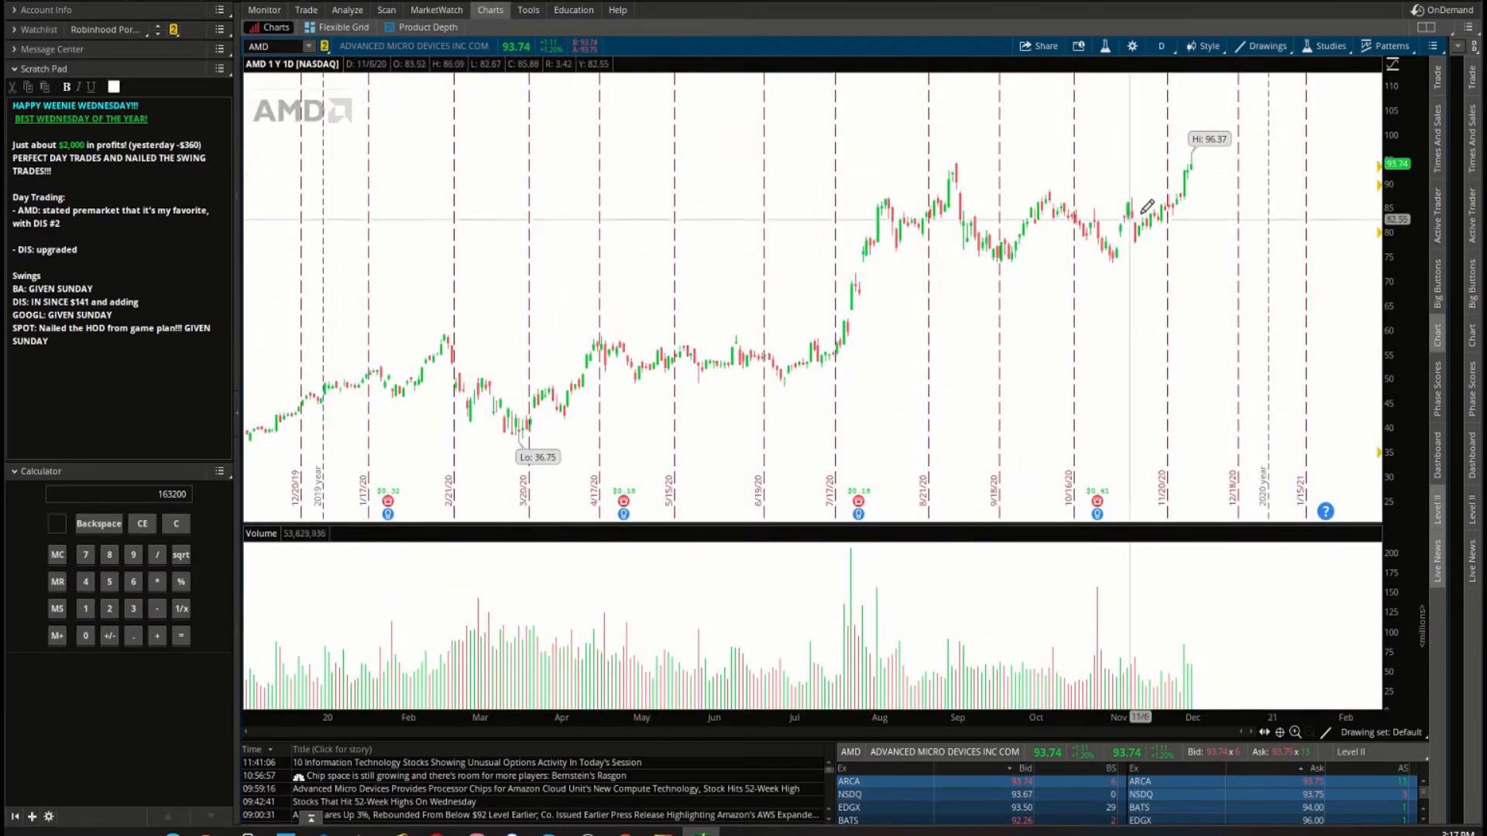
{"action": "left_click", "coordinate": [1160, 45]}
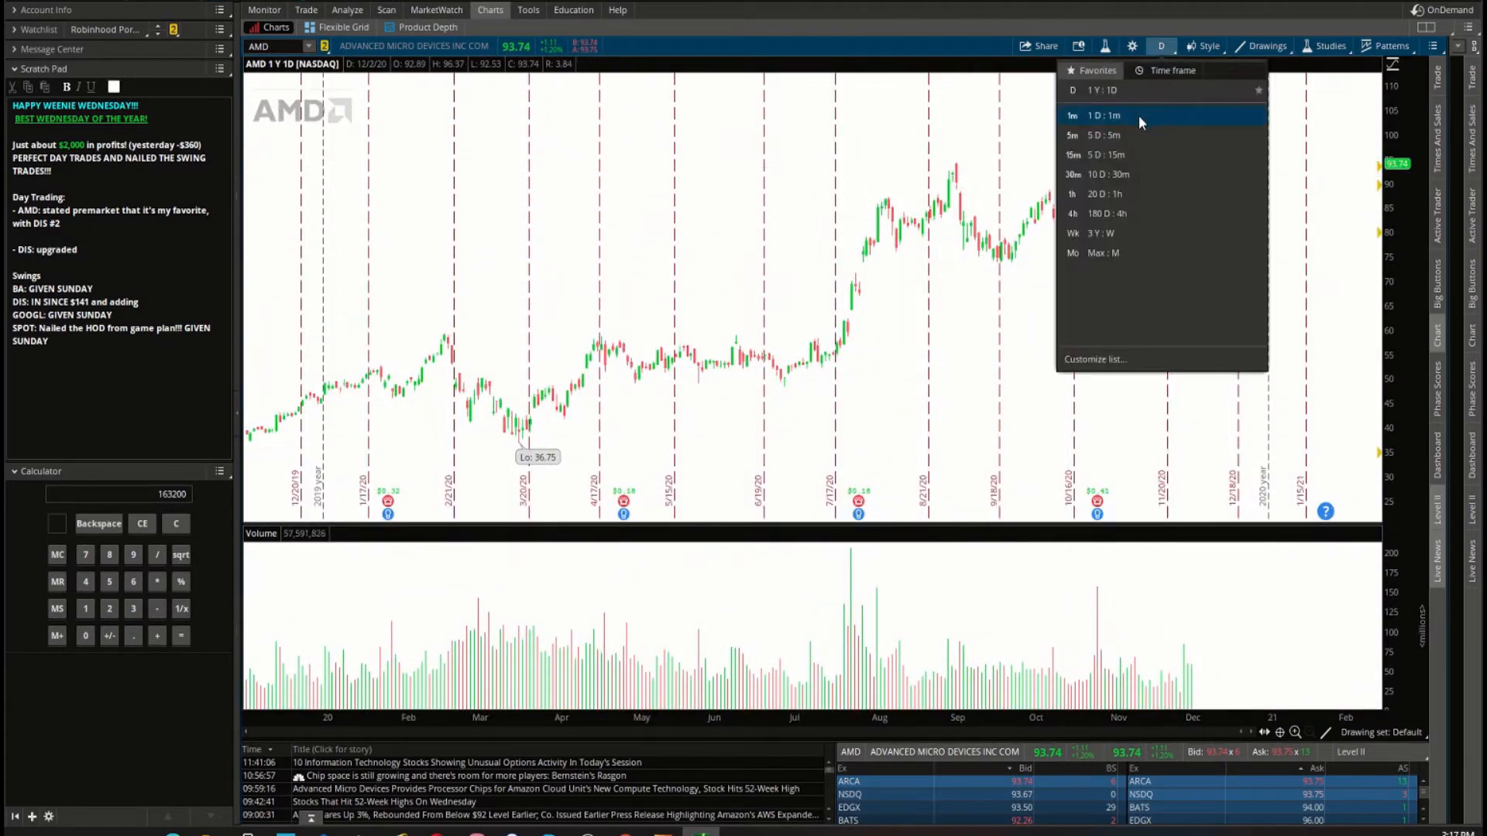
{"action": "left_click", "coordinate": [1072, 115]}
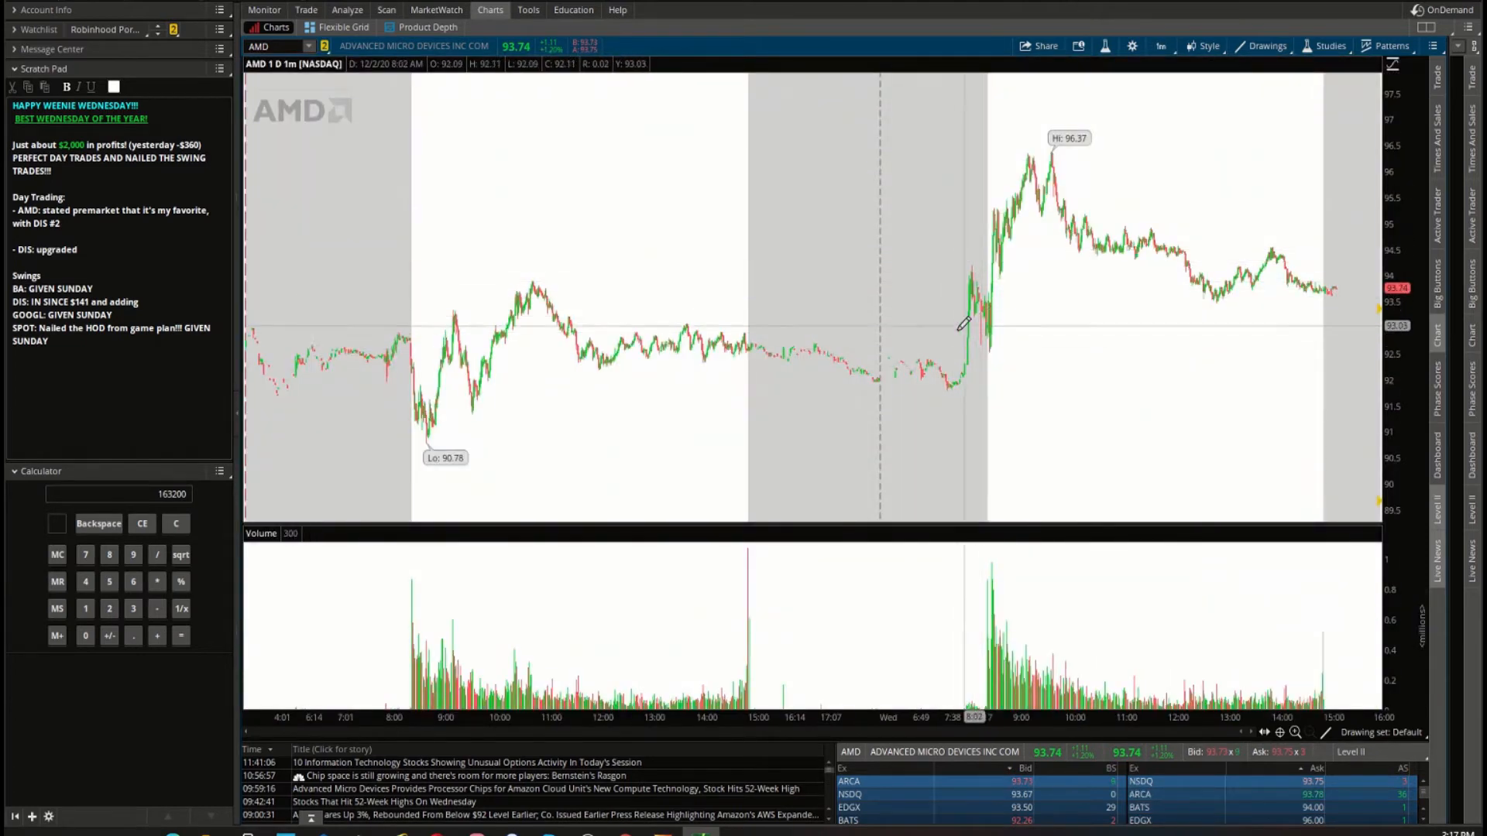
{"action": "mouse_move", "coordinate": [948, 302]}
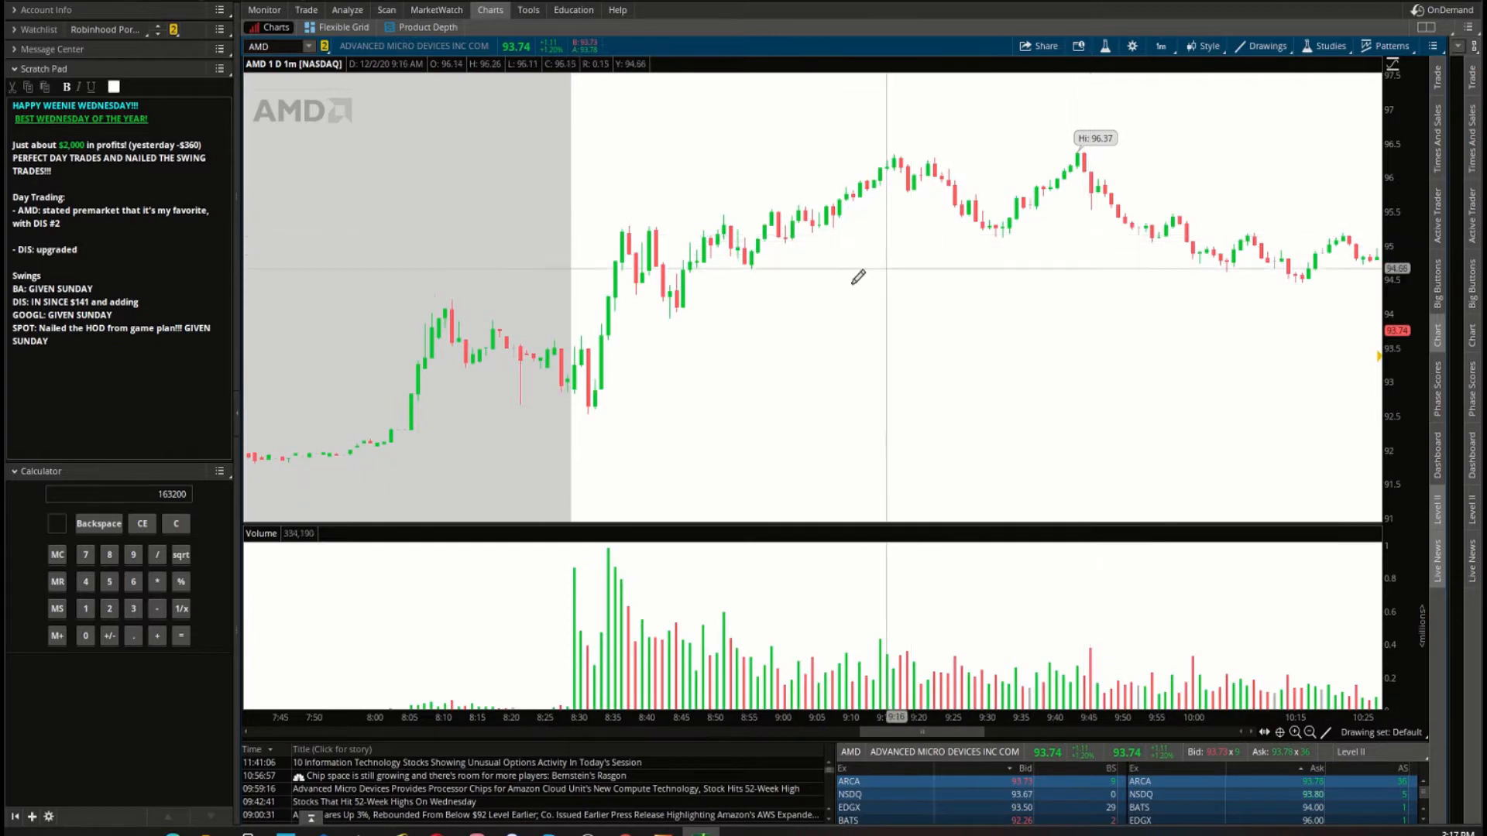
{"action": "mouse_move", "coordinate": [706, 308]}
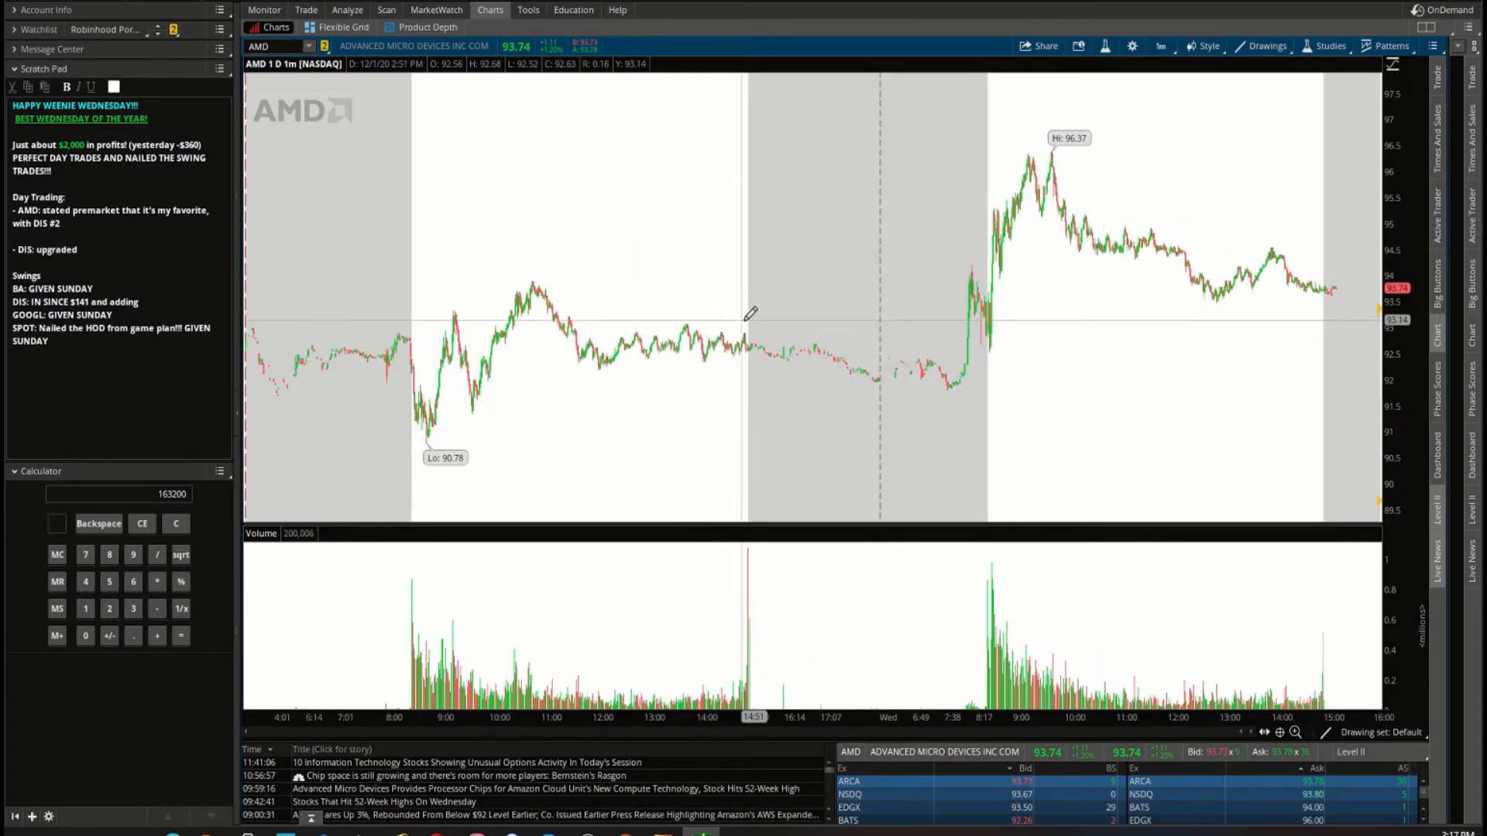
Switch AMD back to the 1Y:1D chart and reopen the time frame list.
{"action": "left_click", "coordinate": [1161, 44]}
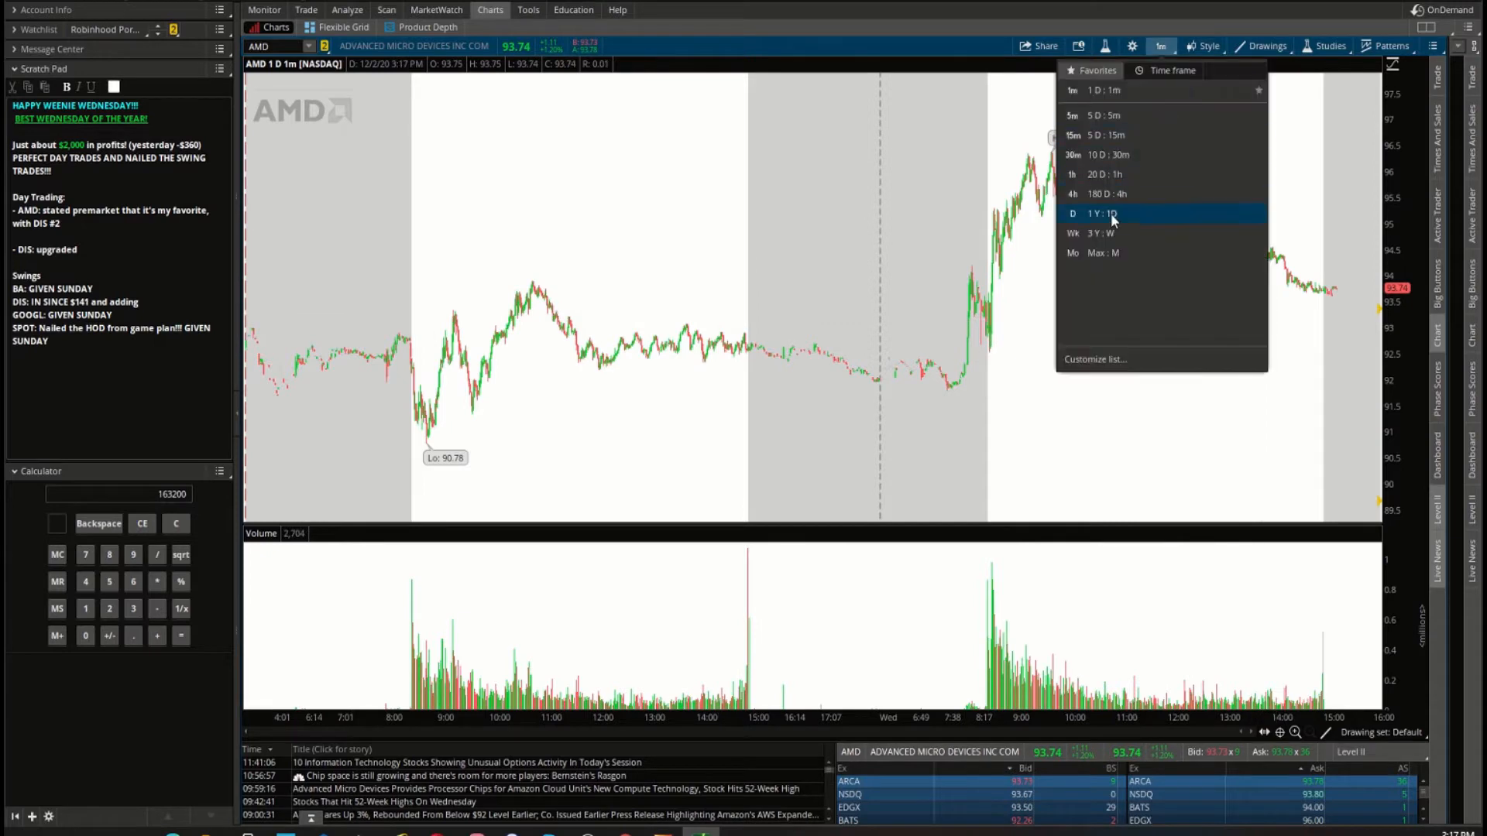
{"action": "left_click", "coordinate": [1072, 213]}
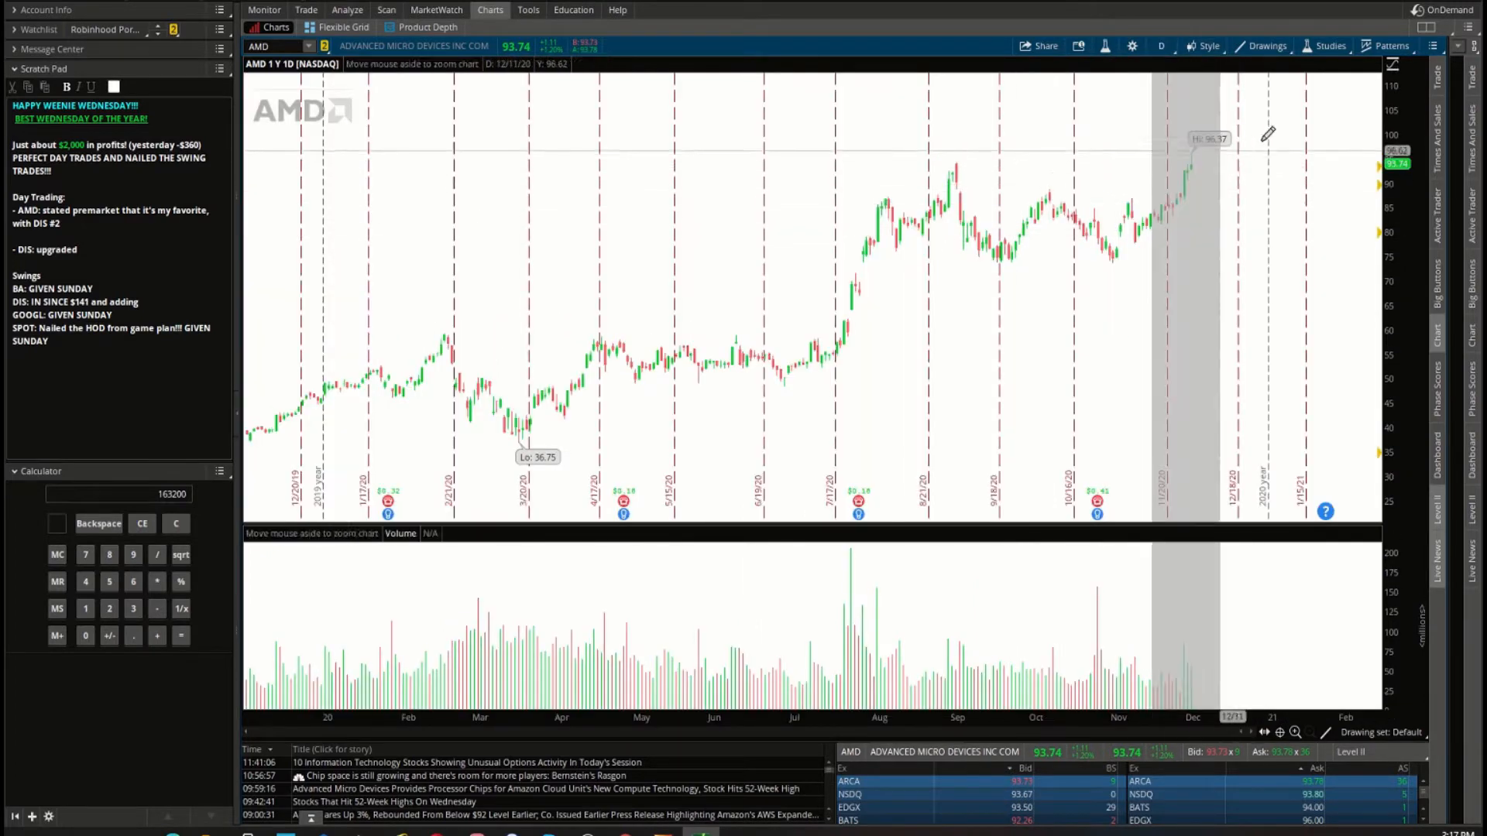
{"action": "left_click", "coordinate": [1160, 45]}
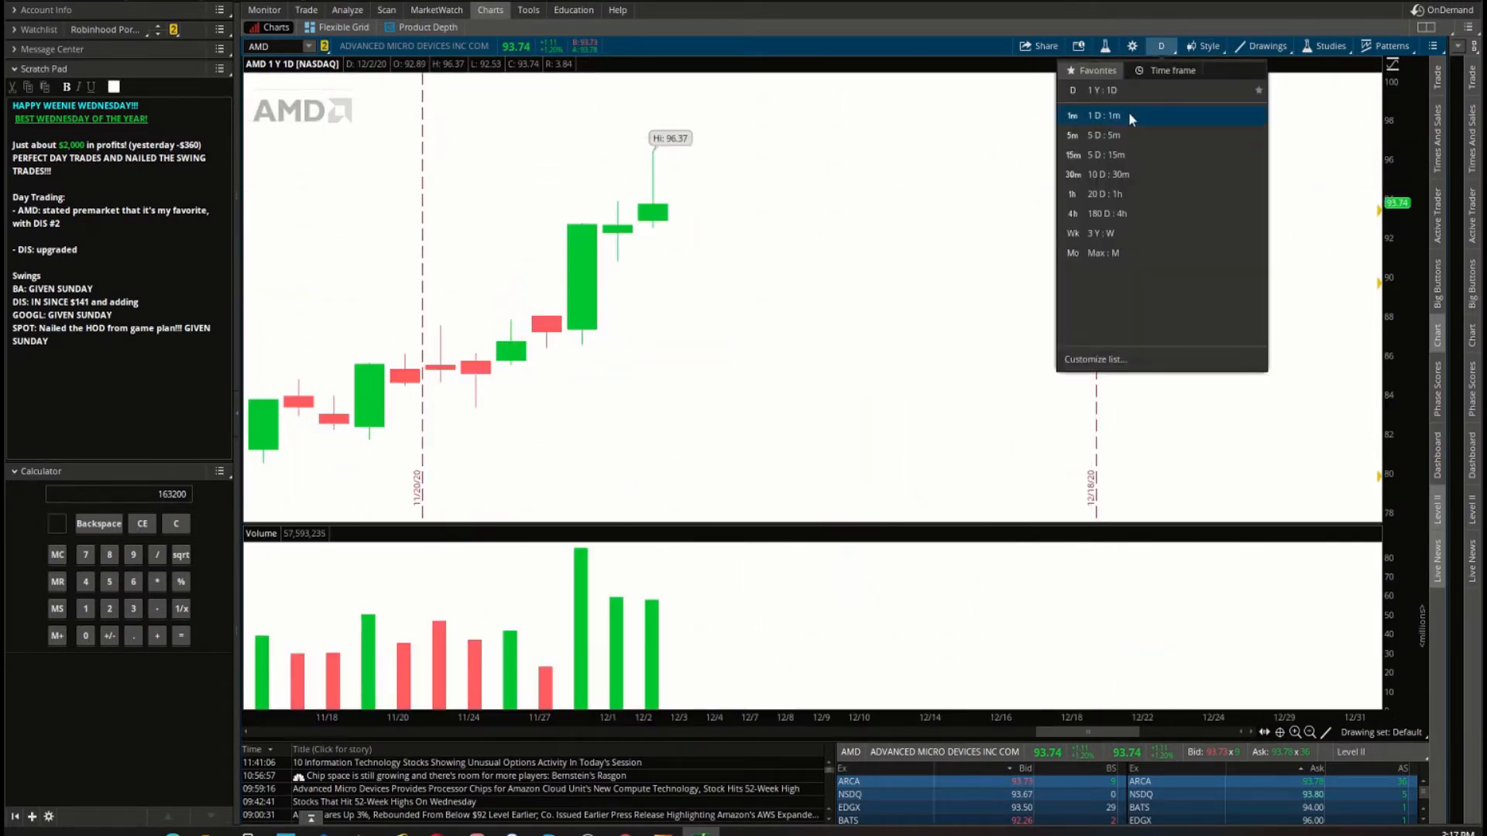
Show AMD 1D:1m, mark the early trade price in red, and zoom back out.
{"action": "left_click", "coordinate": [1072, 115]}
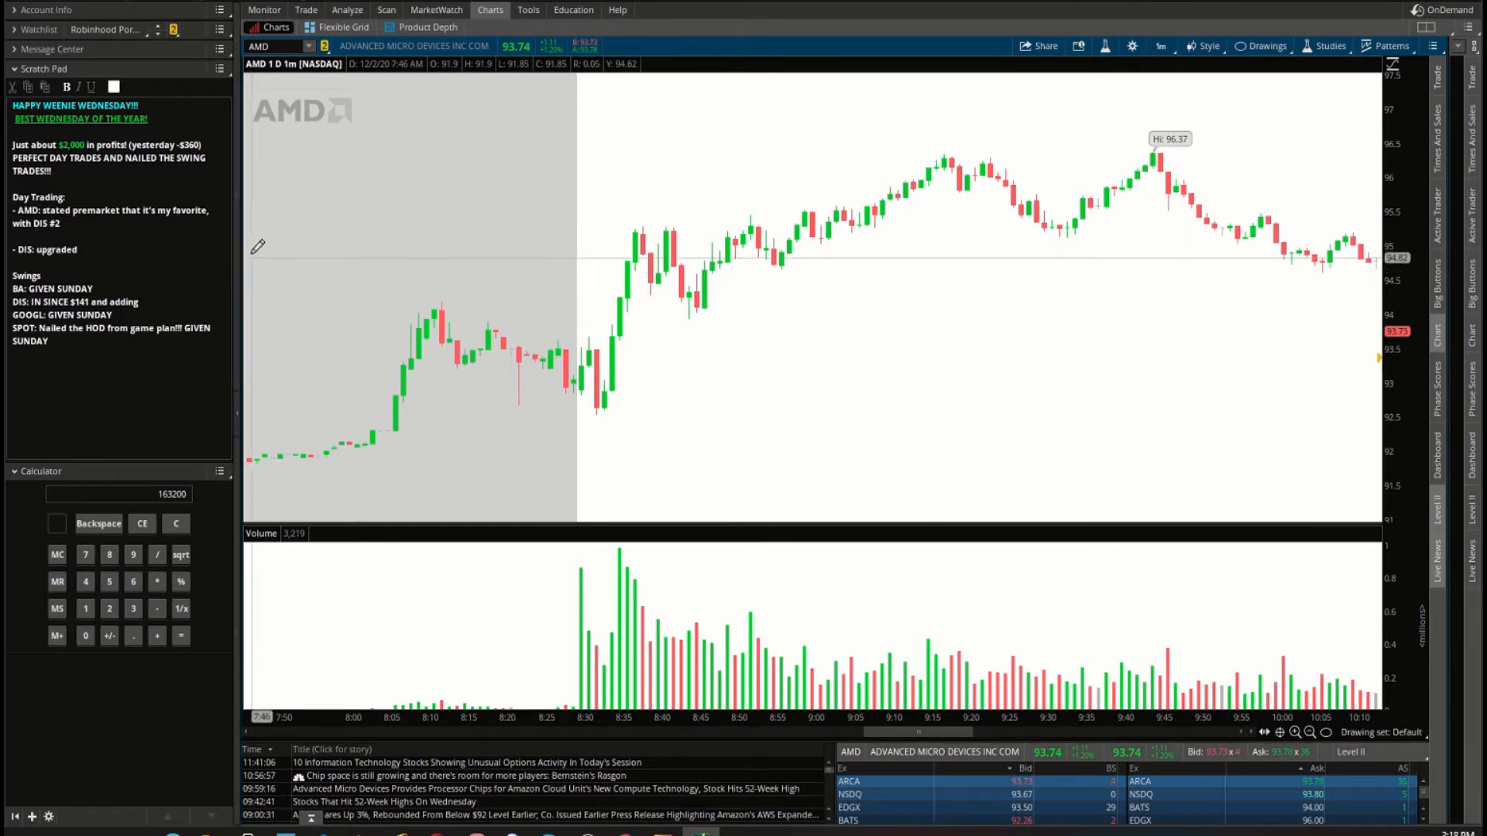
{"action": "mouse_move", "coordinate": [458, 357]}
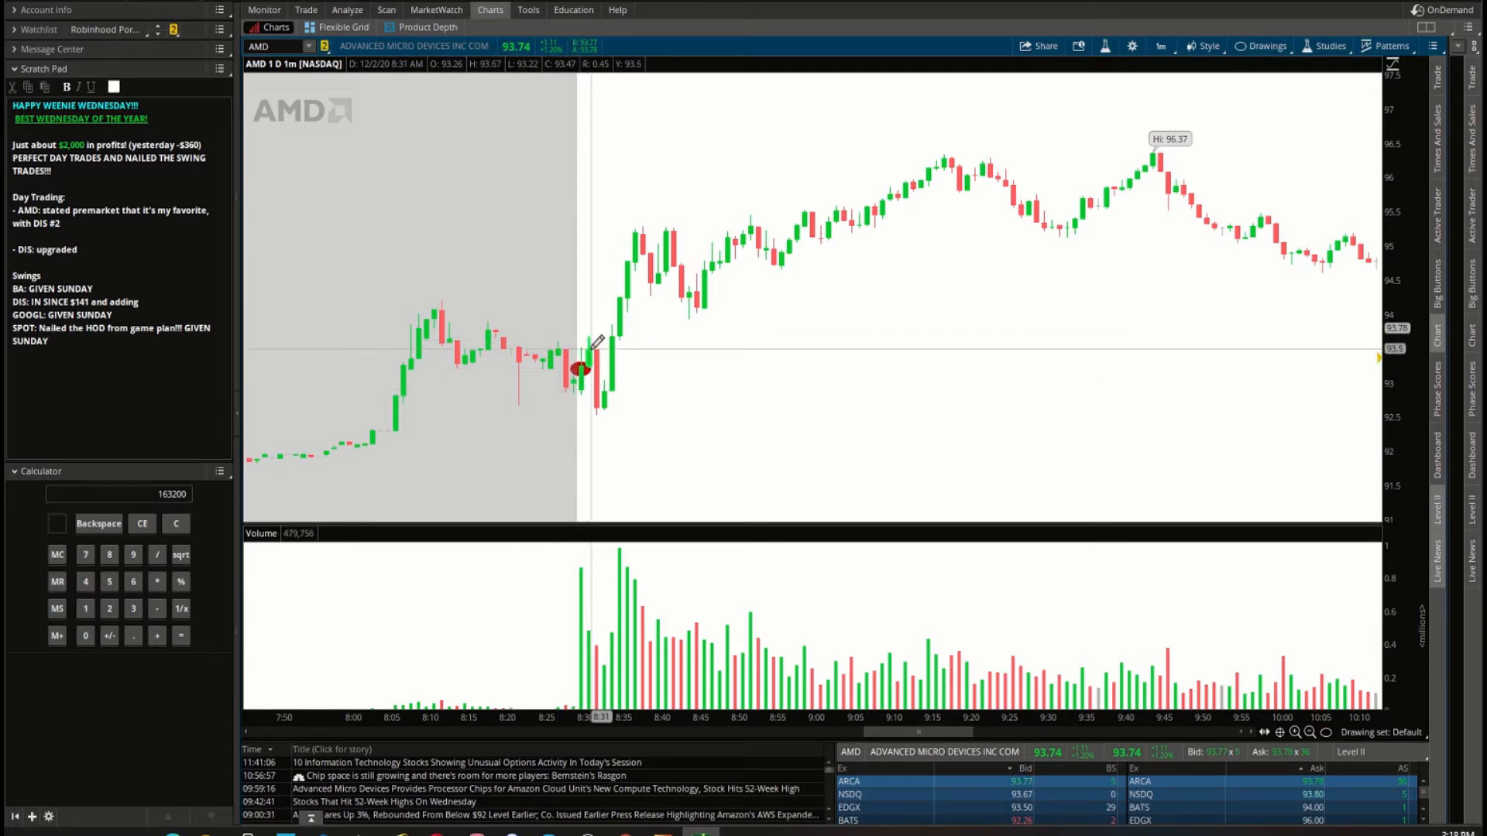
{"action": "mouse_move", "coordinate": [595, 380]}
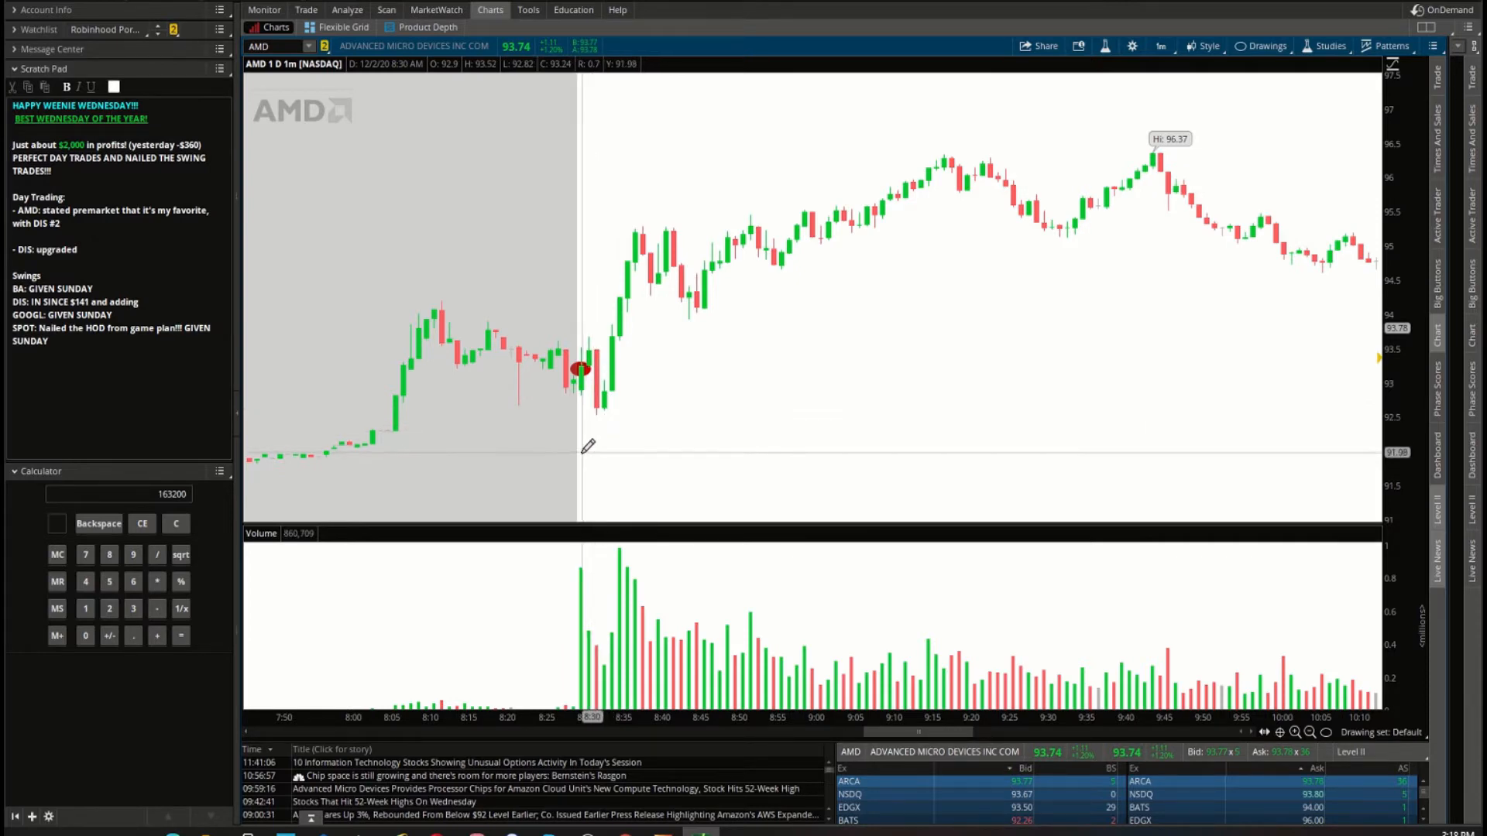
{"action": "mouse_move", "coordinate": [579, 441]}
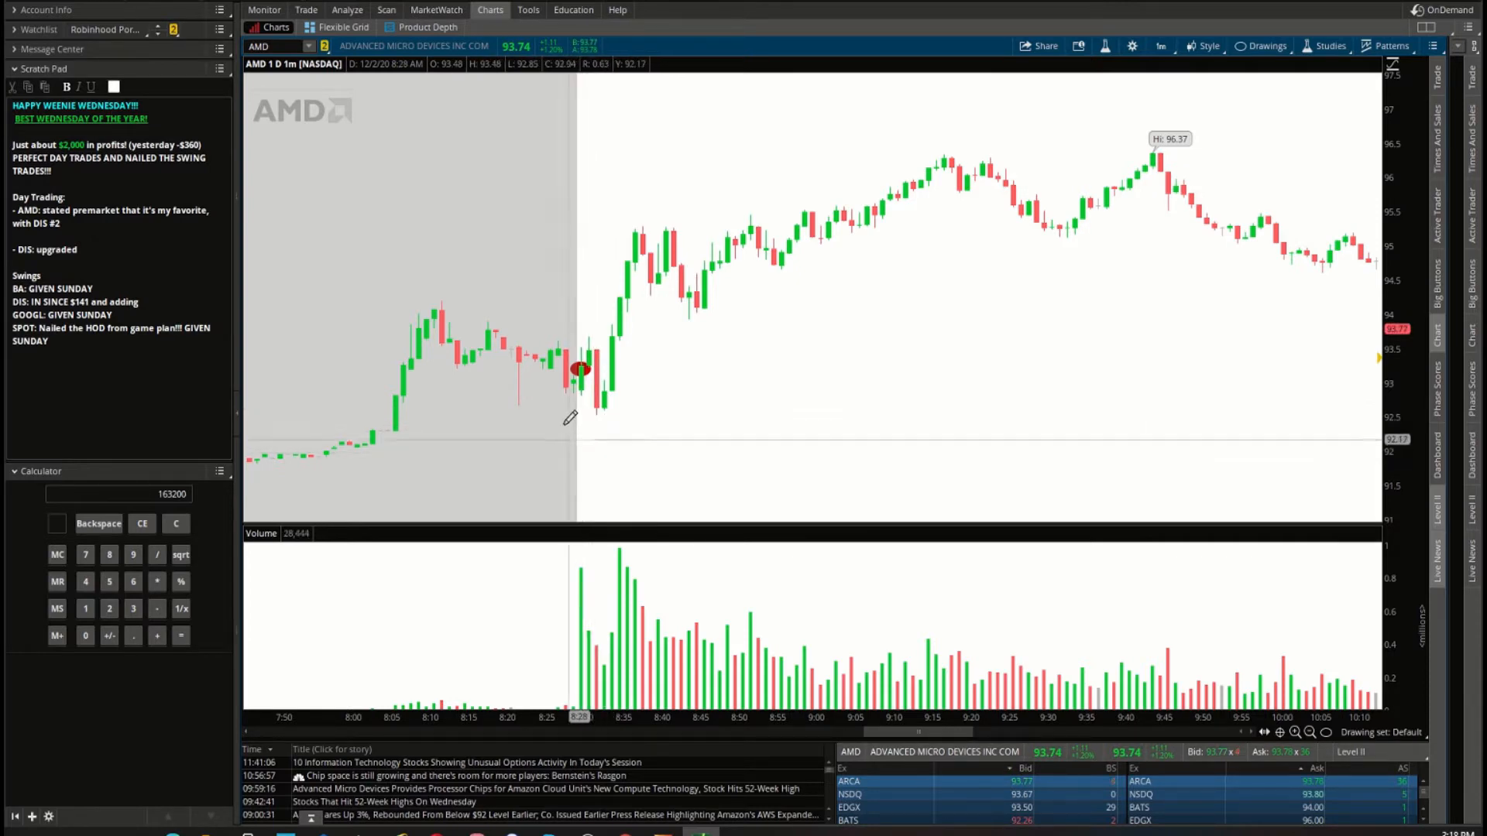
{"action": "mouse_move", "coordinate": [613, 389]}
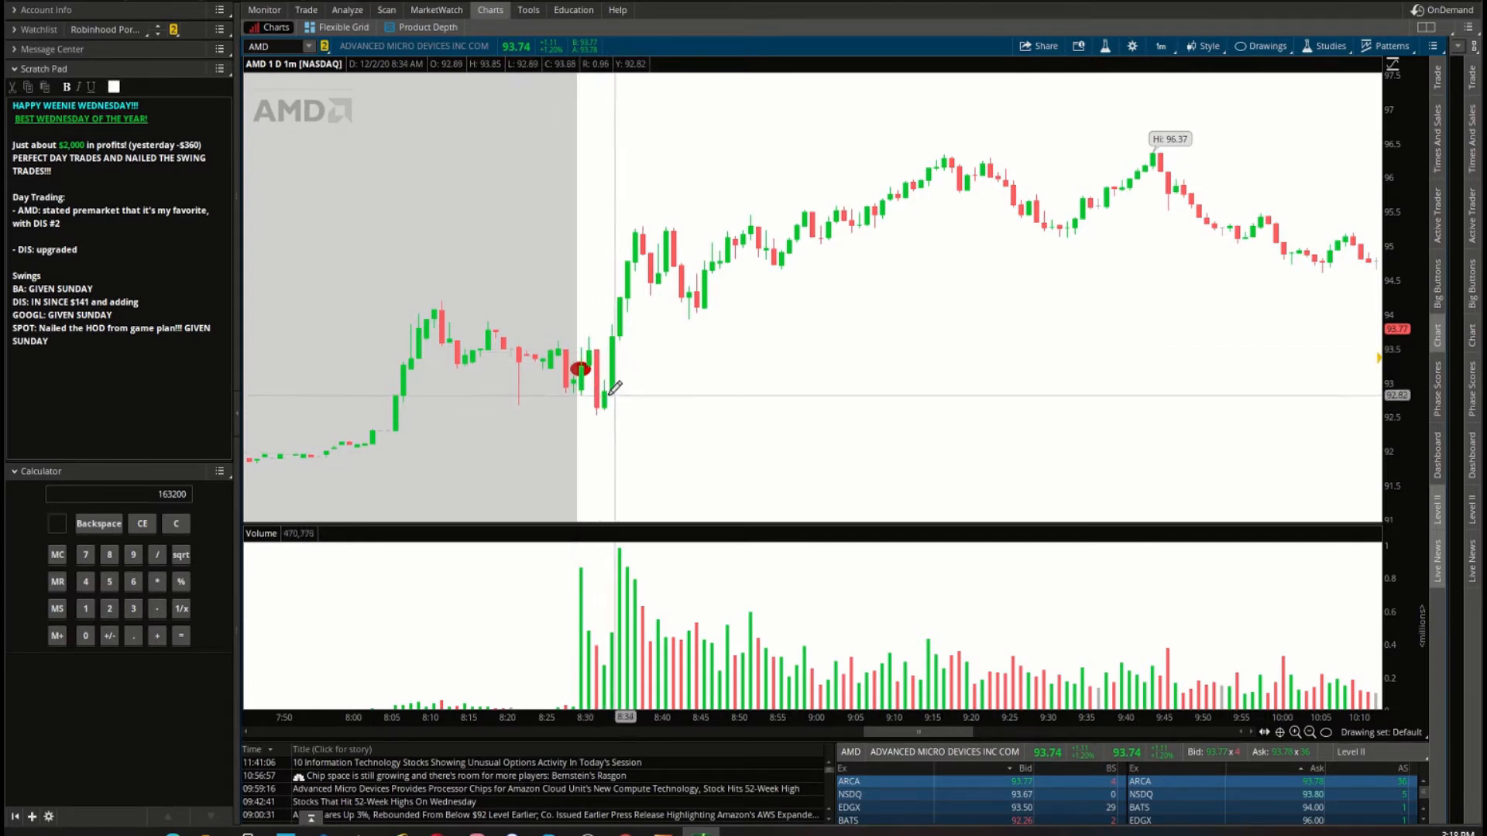
{"action": "mouse_move", "coordinate": [612, 380]}
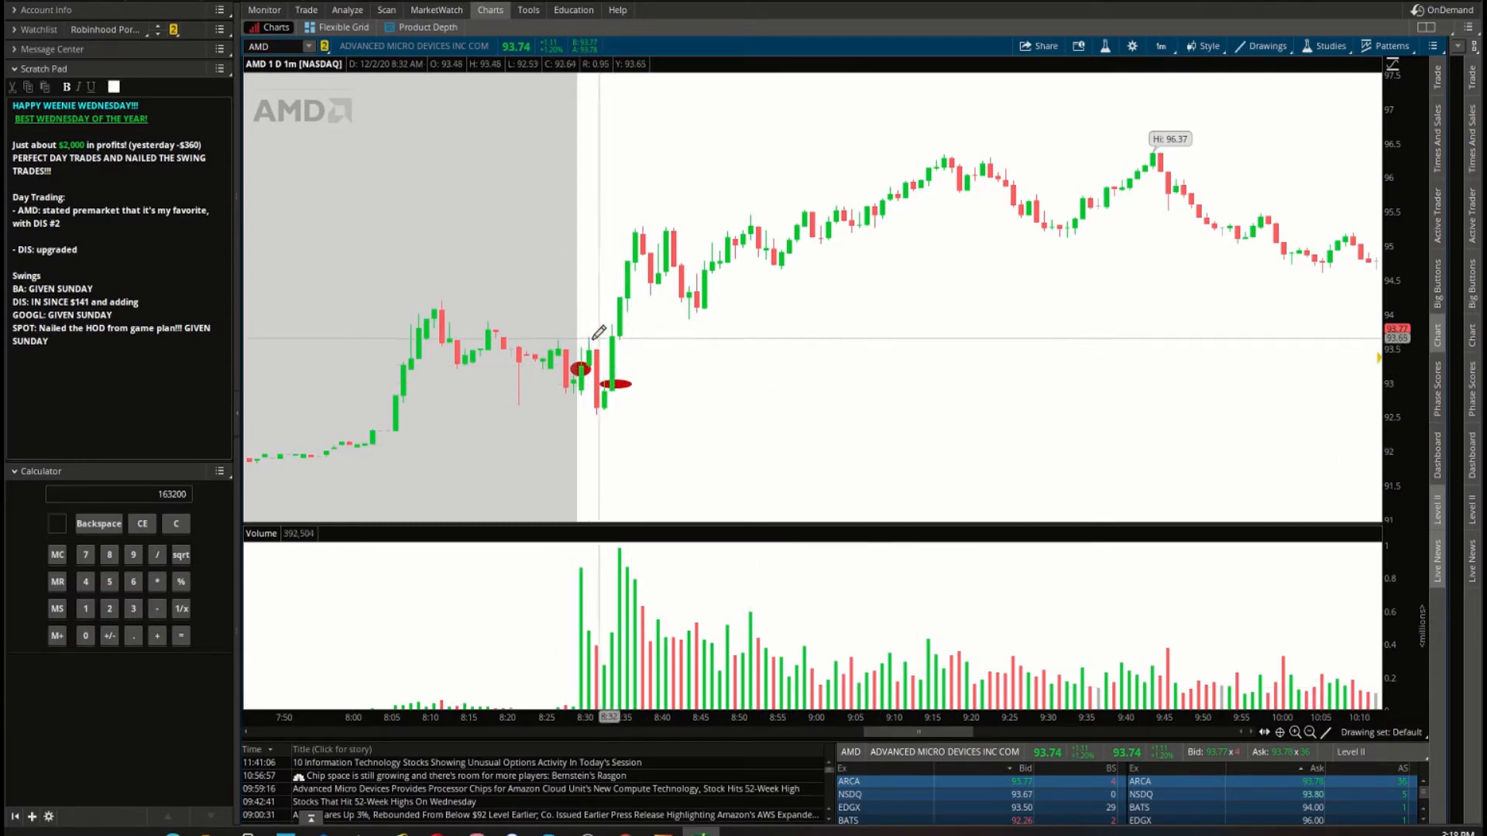
{"action": "left_click_drag", "start_coordinate": [576, 344], "coordinate": [670, 343]}
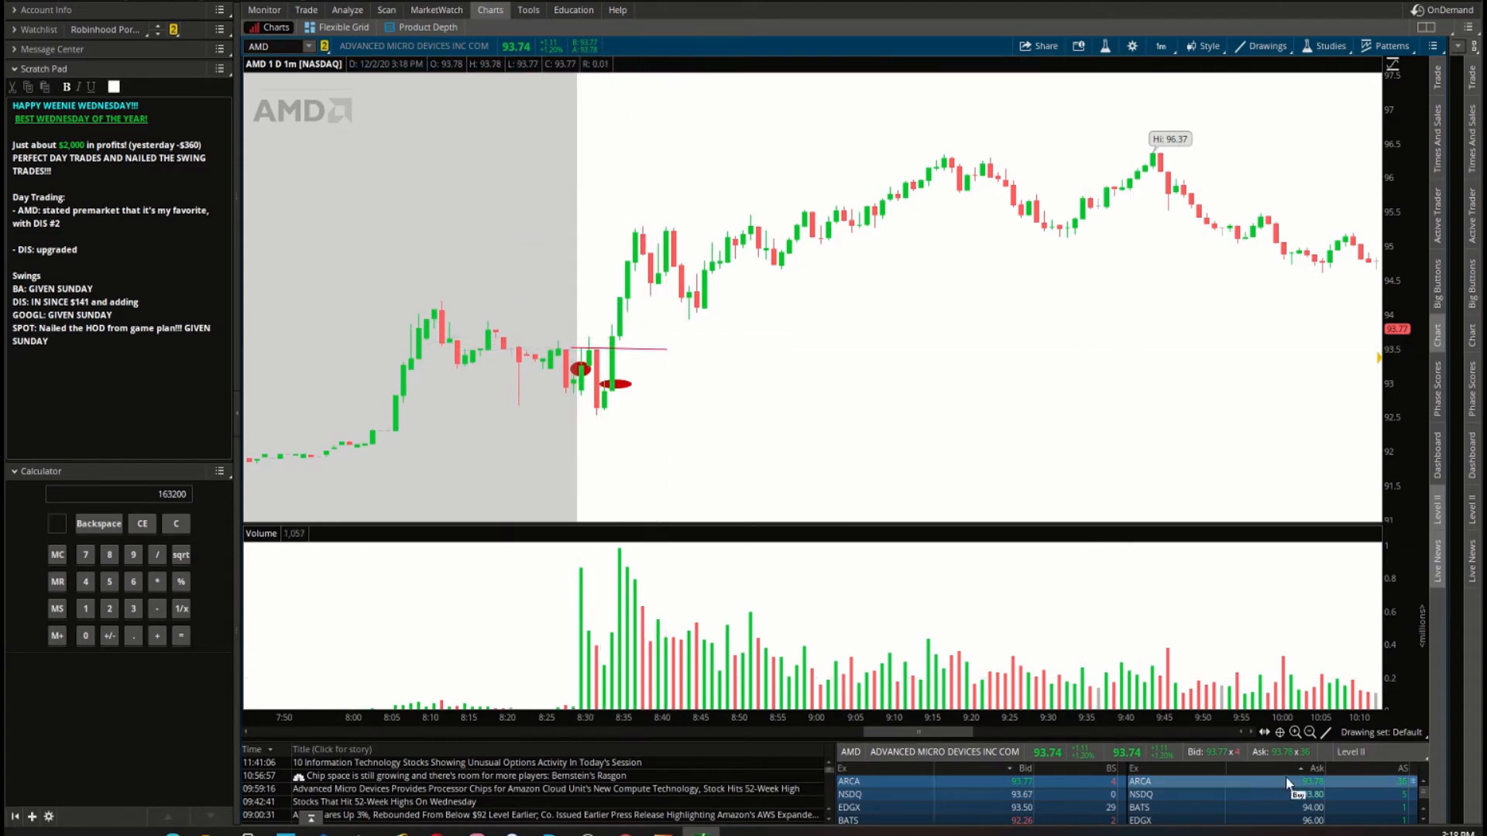
{"action": "mouse_move", "coordinate": [633, 353]}
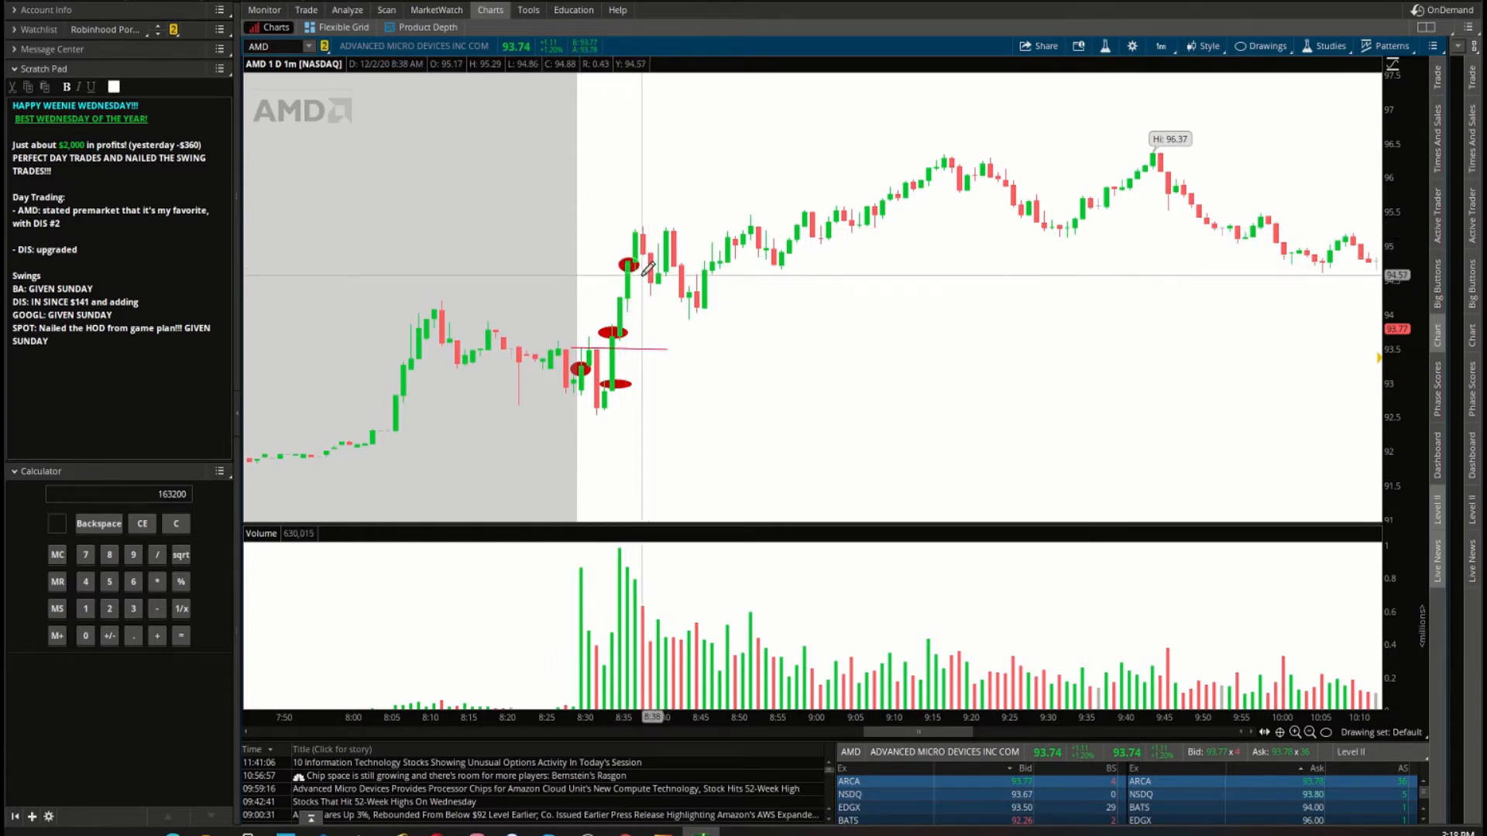
{"action": "mouse_move", "coordinate": [649, 287]}
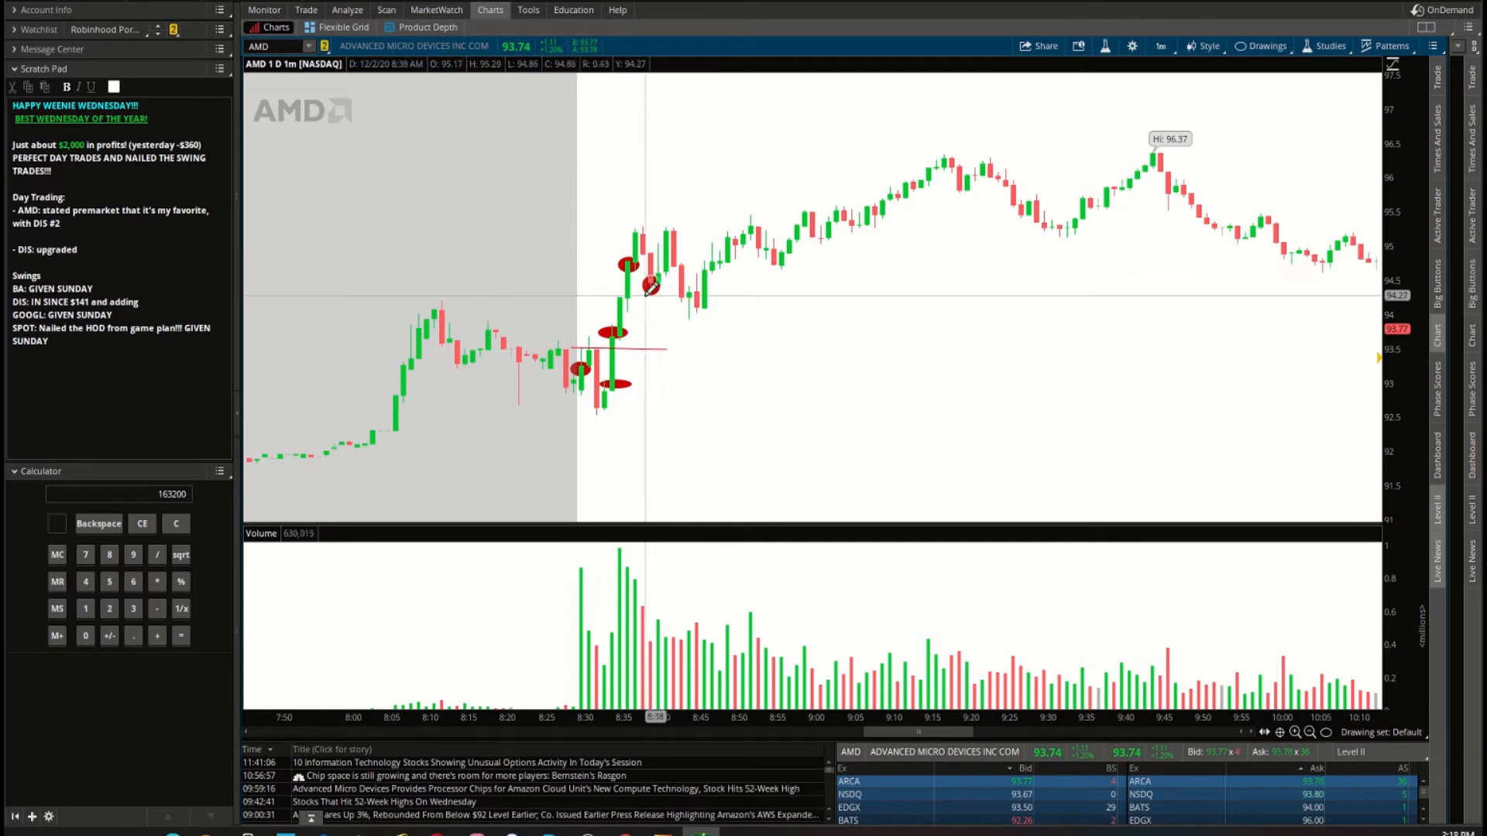
{"action": "mouse_move", "coordinate": [671, 289]}
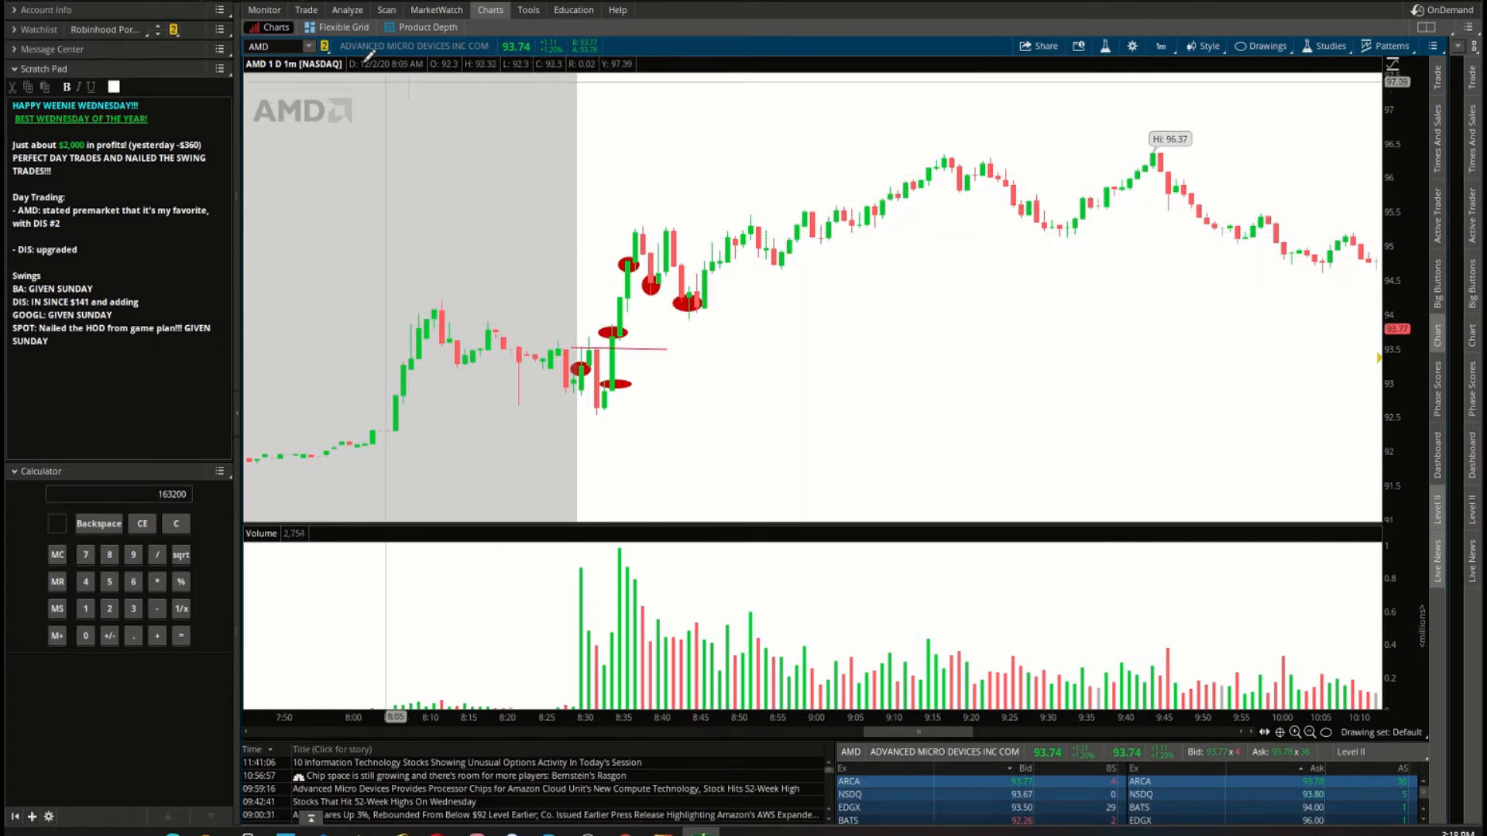
{"action": "left_click", "coordinate": [305, 10]}
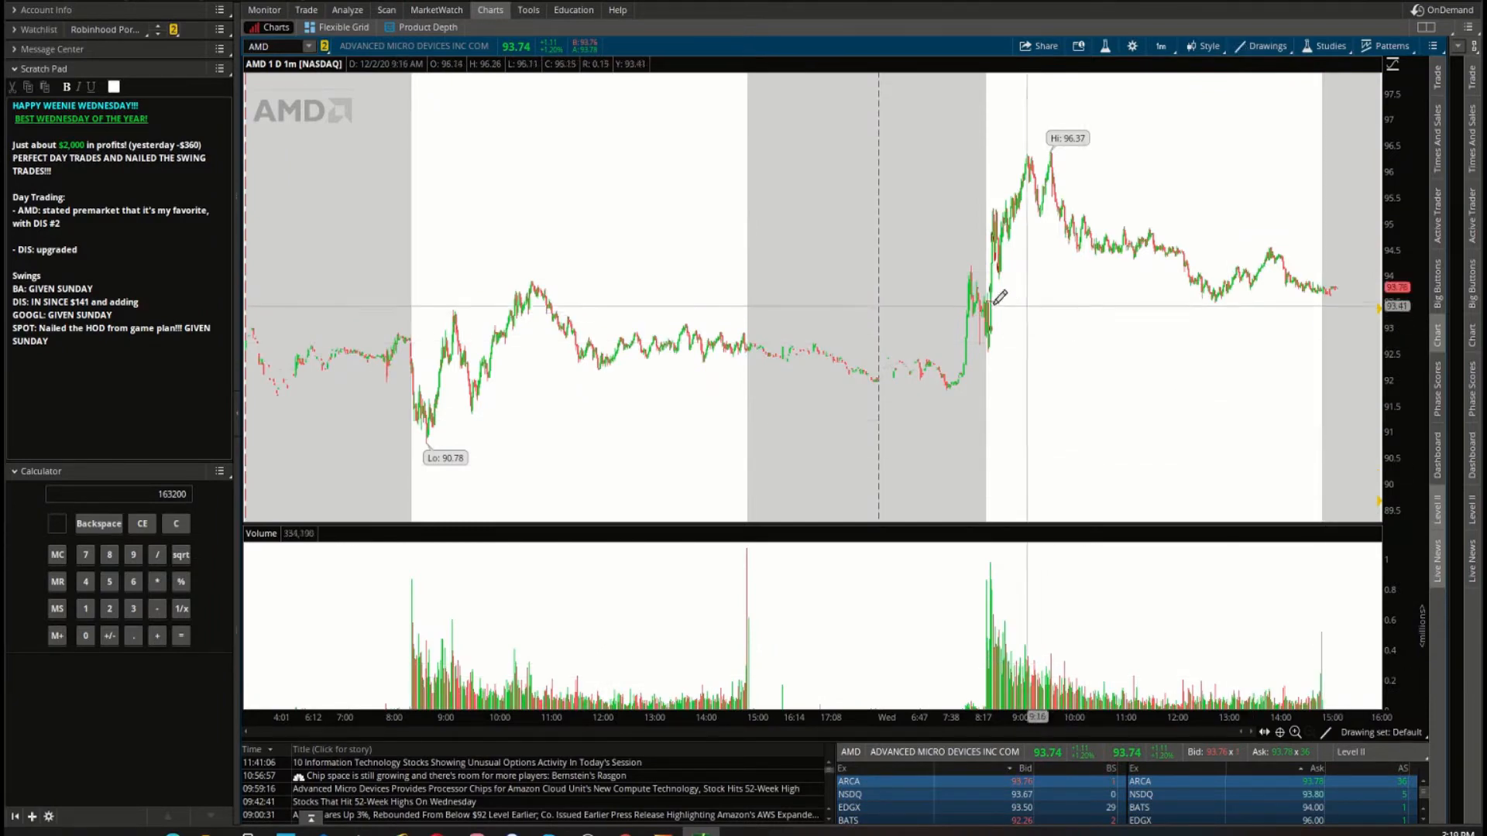
Zoom into AMD's midday action, reset zoom, and return to the positions overview.
{"action": "left_click_drag", "start_coordinate": [987, 302], "coordinate": [1361, 298]}
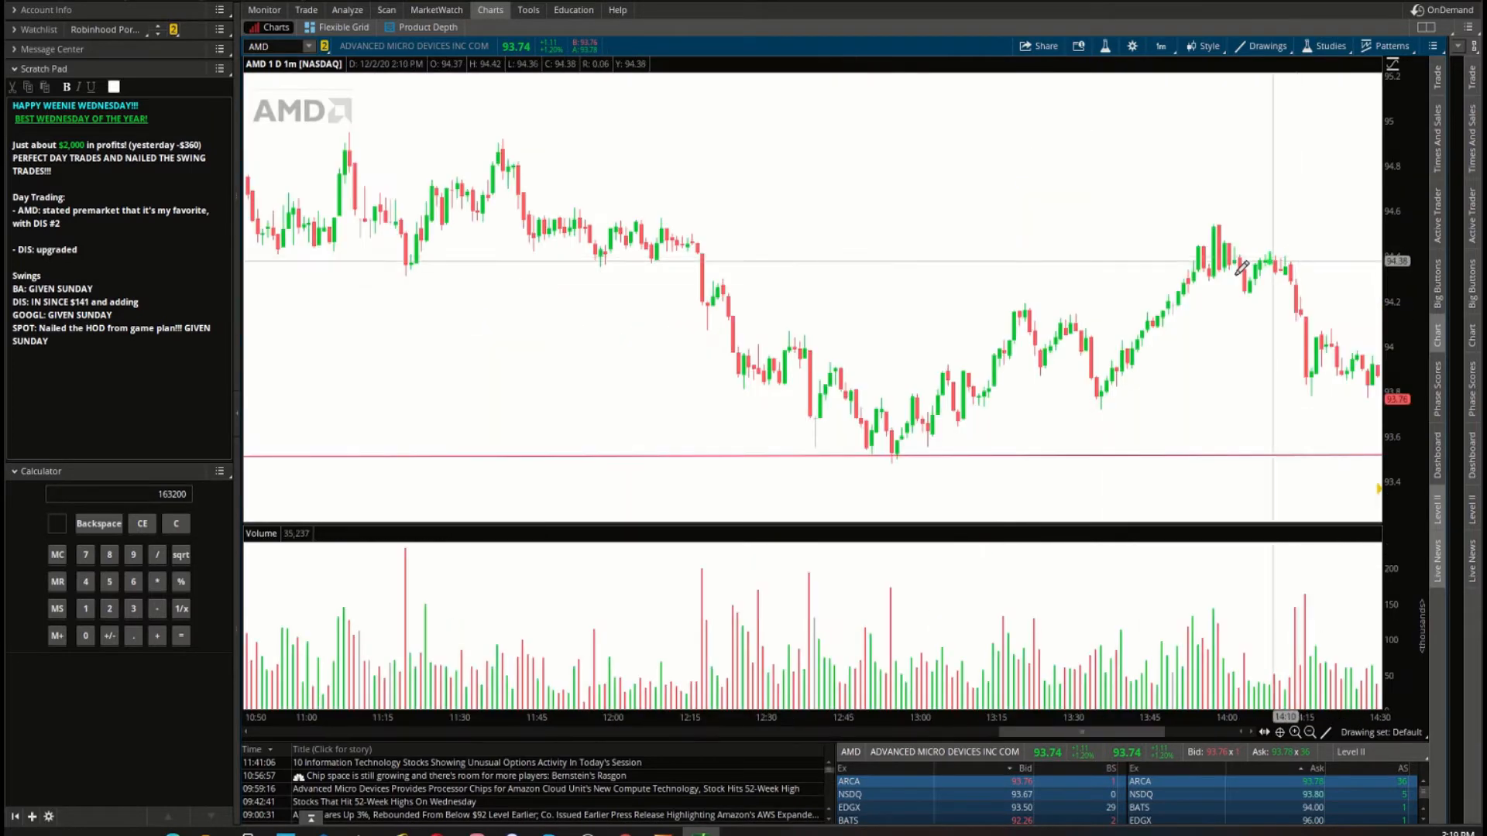
{"action": "left_click", "coordinate": [1326, 733]}
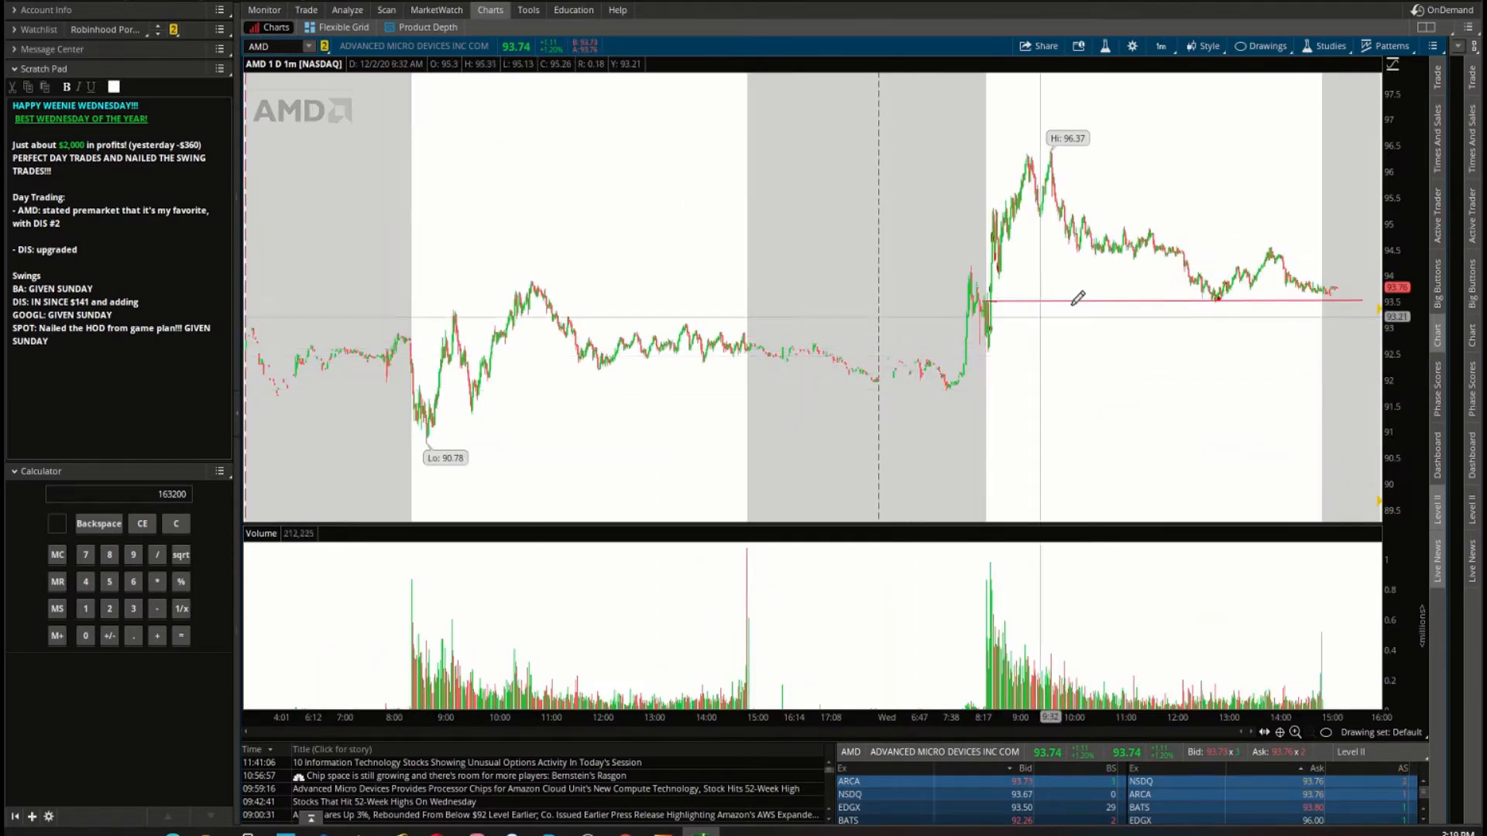
{"action": "left_click", "coordinate": [264, 9]}
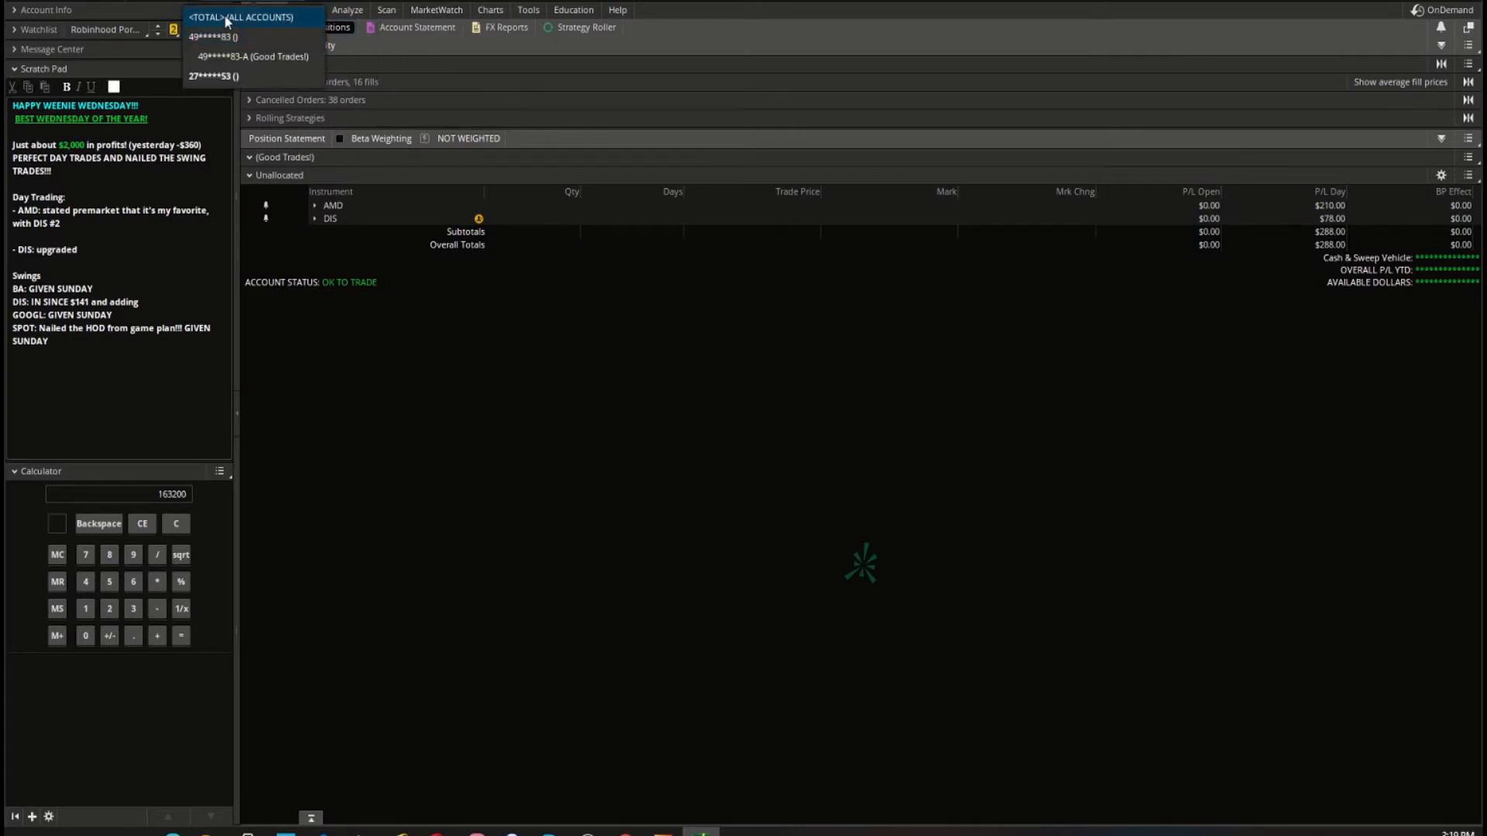
Expand the AMD position's option contracts, then bring up the AMD chart.
{"action": "left_click", "coordinate": [256, 17]}
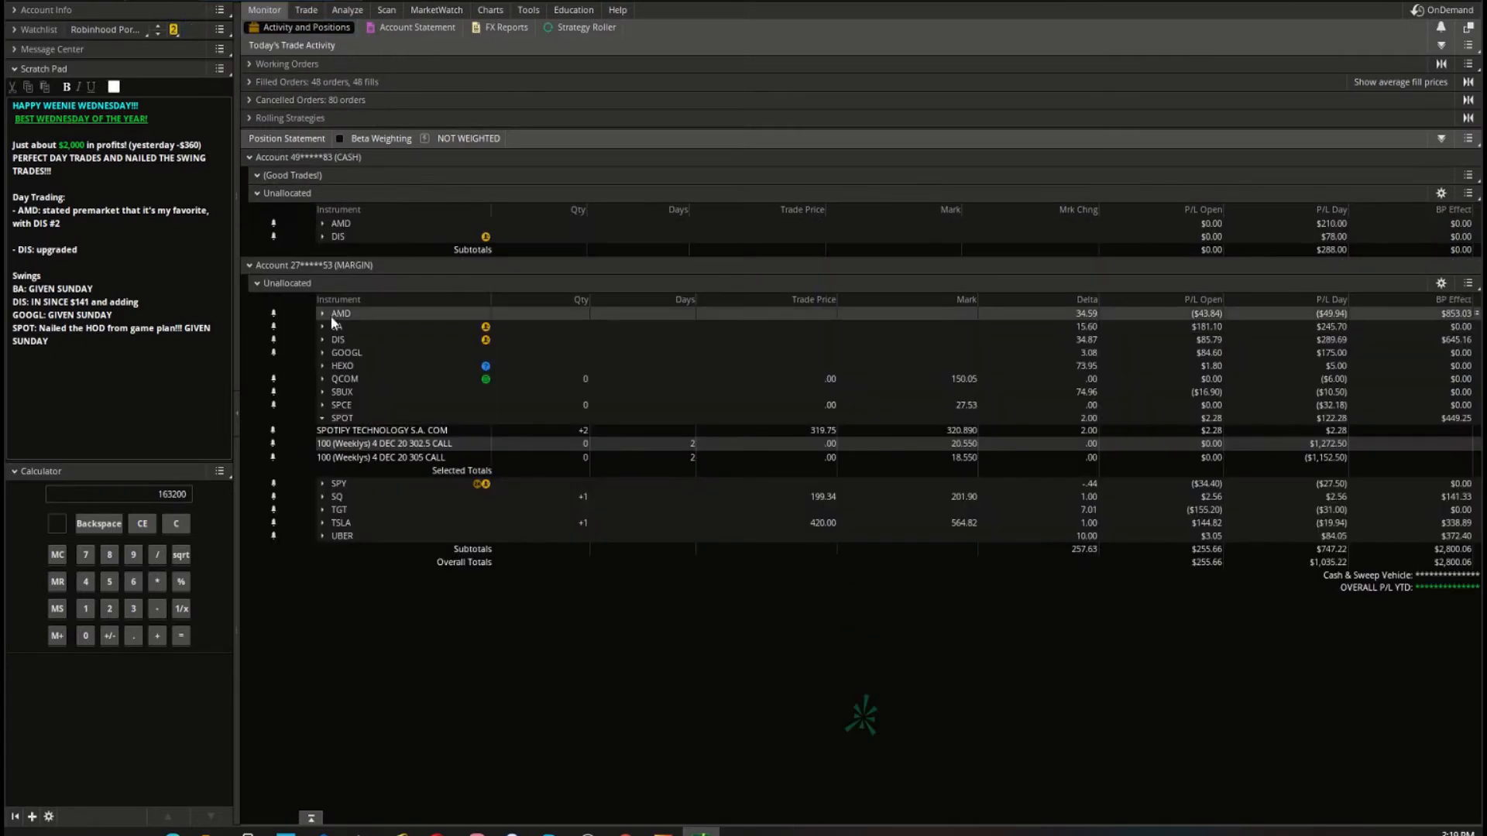
{"action": "left_click", "coordinate": [323, 313]}
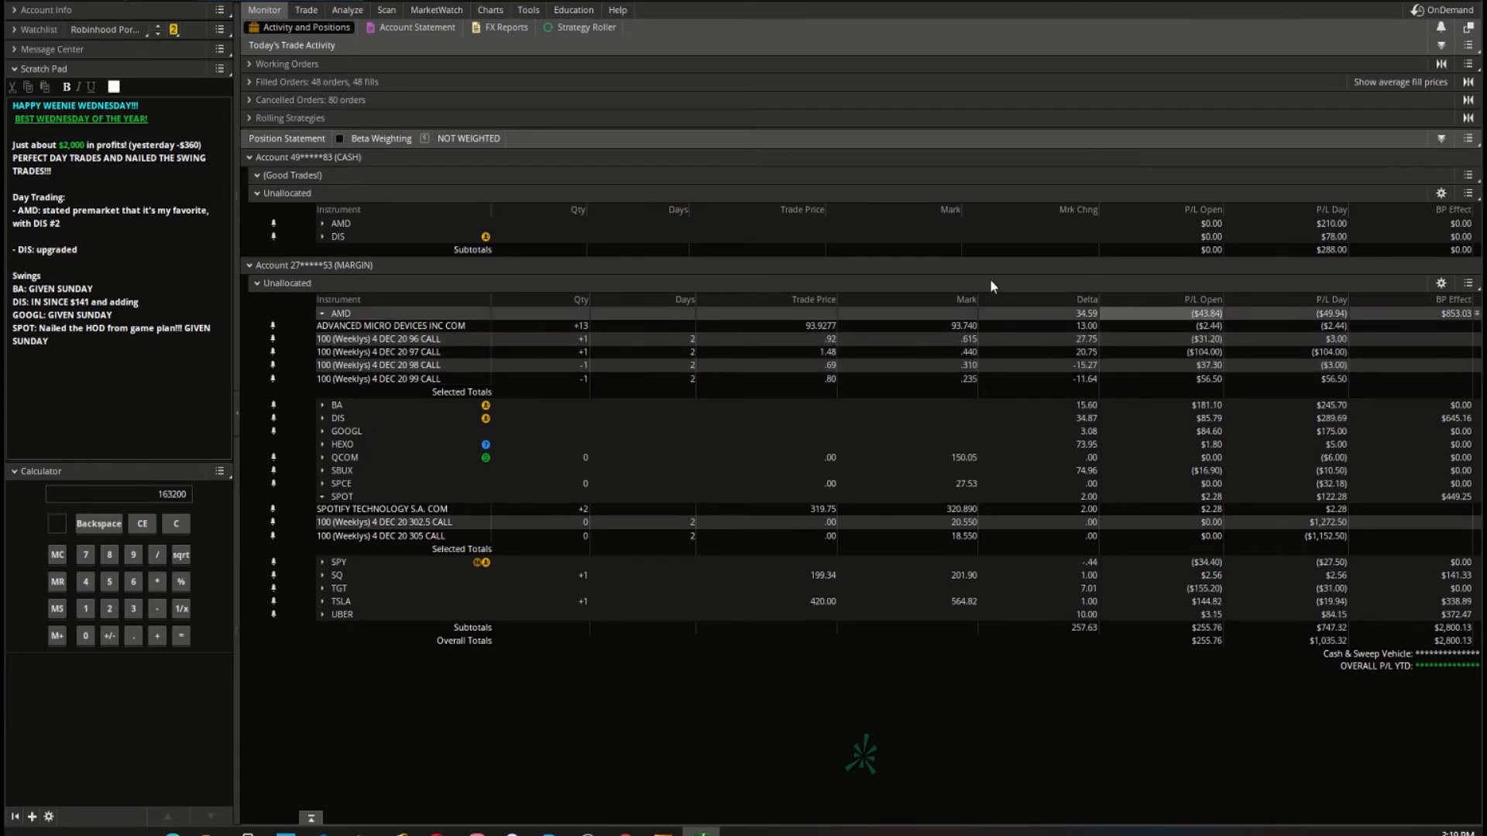
{"action": "left_click", "coordinate": [491, 10]}
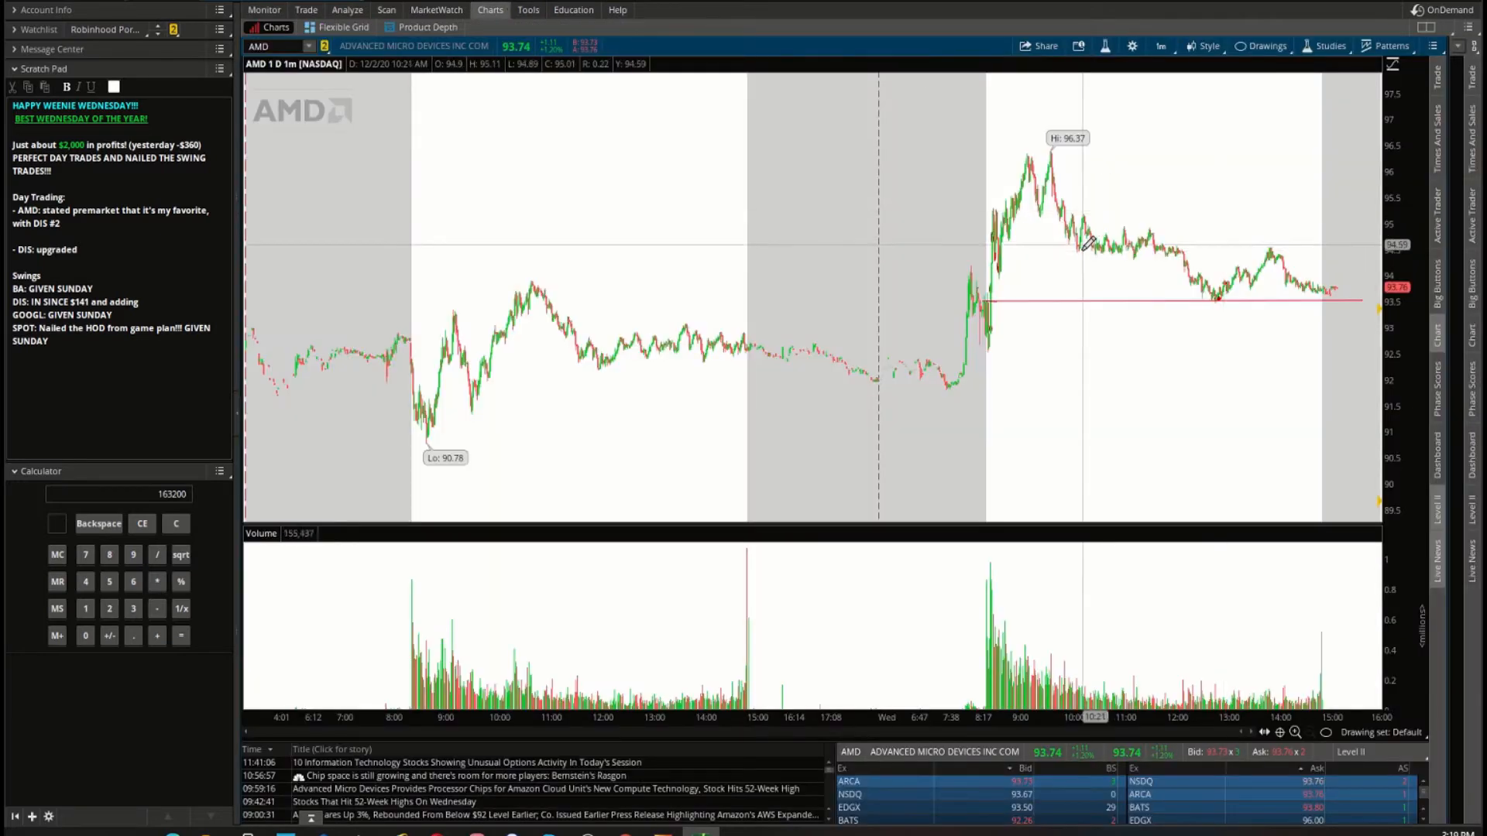
Switch AMD to a 20 D : 1h chart.
{"action": "left_click", "coordinate": [1161, 45]}
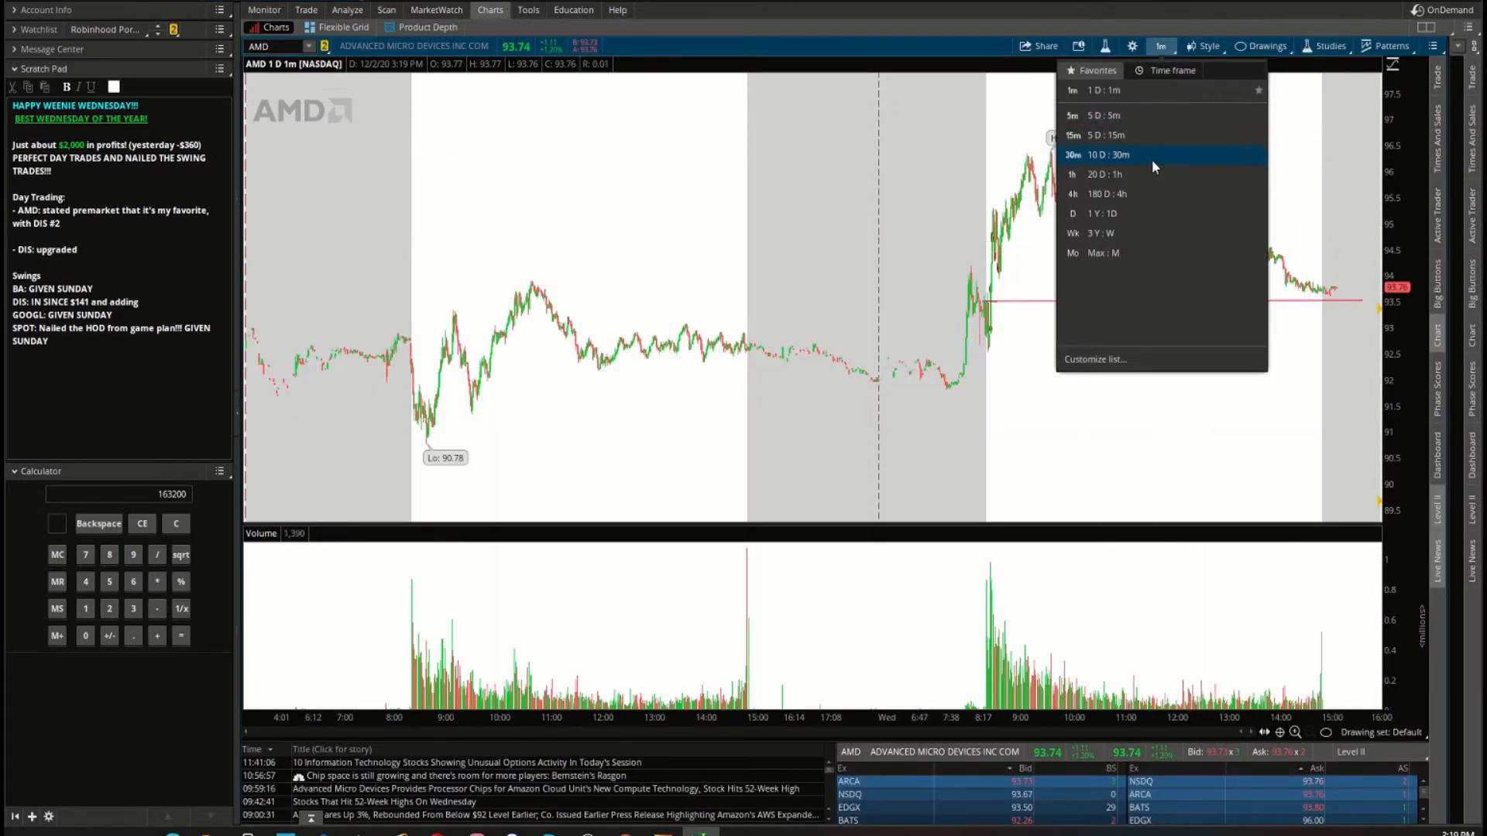
{"action": "left_click", "coordinate": [1072, 173]}
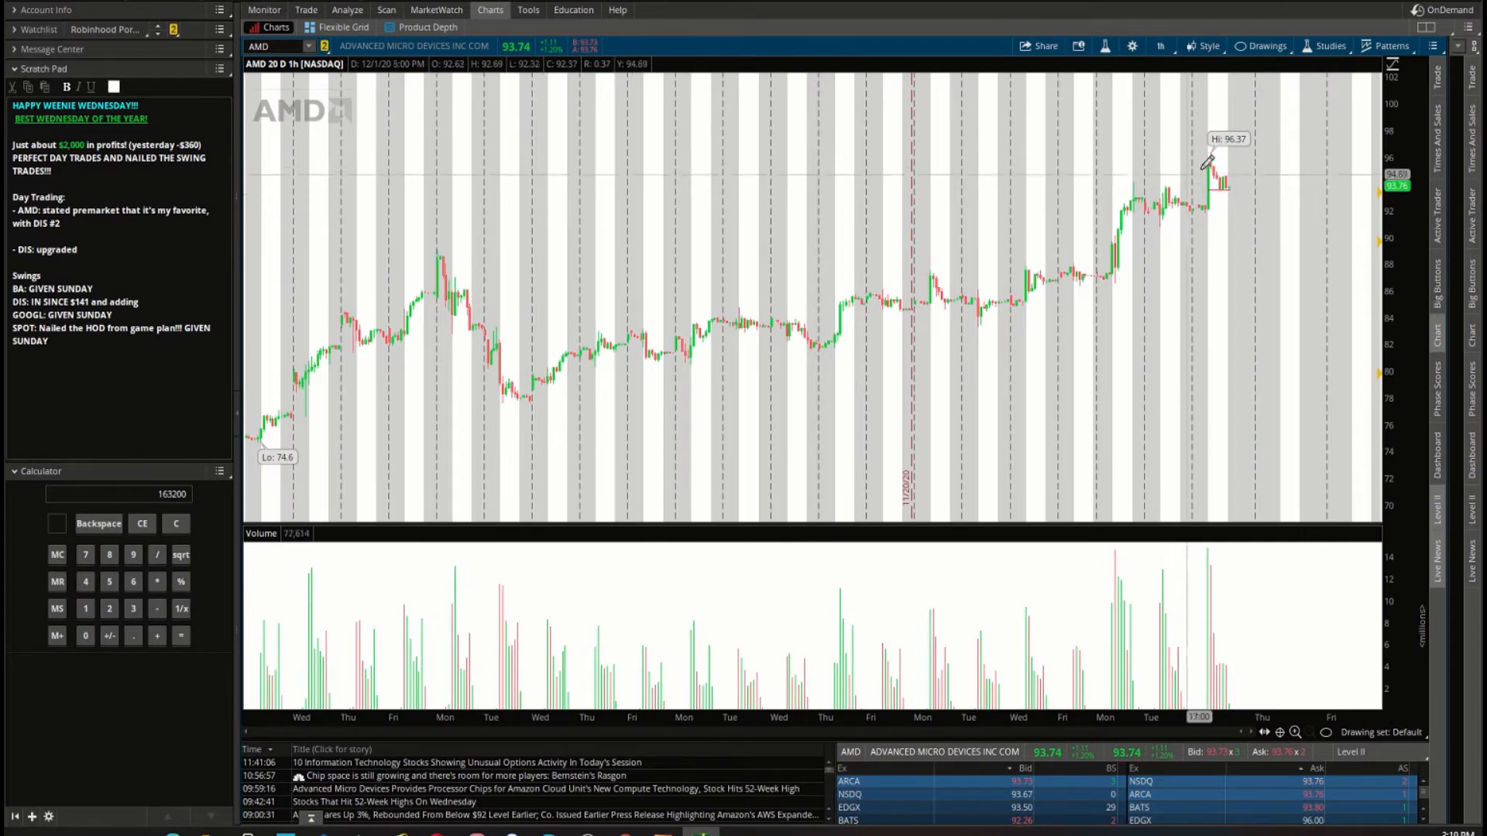
{"action": "mouse_move", "coordinate": [1126, 200]}
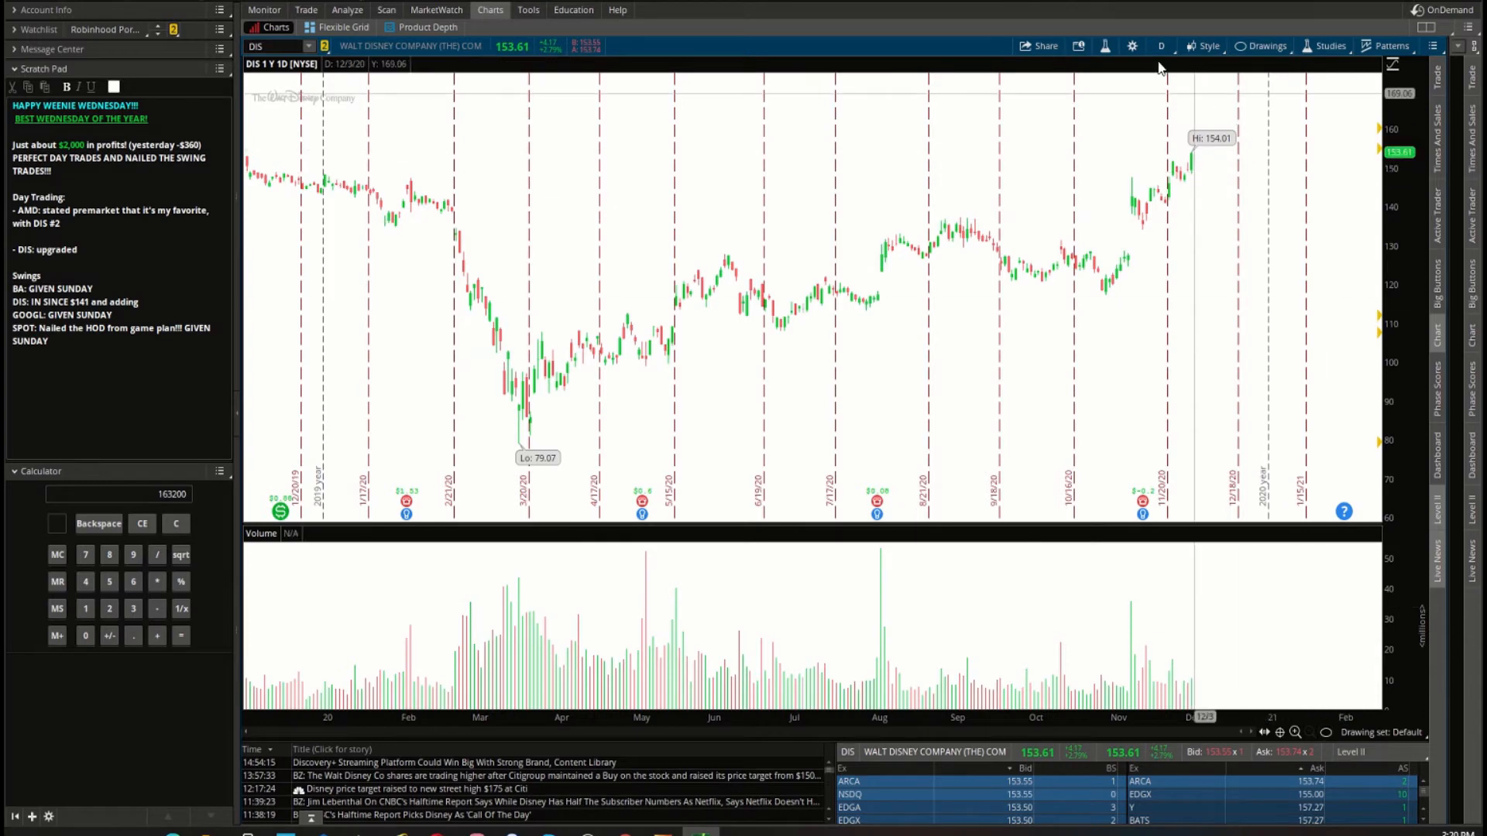
View DIS on 5D:5m then 1D:1m, then open the trading accounts list.
{"action": "left_click", "coordinate": [1160, 45]}
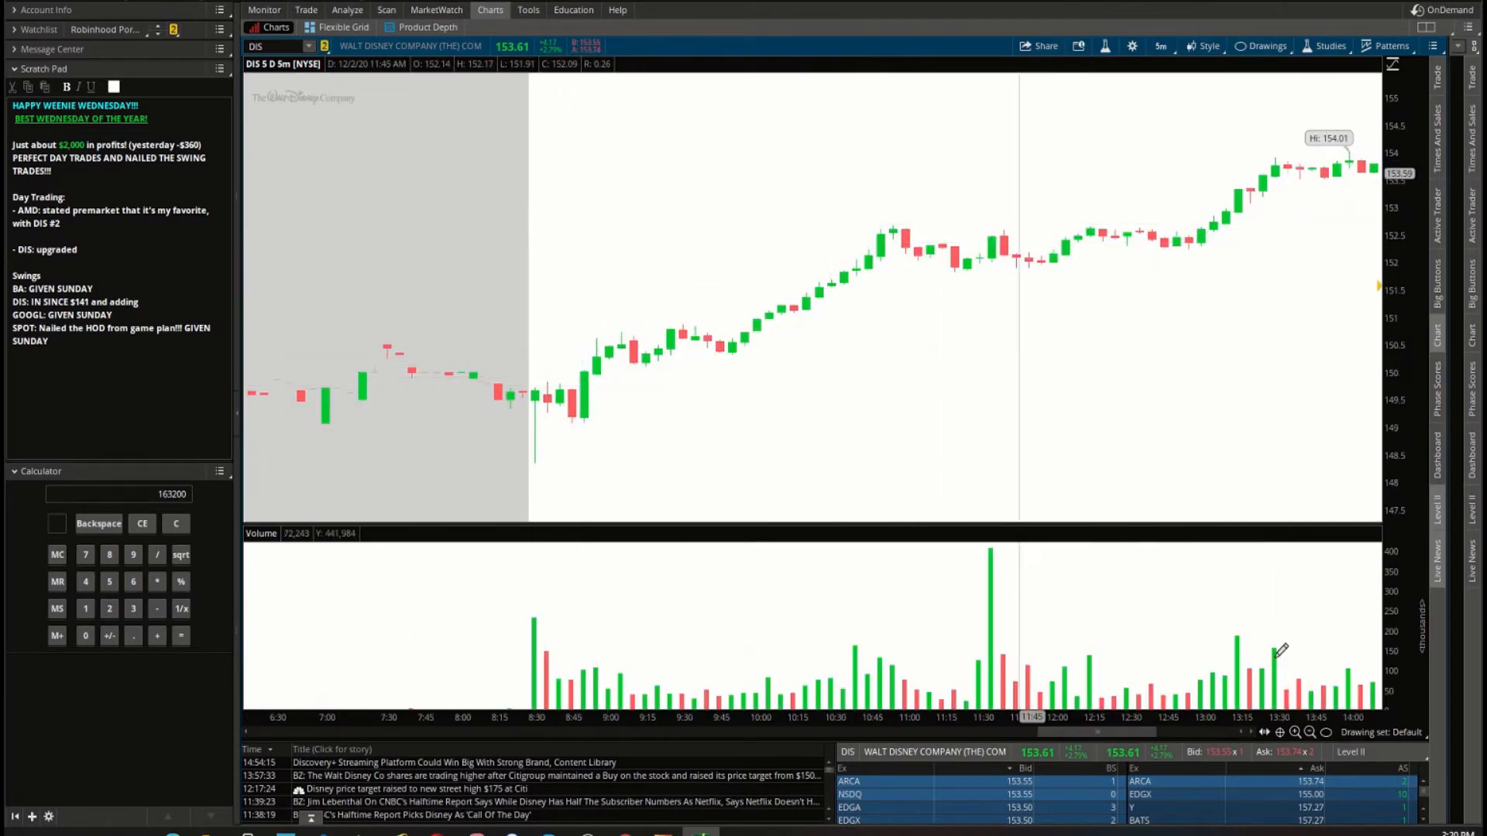
{"action": "mouse_move", "coordinate": [573, 370]}
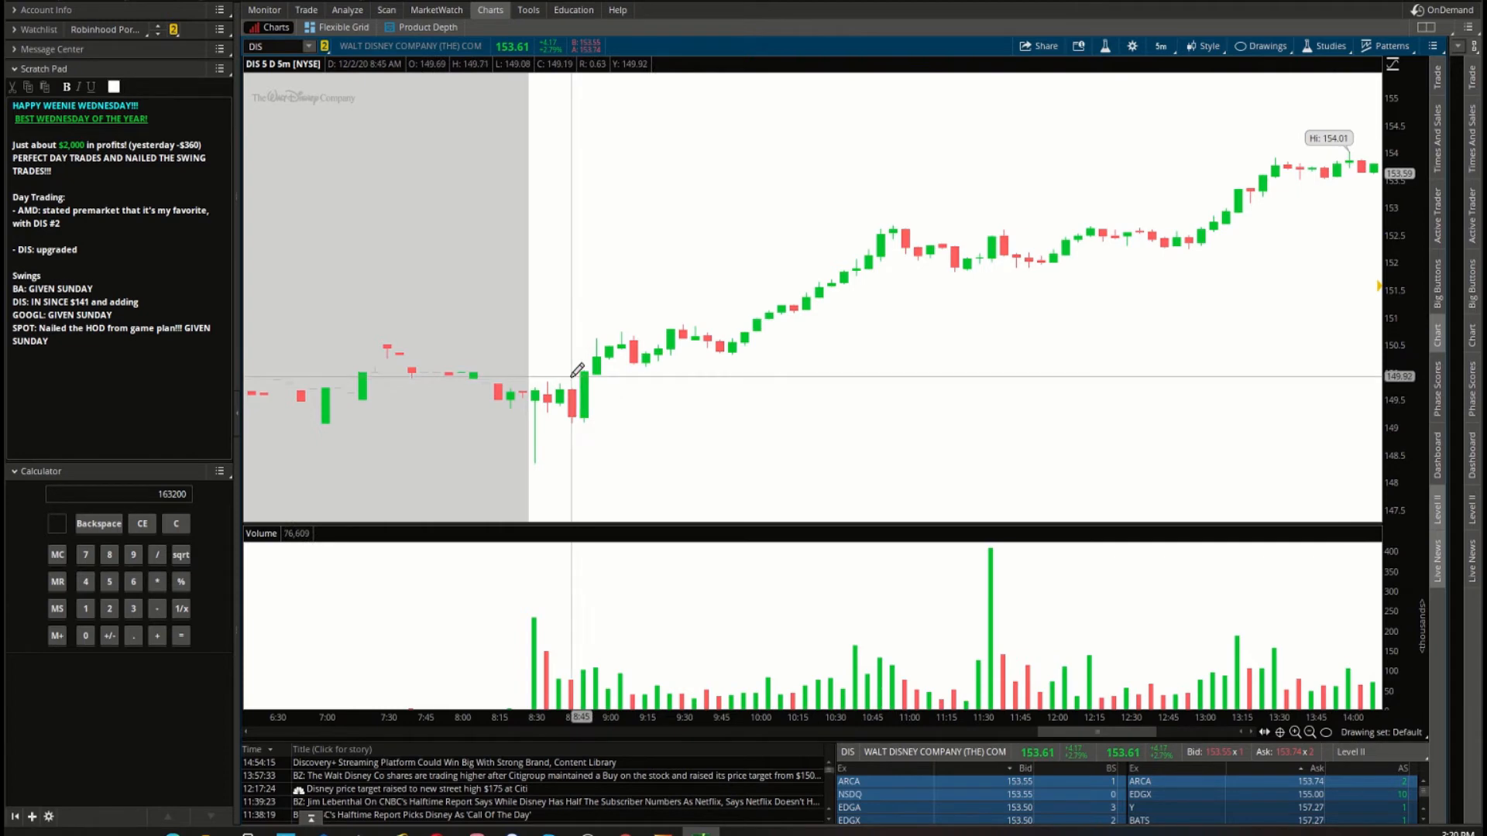
{"action": "mouse_move", "coordinate": [595, 381]}
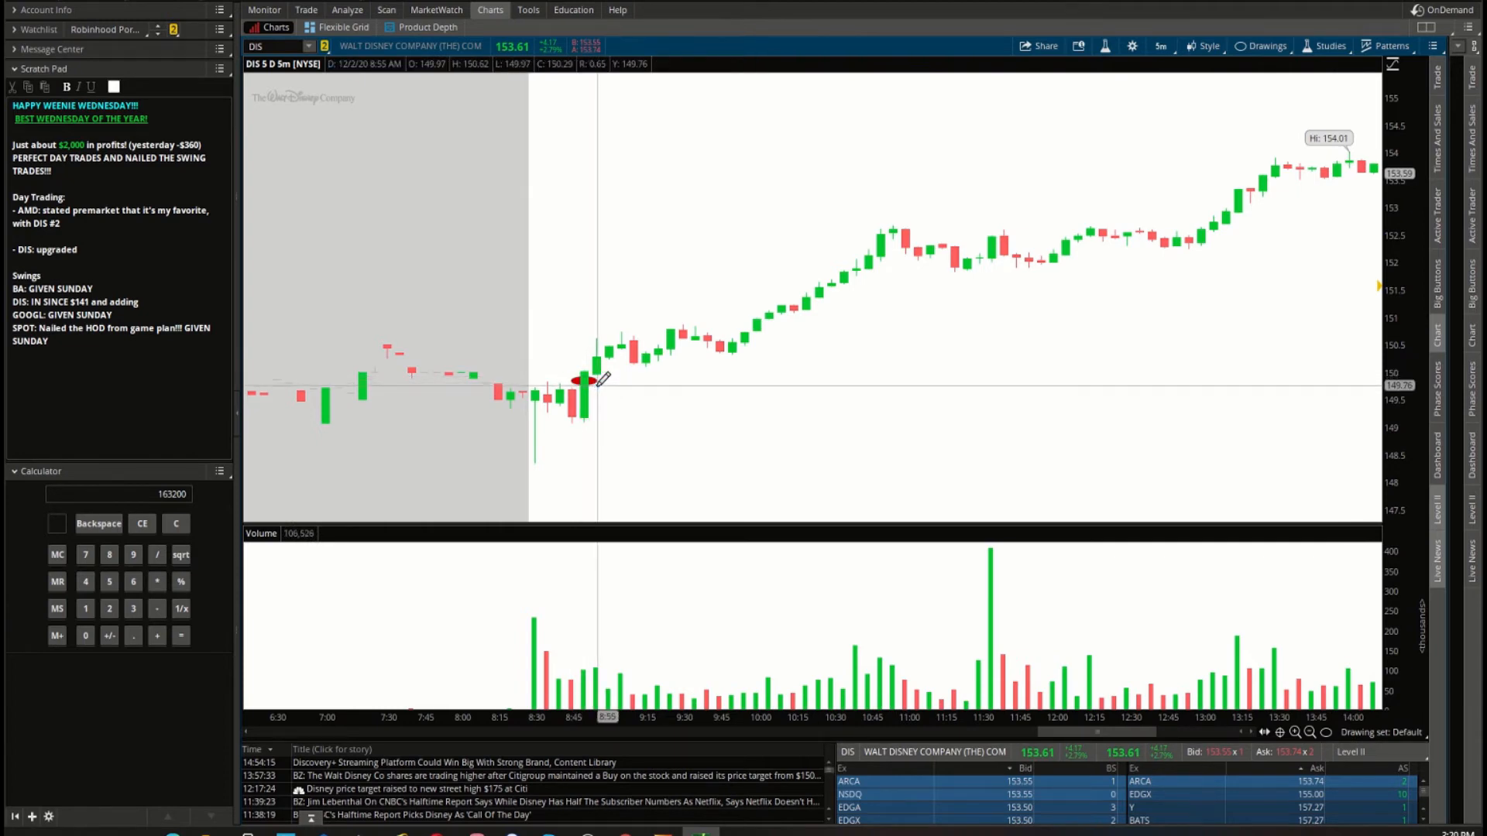
{"action": "left_click", "coordinate": [1158, 45]}
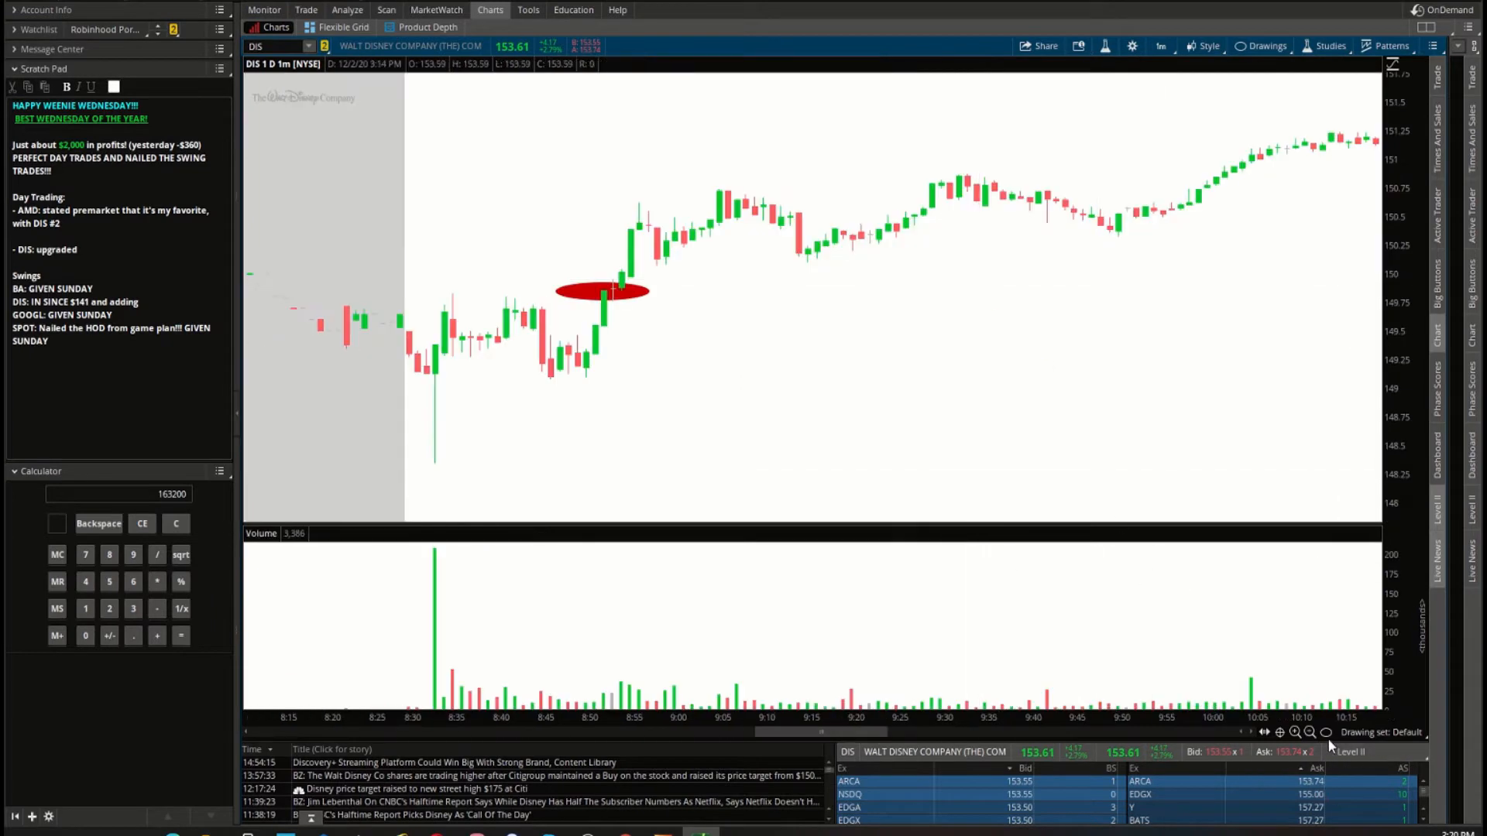
{"action": "mouse_move", "coordinate": [443, 302]}
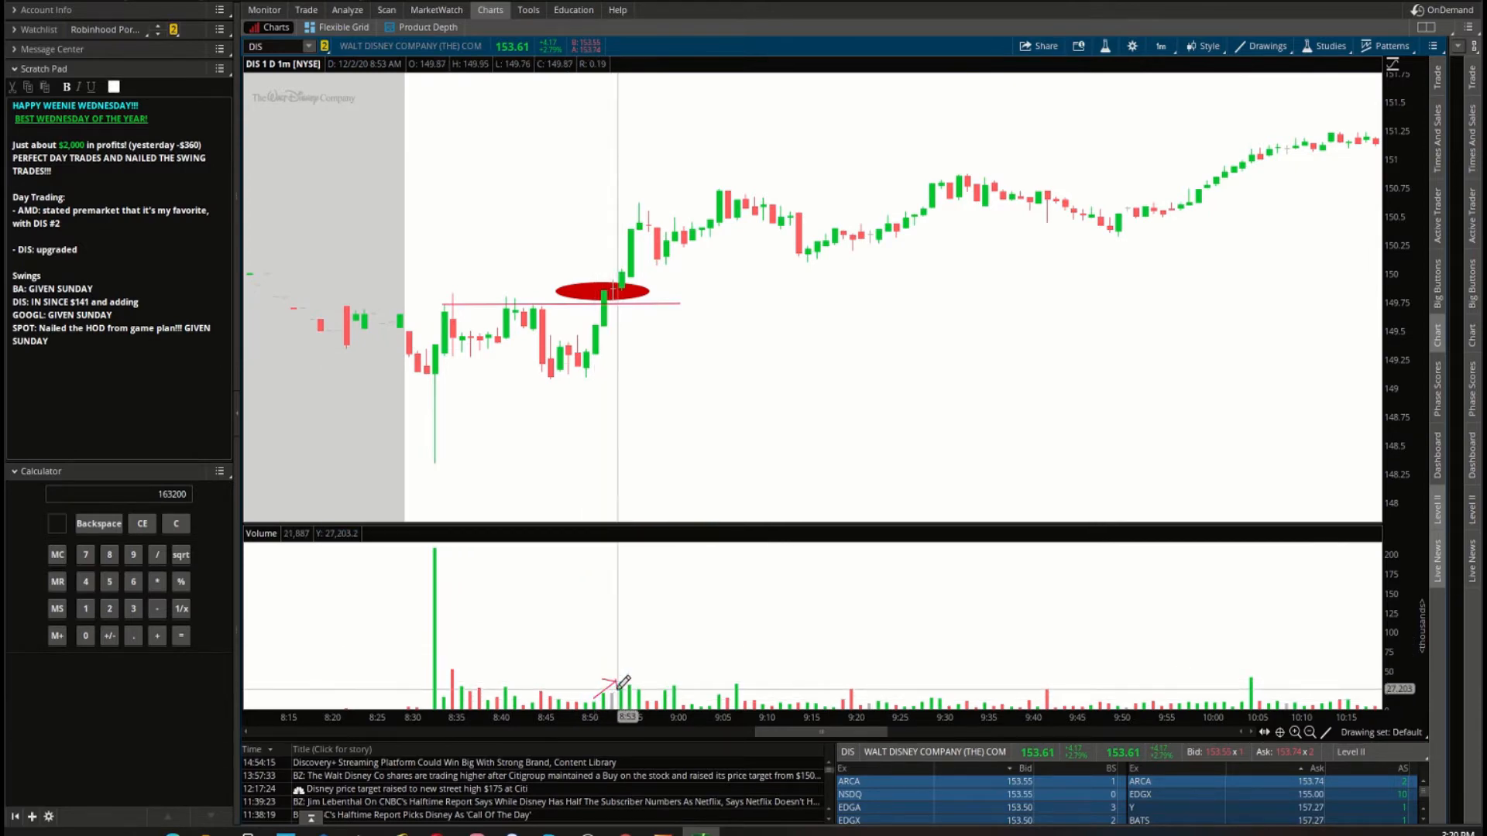
{"action": "mouse_move", "coordinate": [571, 317]}
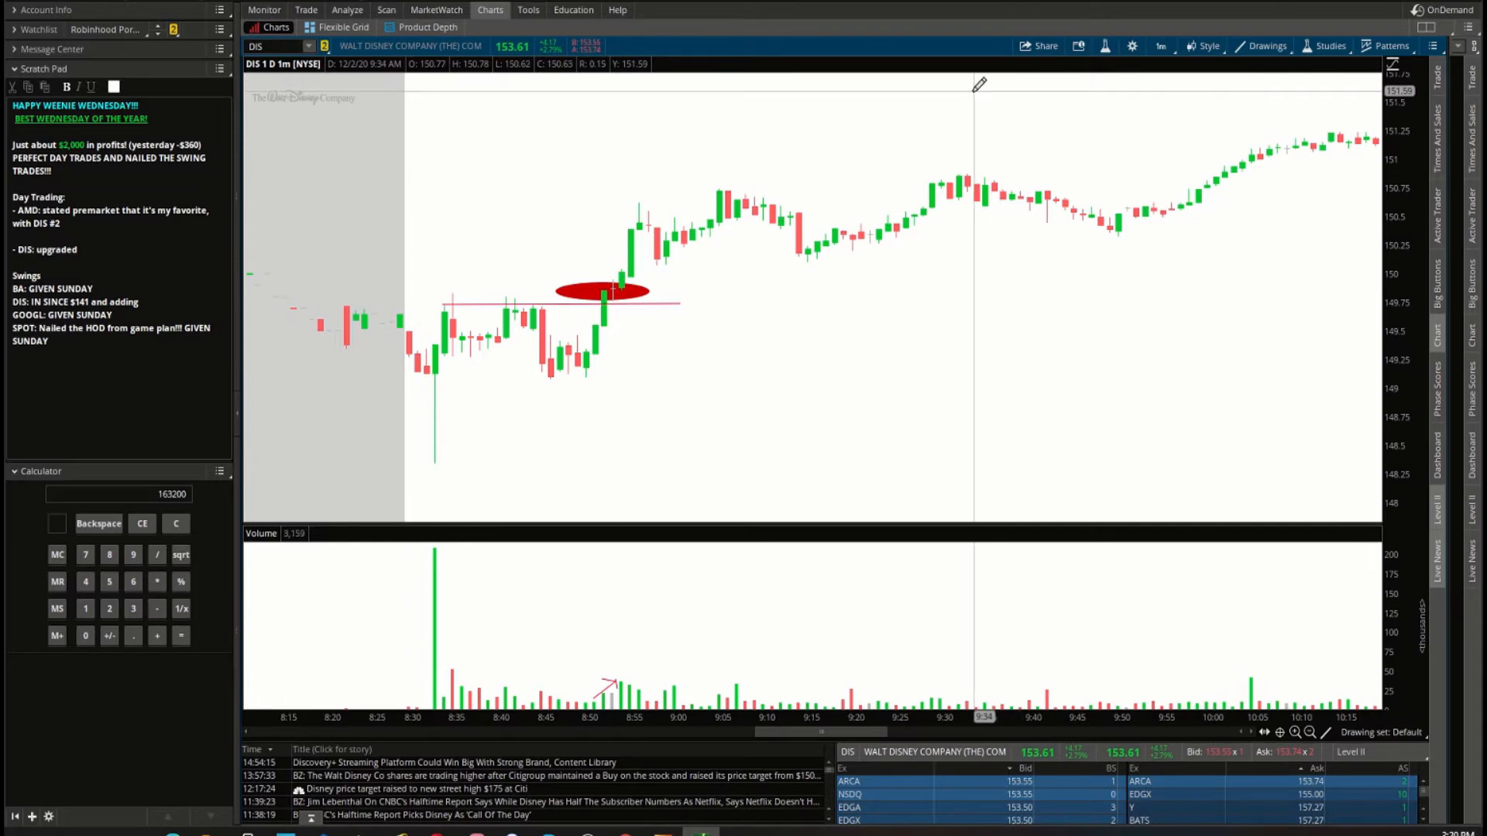
{"action": "mouse_move", "coordinate": [617, 313]}
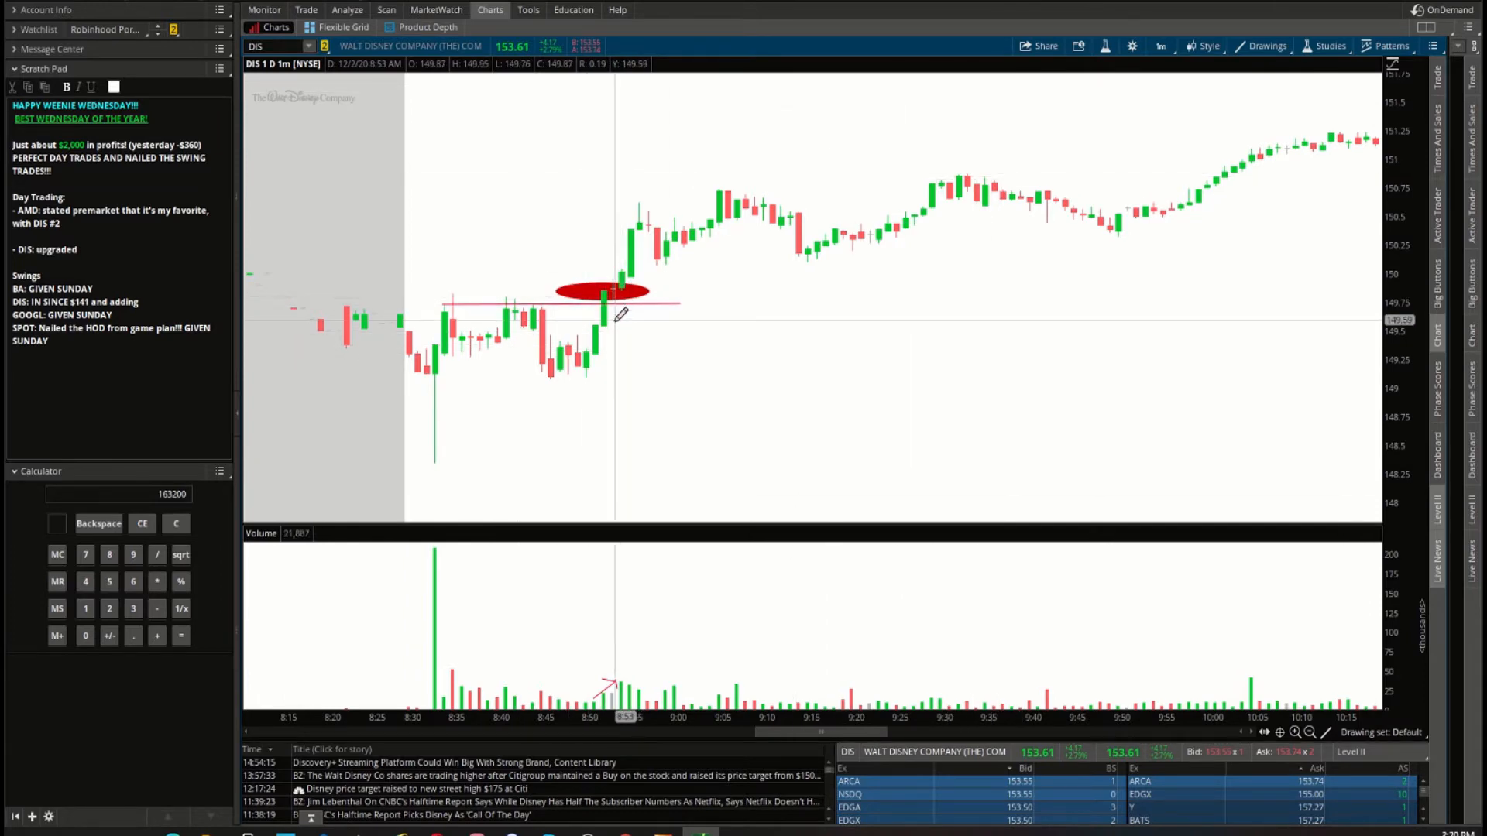
{"action": "mouse_move", "coordinate": [650, 329]}
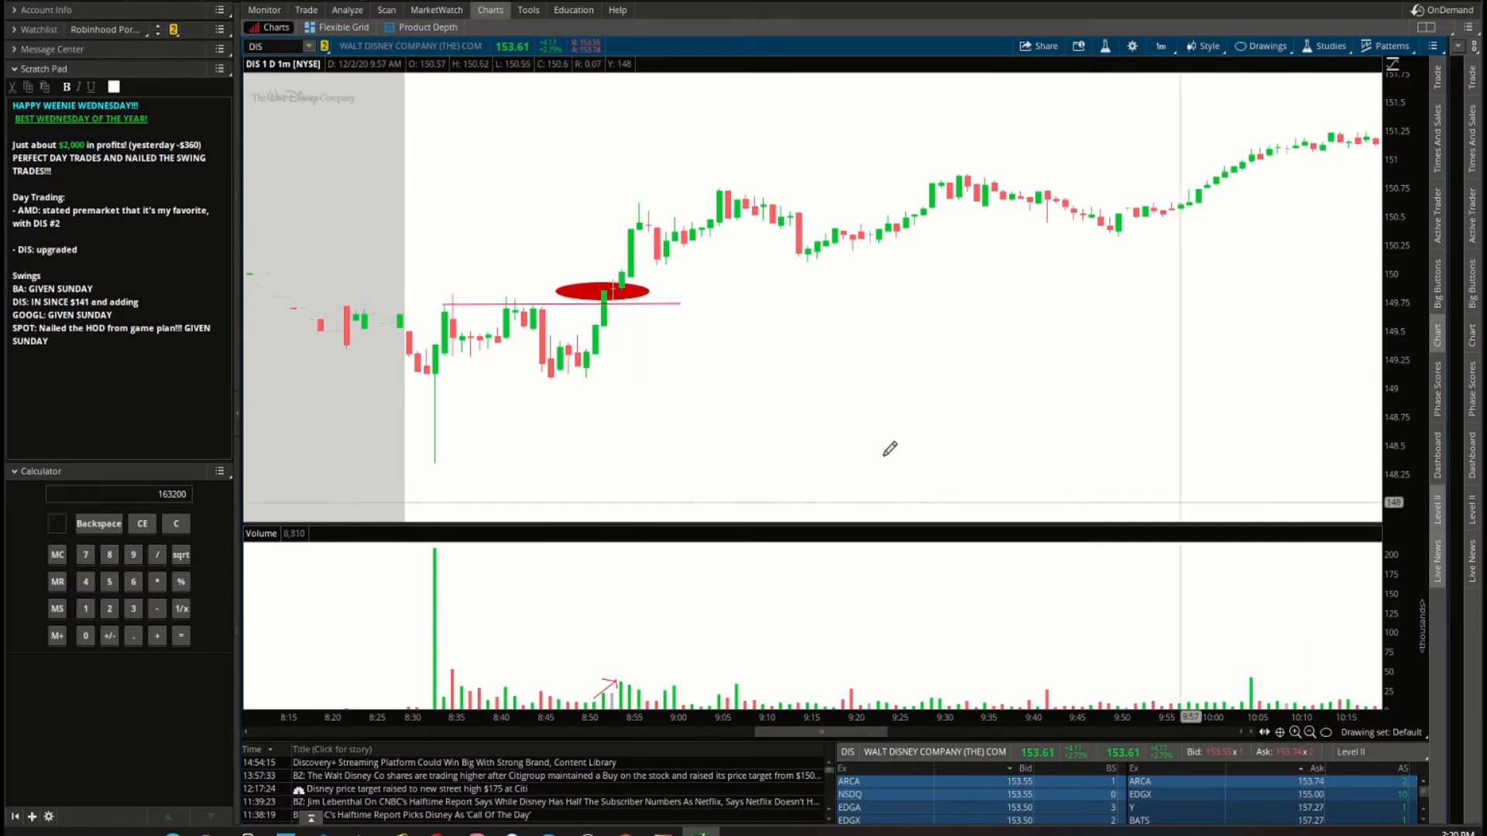
{"action": "mouse_move", "coordinate": [617, 256]}
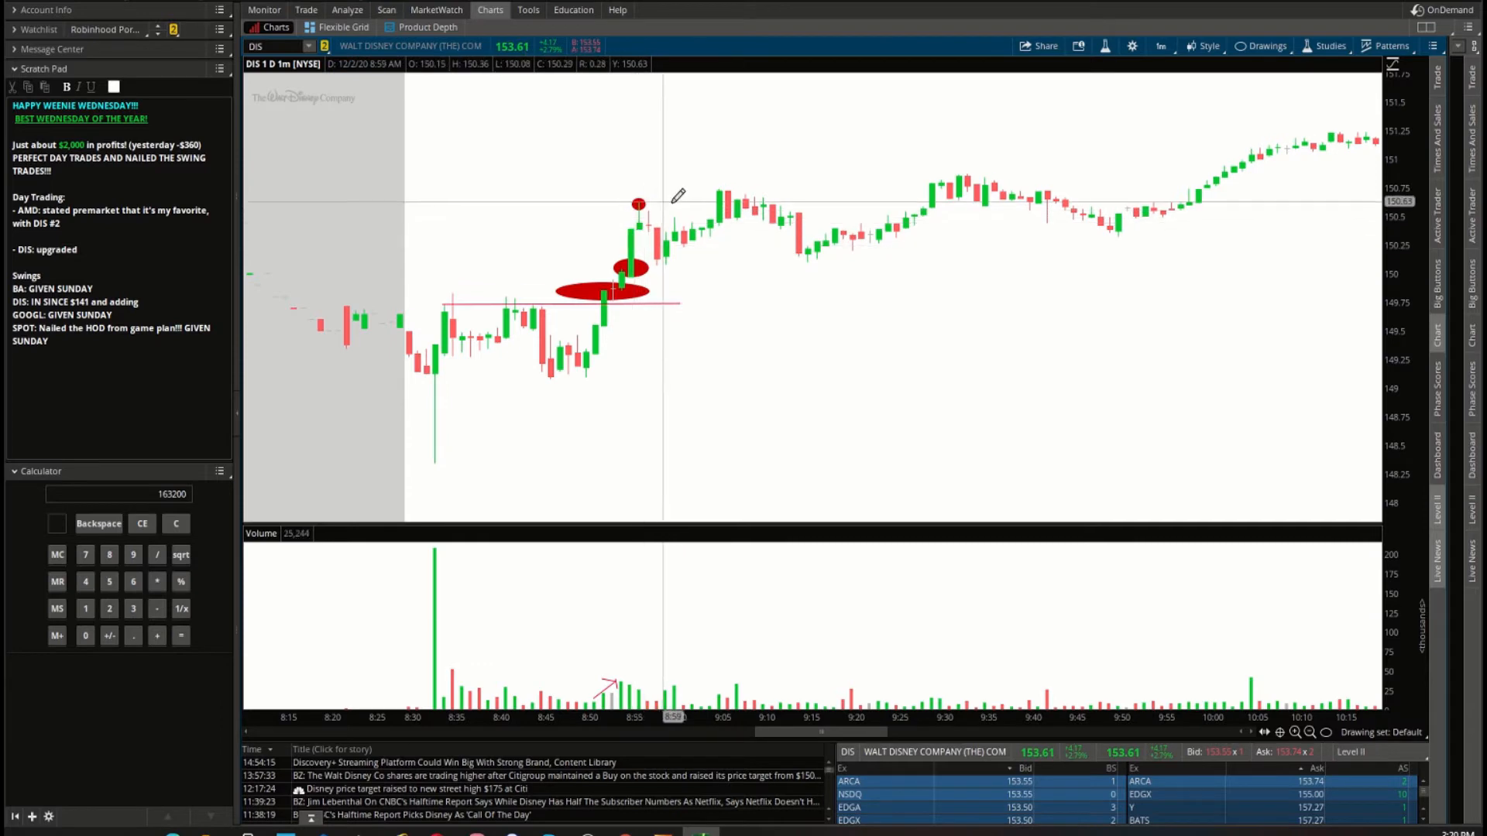
{"action": "left_click", "coordinate": [264, 9]}
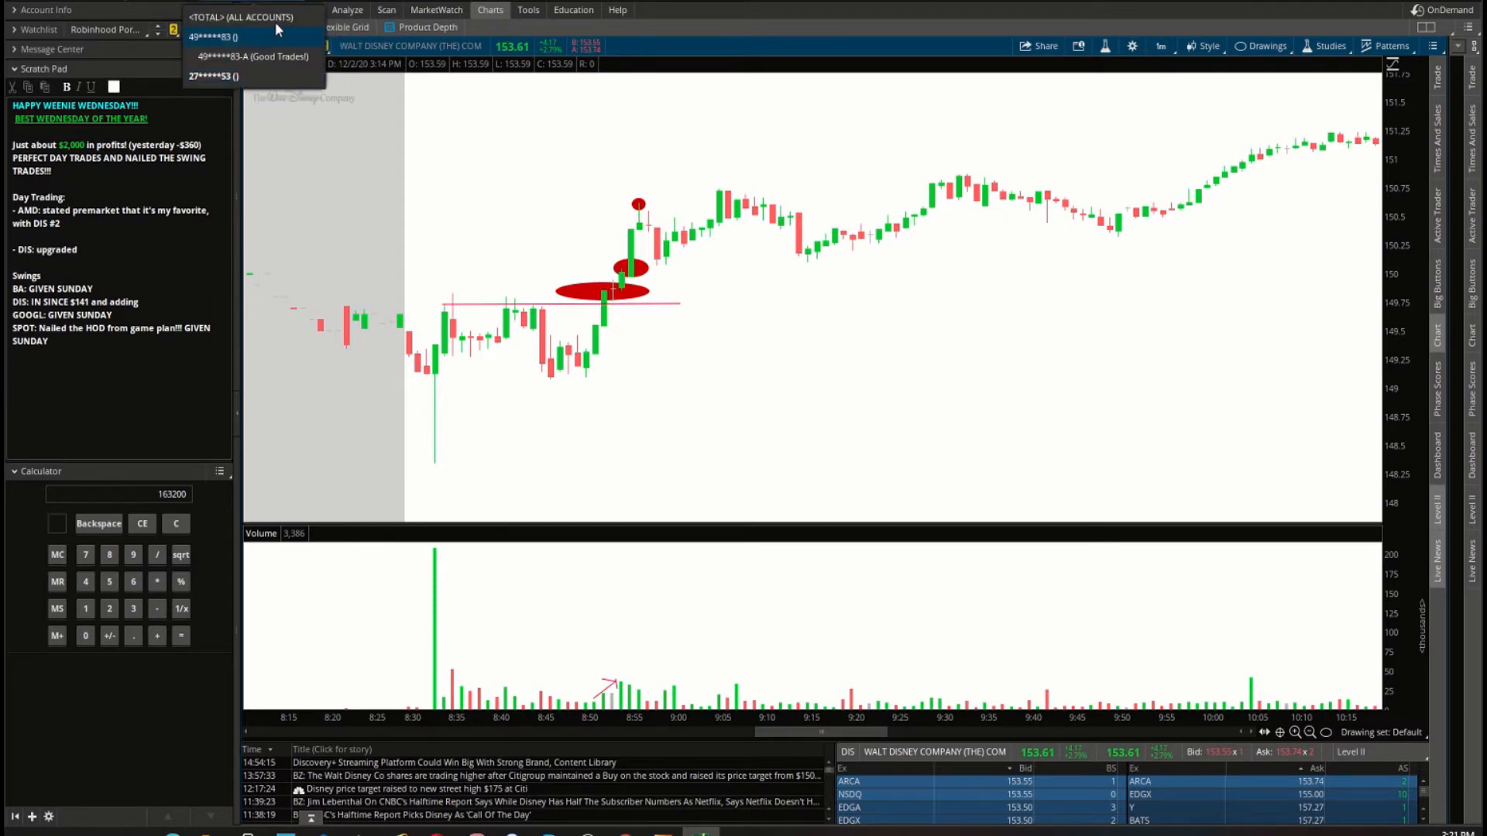
{"action": "left_click", "coordinate": [305, 9]}
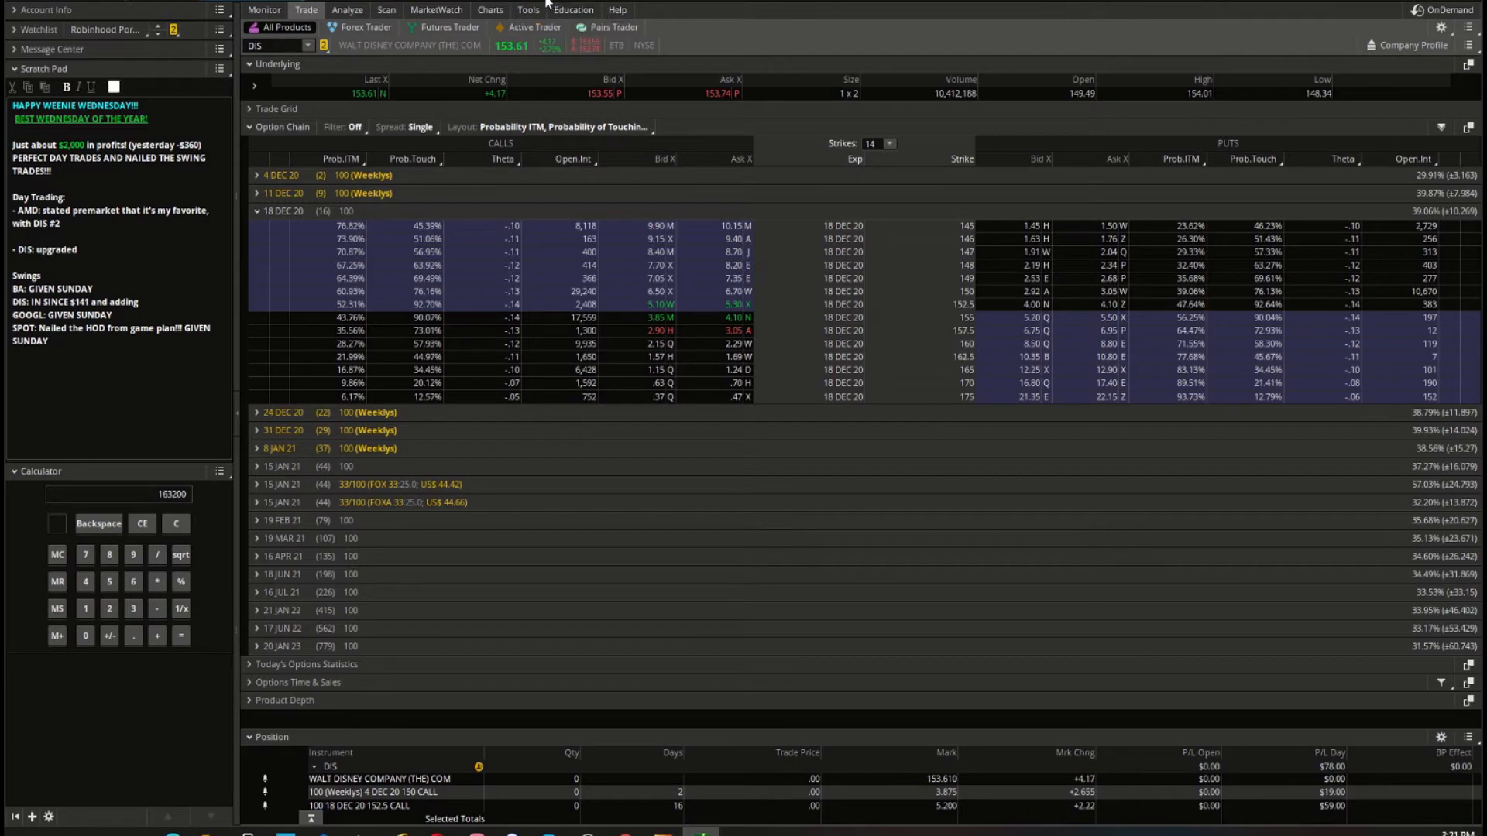
{"action": "left_click", "coordinate": [491, 9]}
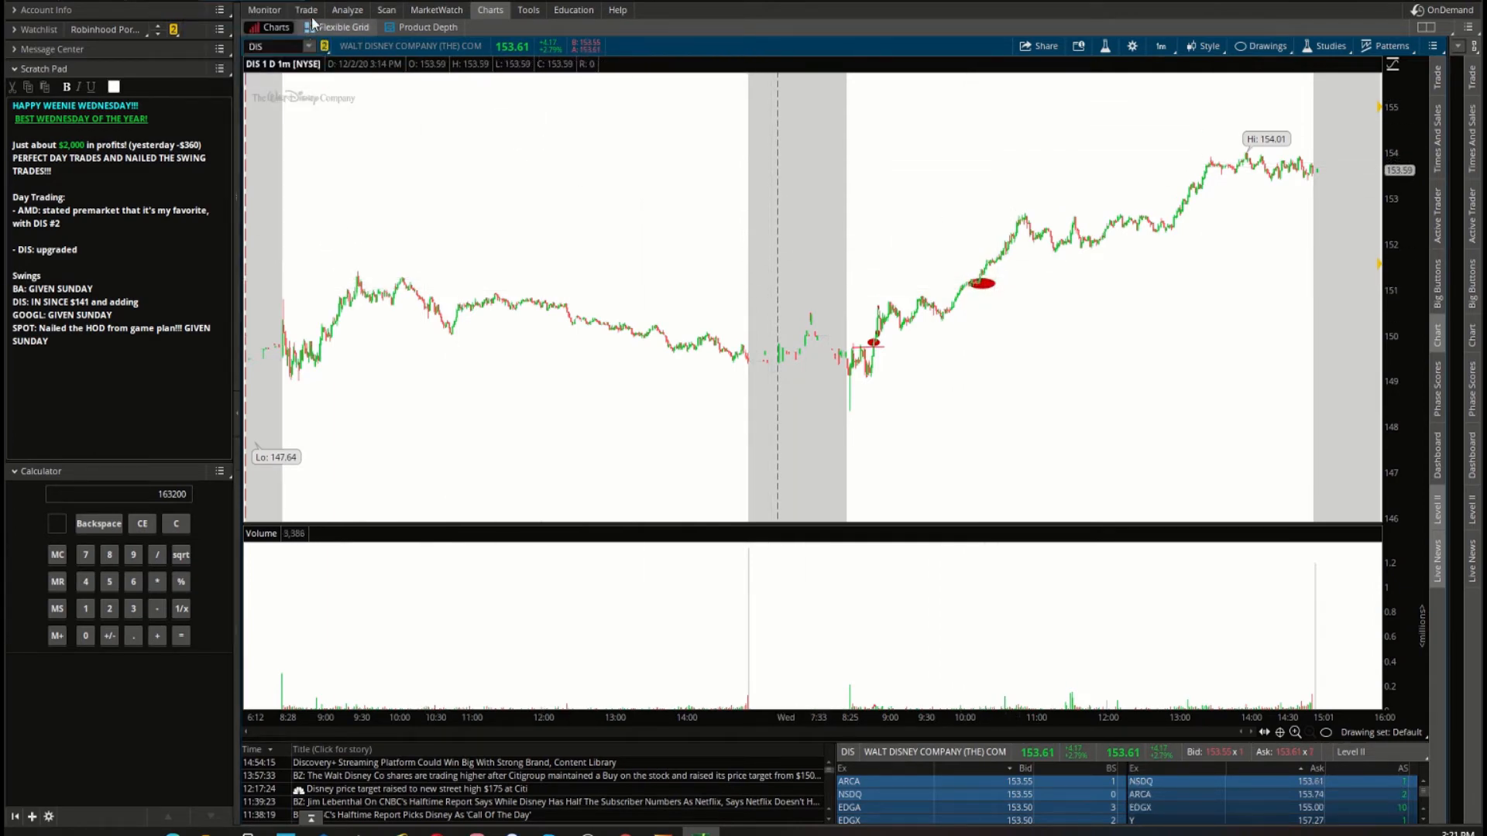
{"action": "left_click", "coordinate": [305, 9]}
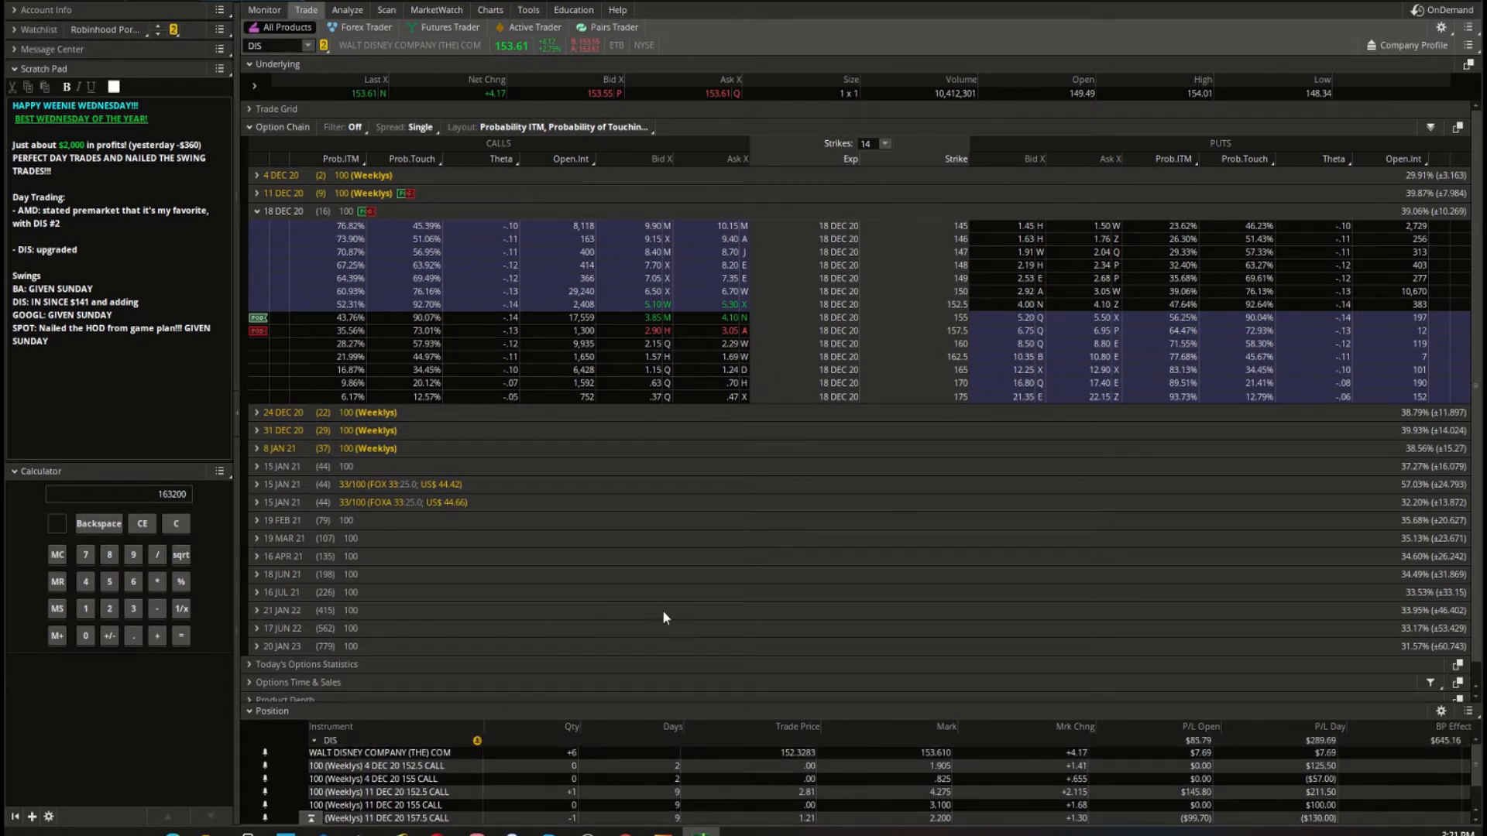
{"action": "left_click", "coordinate": [489, 9]}
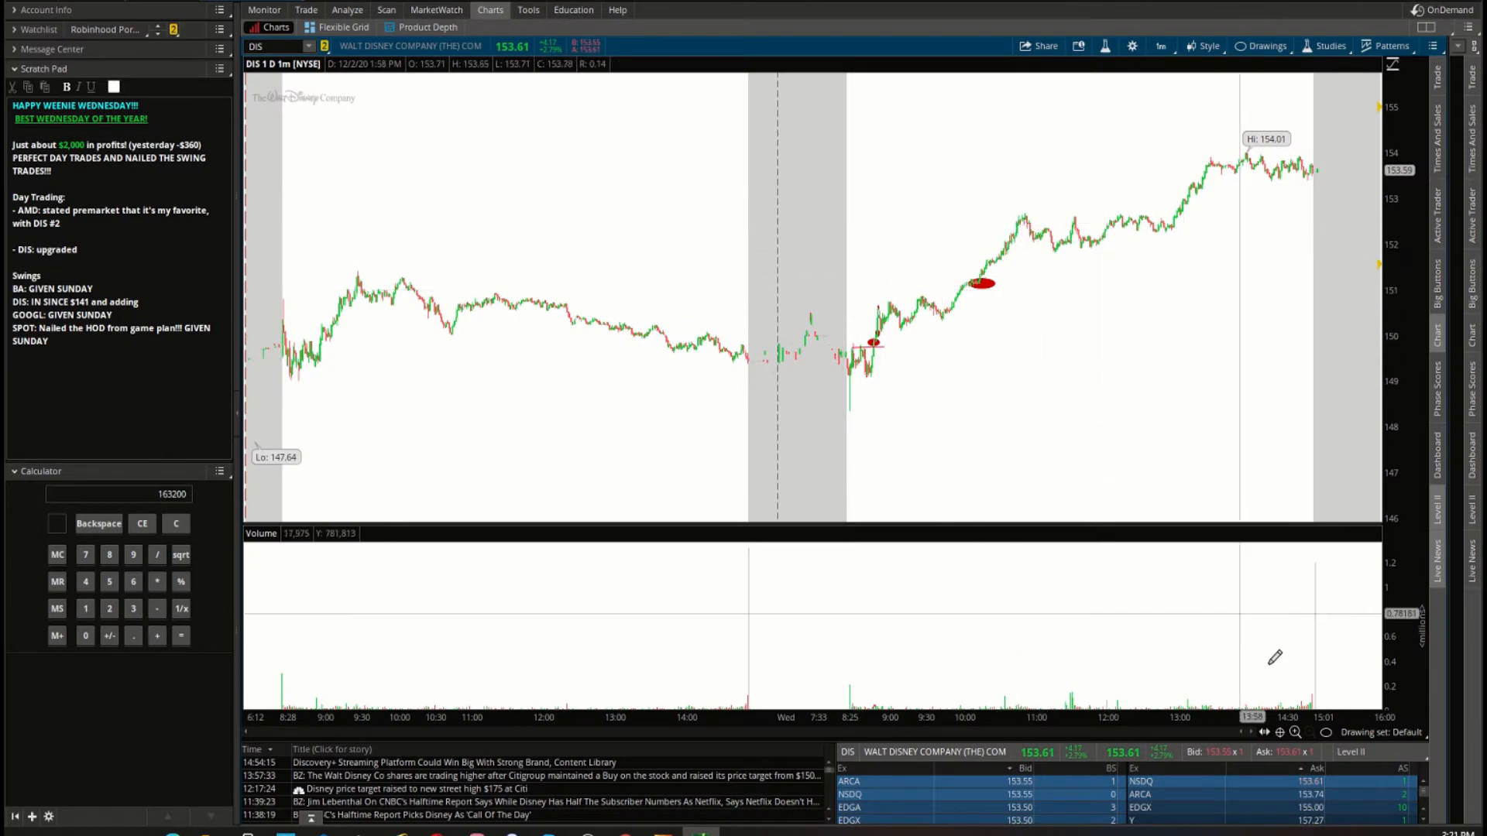
{"action": "mouse_move", "coordinate": [1028, 209]}
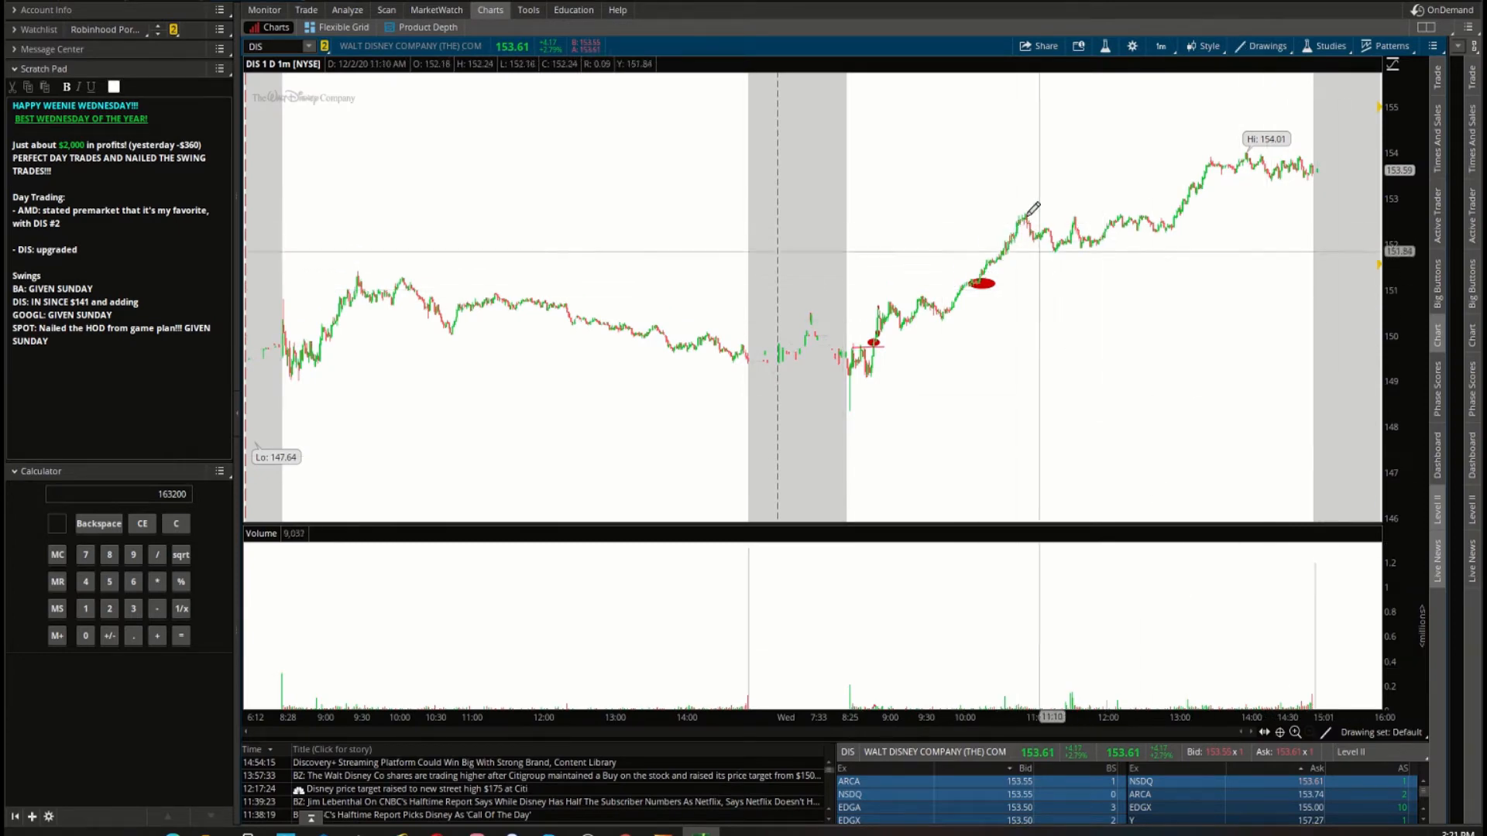
Draw the upper triangle line and the falling channel lines below DIS's 154.01 high.
{"action": "left_click_drag", "start_coordinate": [1020, 212], "coordinate": [1233, 215]}
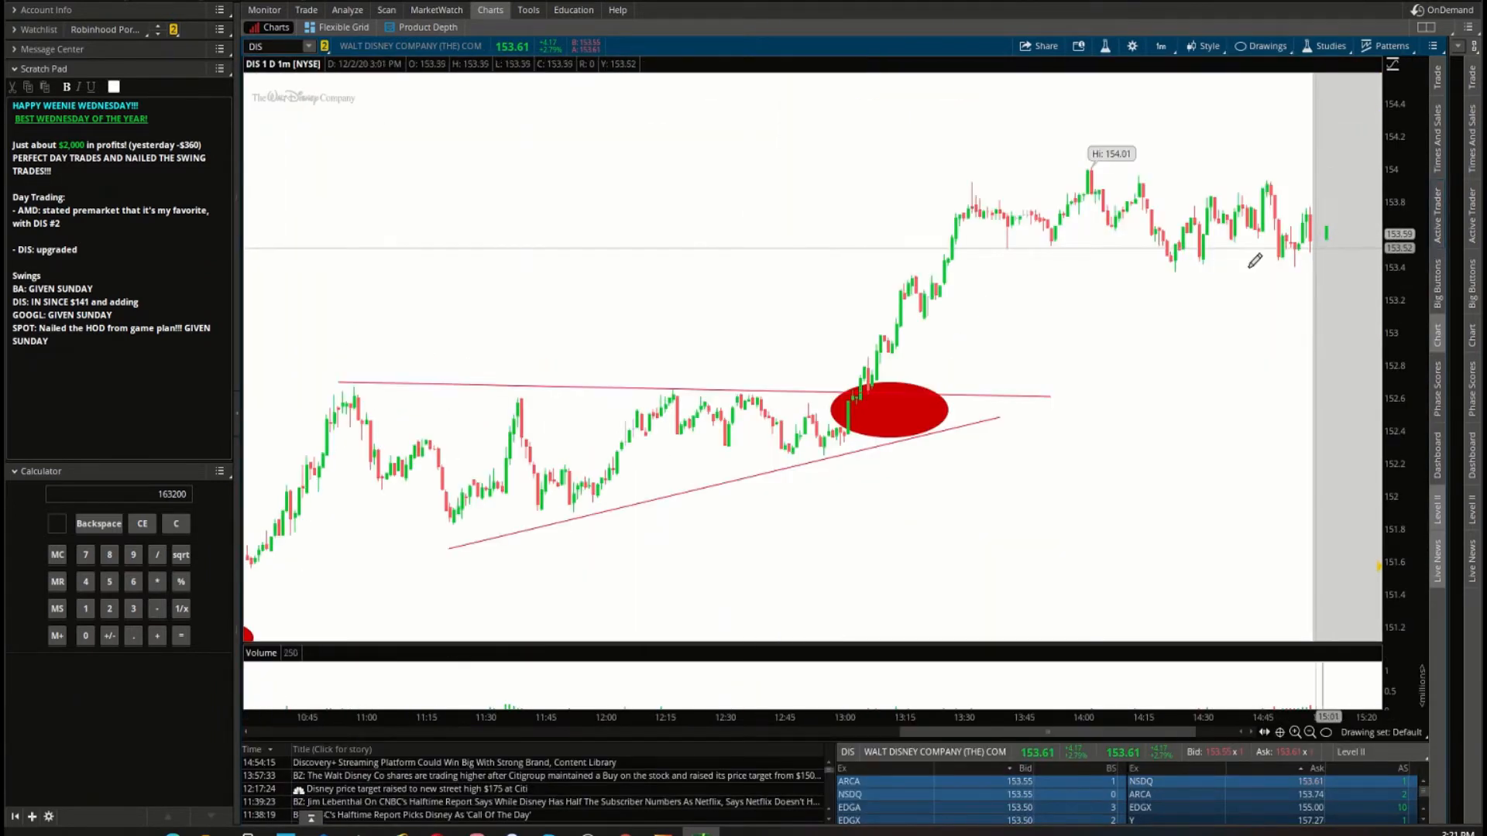
{"action": "mouse_move", "coordinate": [956, 300]}
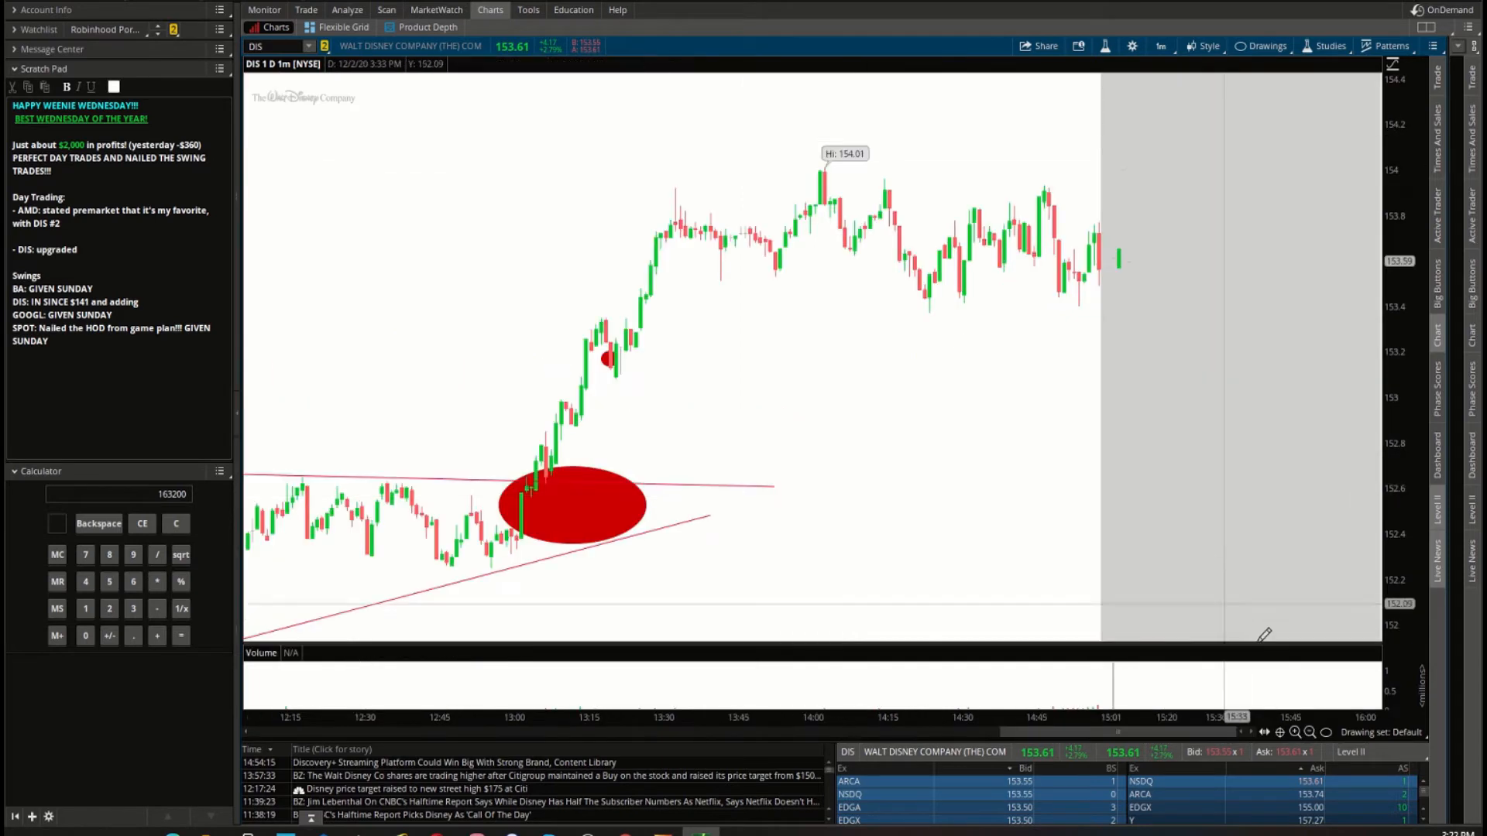
{"action": "mouse_move", "coordinate": [844, 150]}
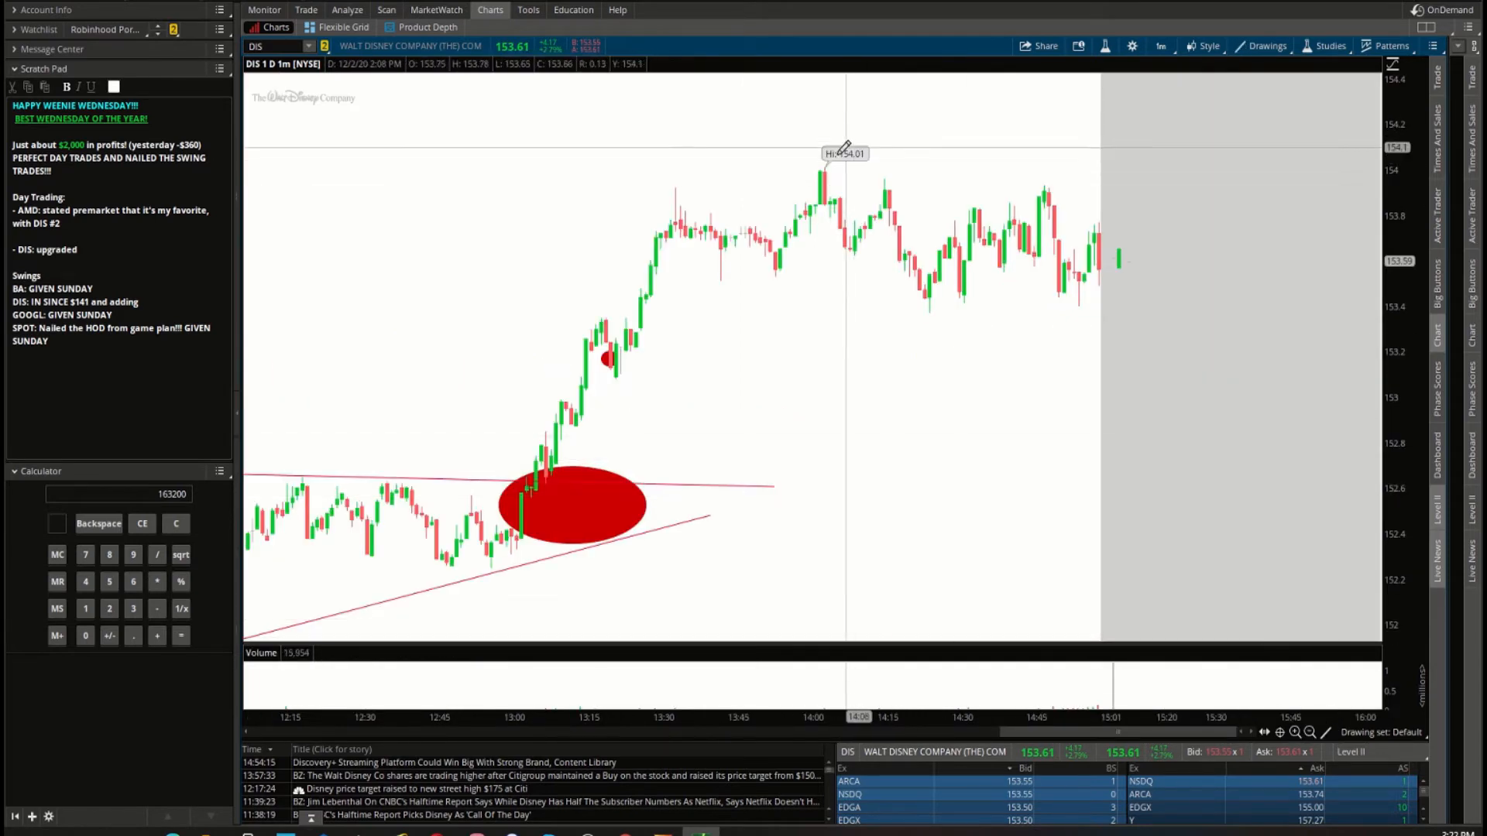
{"action": "left_click_drag", "start_coordinate": [821, 169], "coordinate": [1181, 210]}
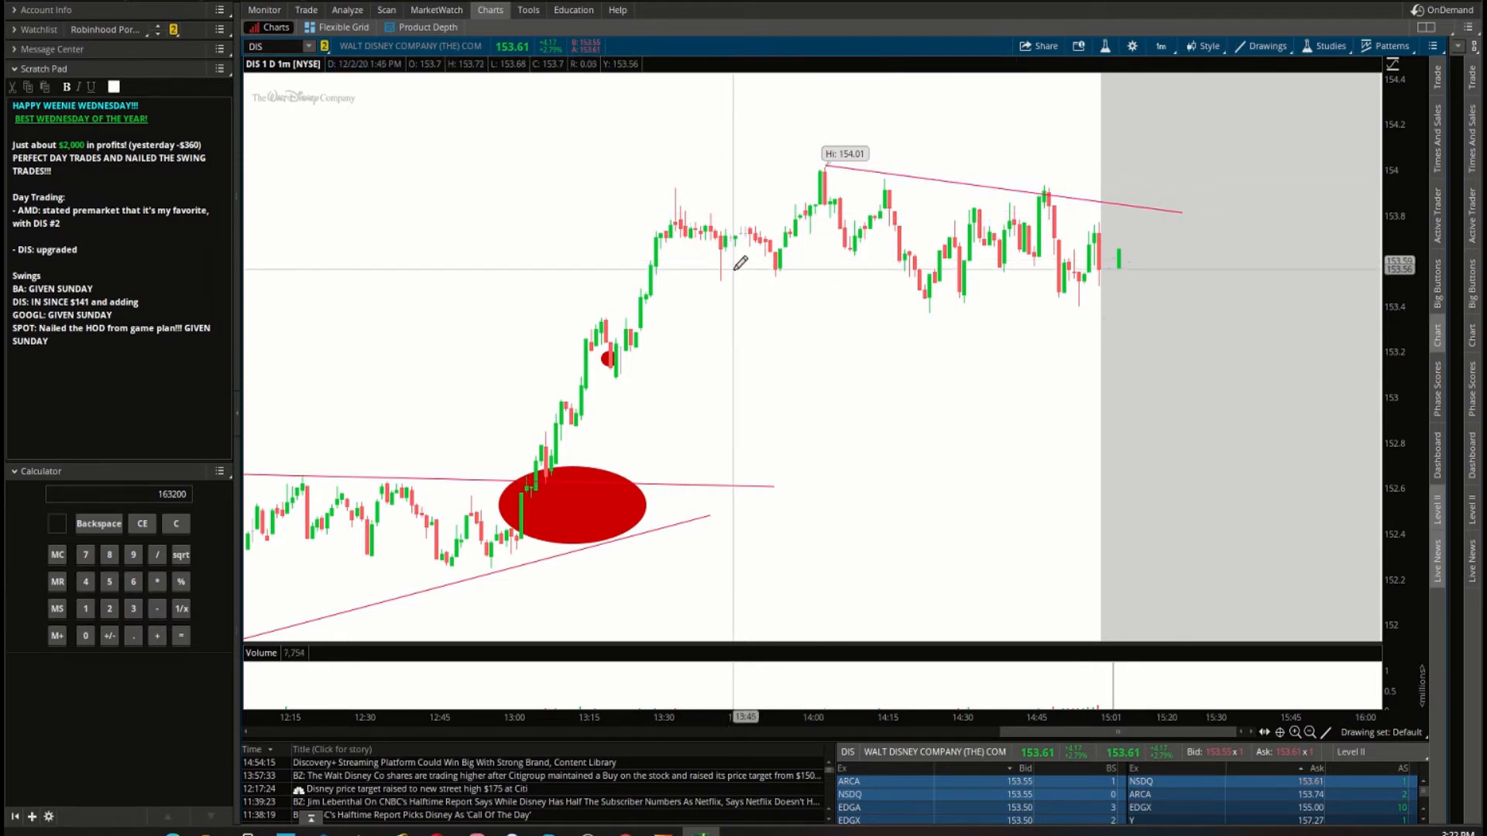
{"action": "left_click_drag", "start_coordinate": [745, 270], "coordinate": [1210, 327]}
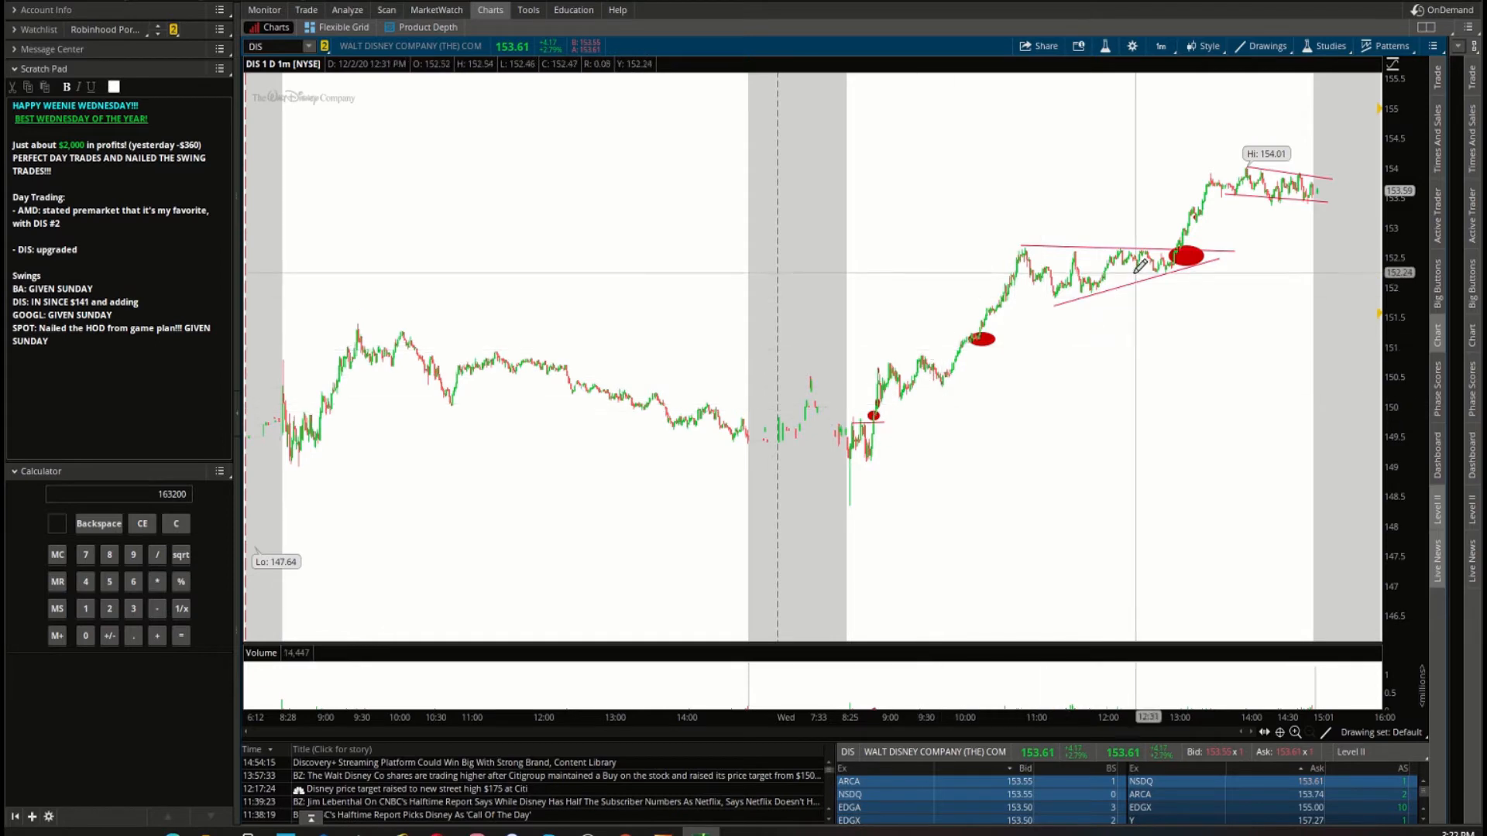
Set the chart to 1Y:1D and zoom into Boeing's recent candles.
{"action": "left_click", "coordinate": [1159, 45]}
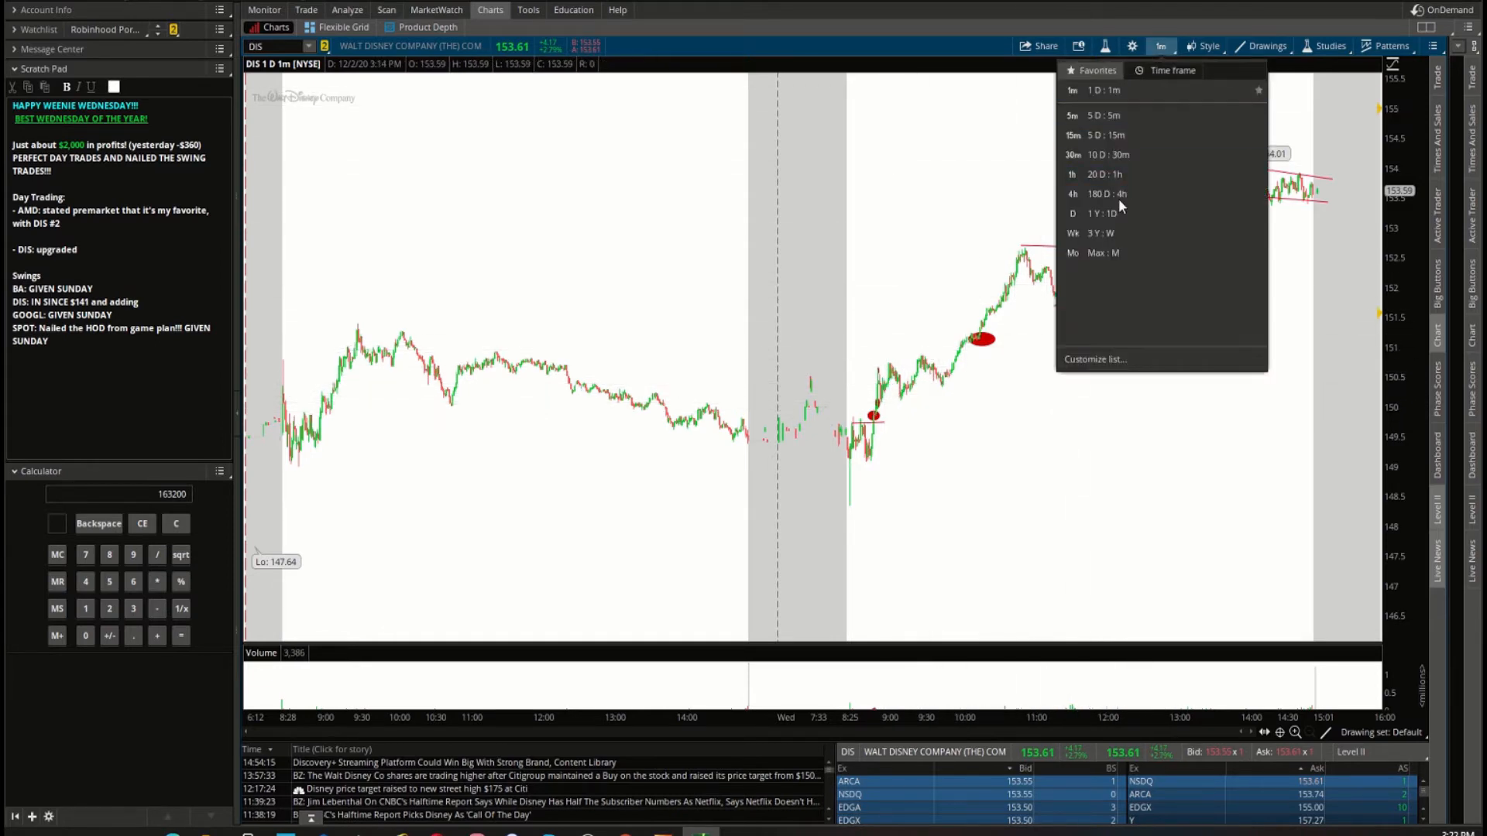
{"action": "left_click", "coordinate": [1072, 212]}
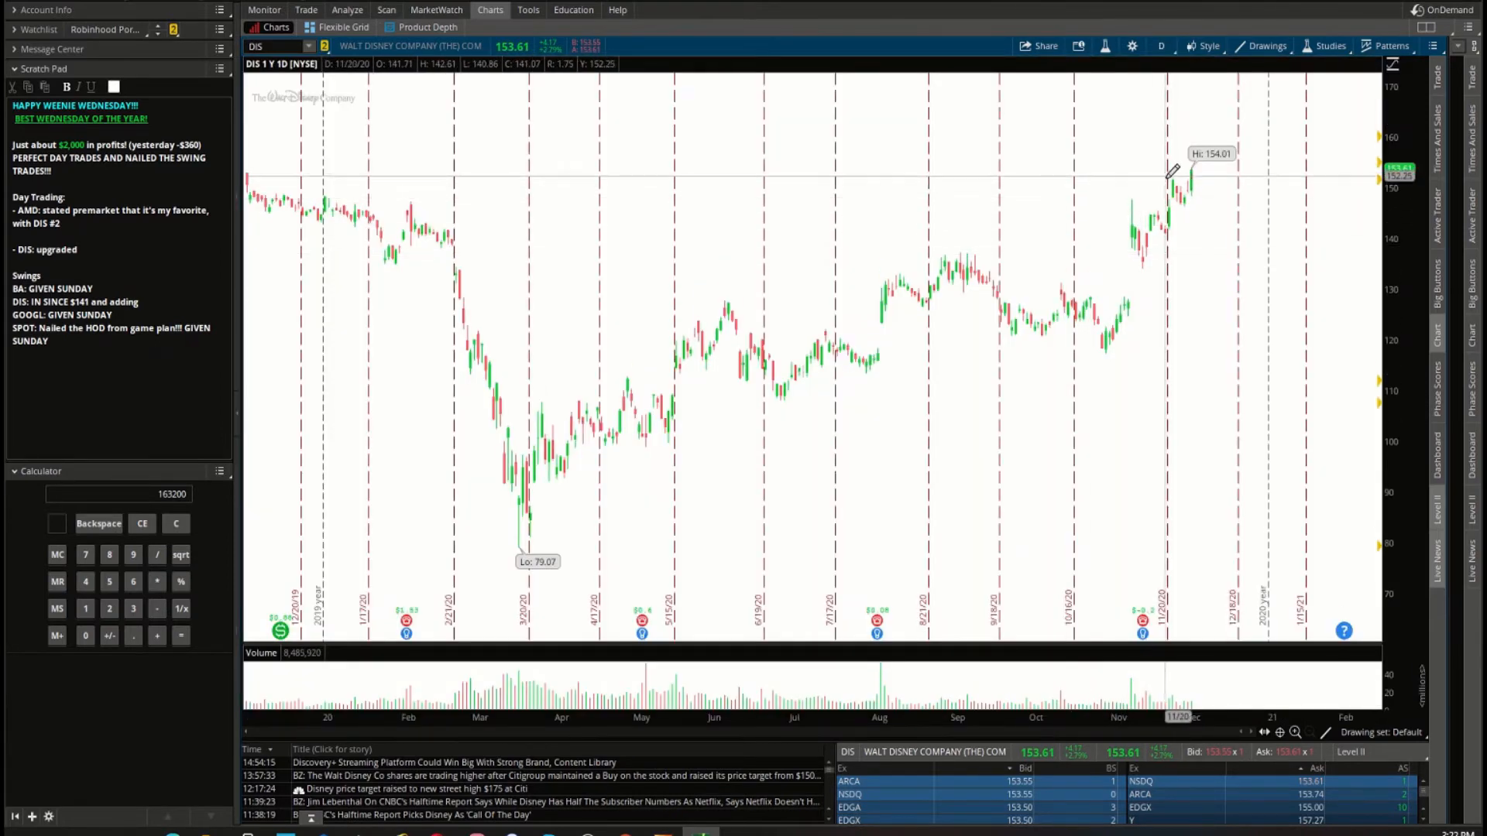
{"action": "left_click_drag", "start_coordinate": [1153, 171], "coordinate": [1251, 170]}
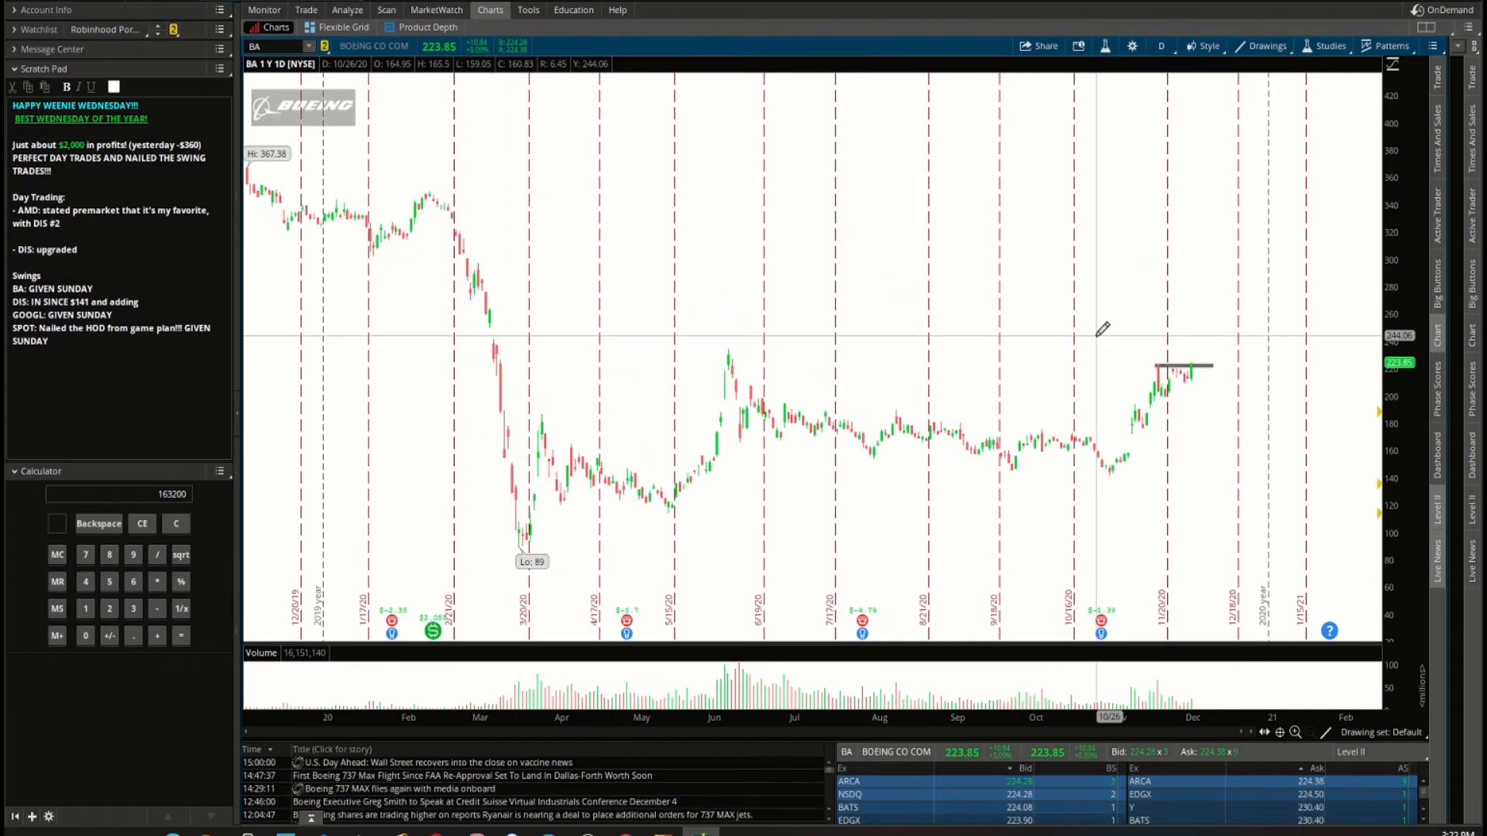
{"action": "mouse_move", "coordinate": [979, 371]}
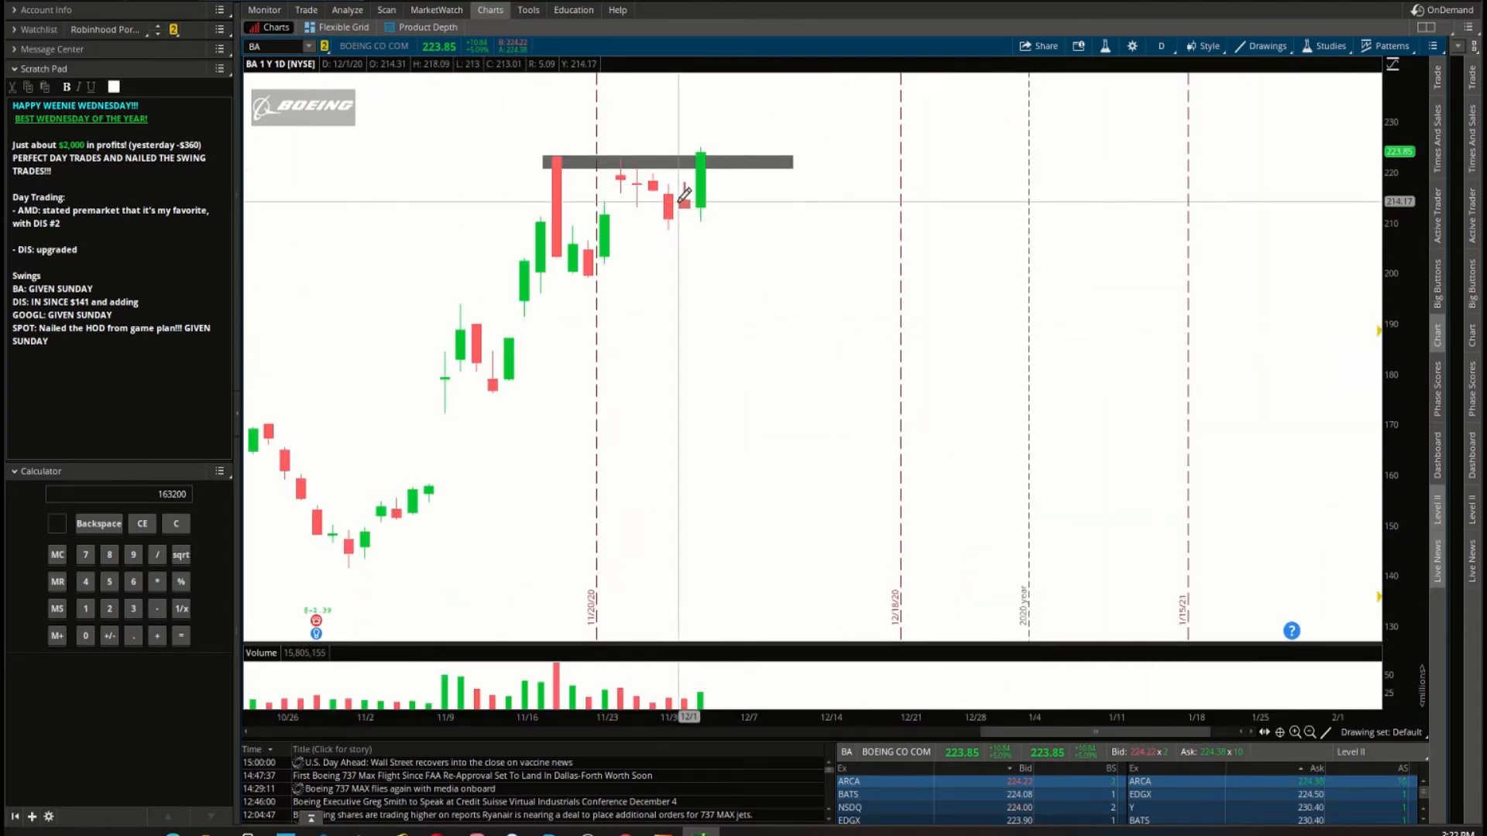
{"action": "mouse_move", "coordinate": [186, 161]}
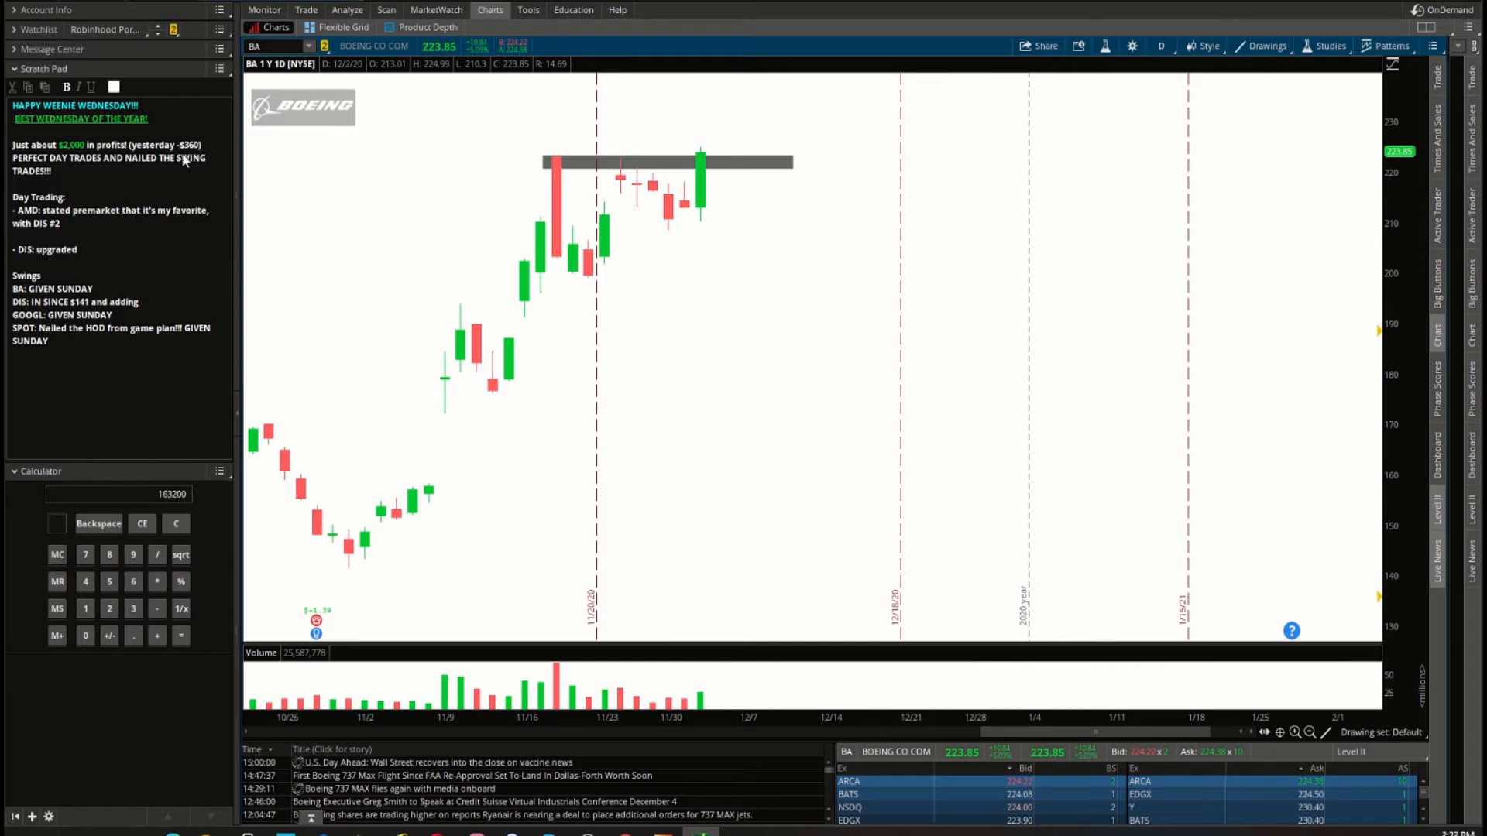
{"action": "mouse_move", "coordinate": [373, 187]}
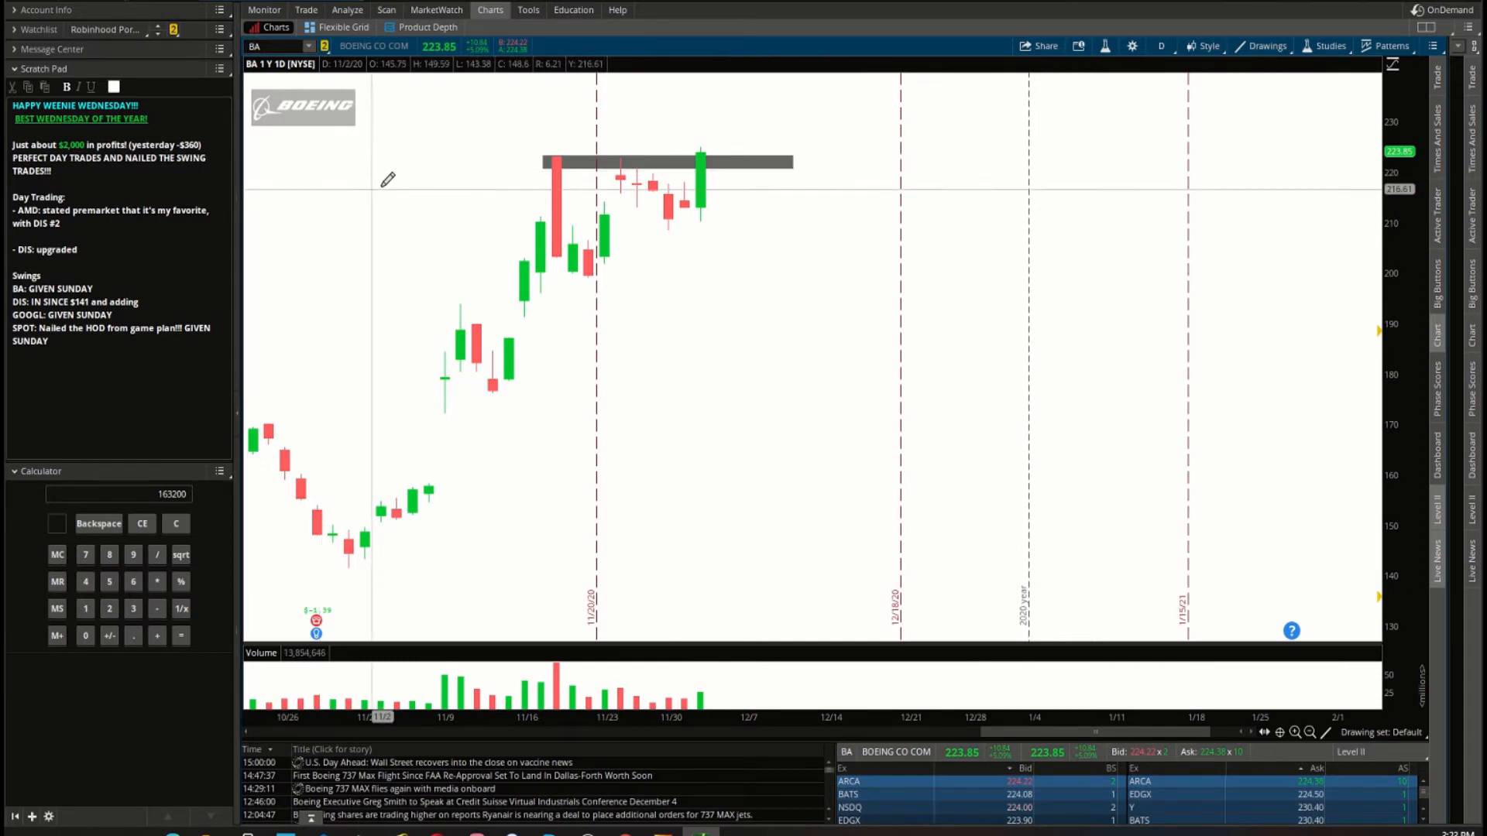
{"action": "mouse_move", "coordinate": [806, 201]}
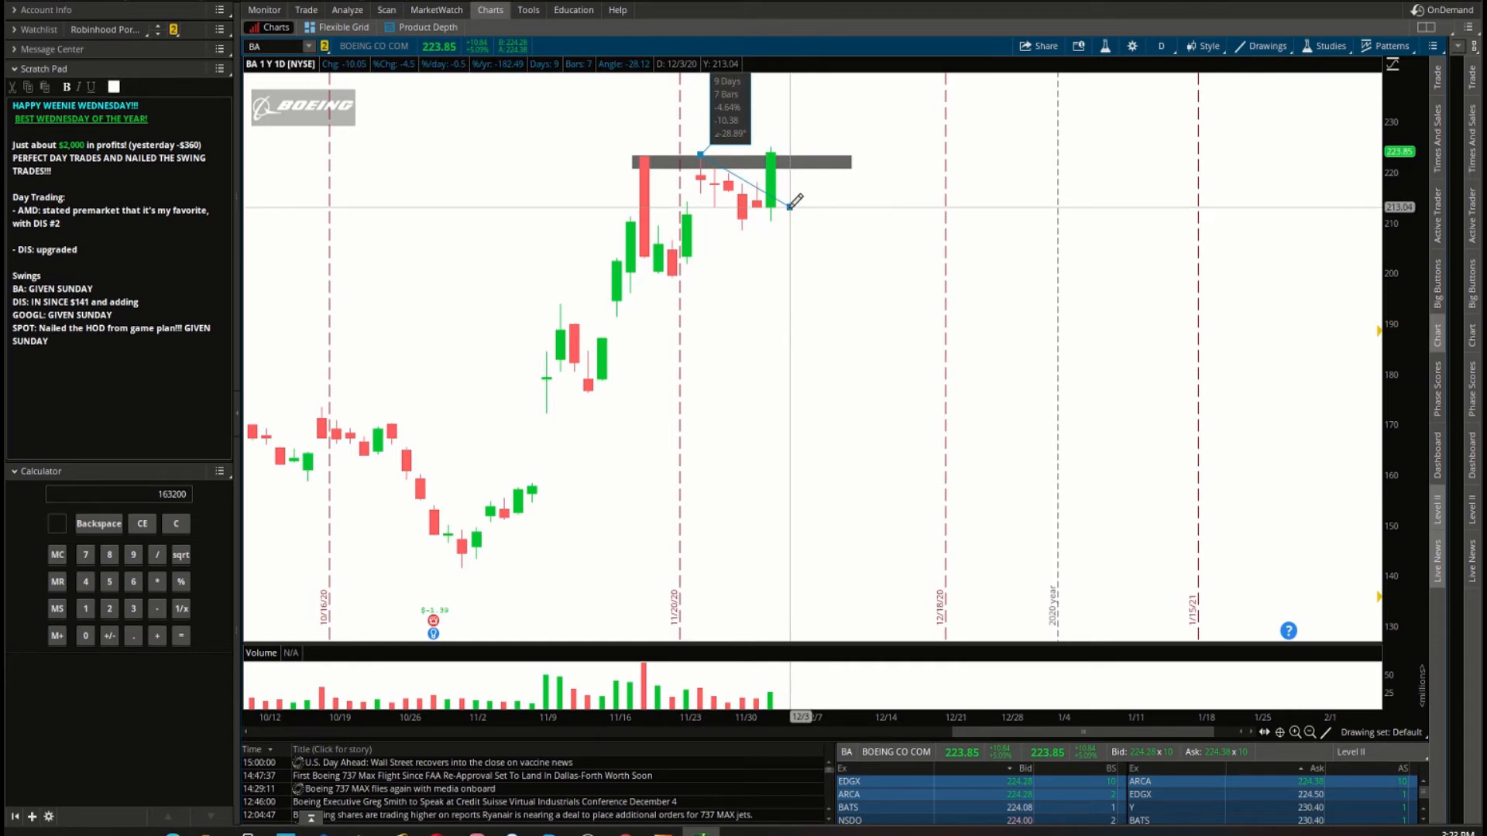
Draw a falling trendline beneath the recent candles under the resistance band.
{"action": "left_click_drag", "start_coordinate": [783, 209], "coordinate": [796, 220]}
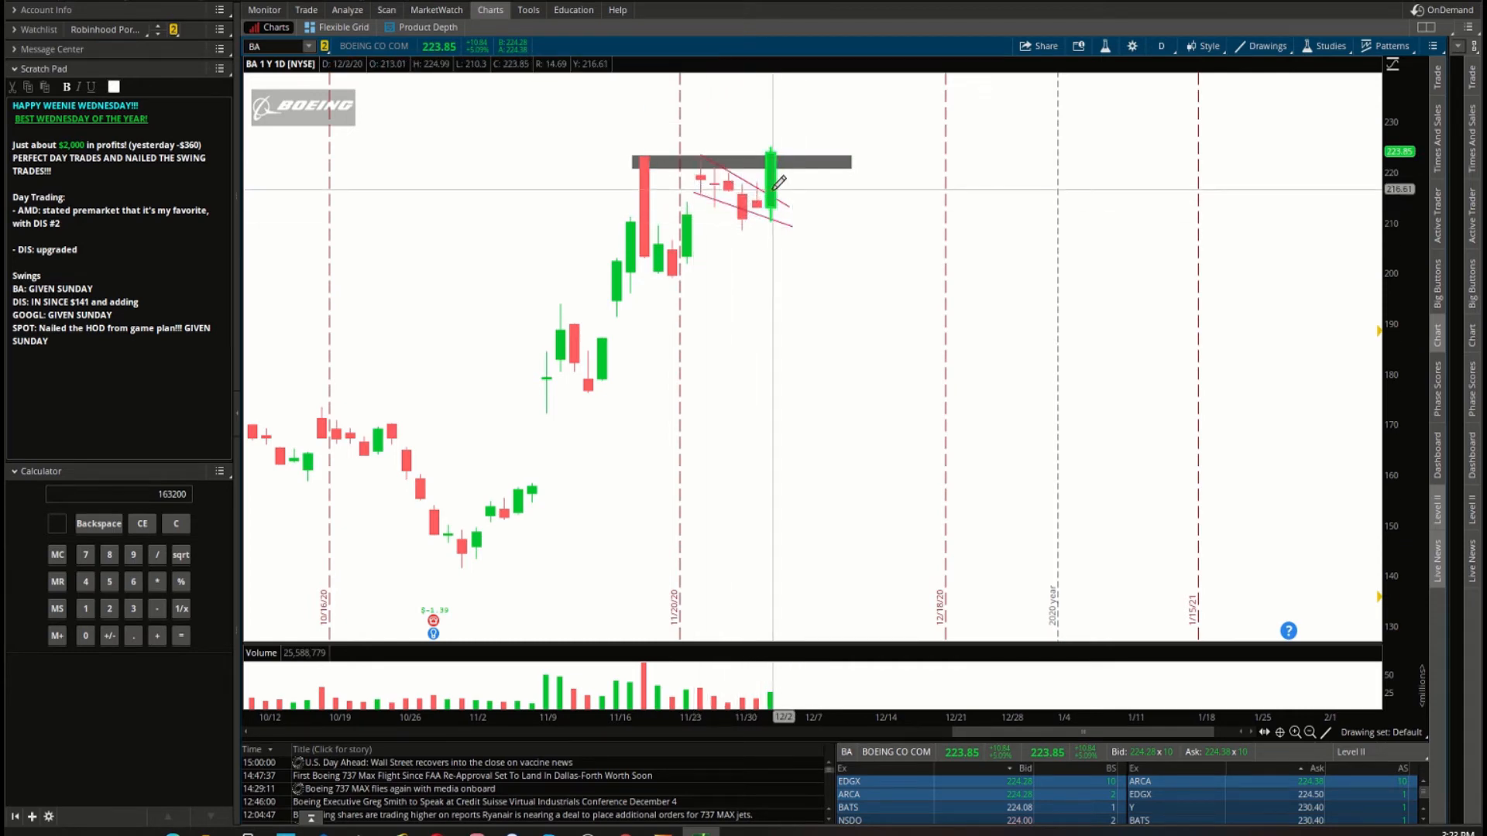
{"action": "left_click", "coordinate": [1159, 45]}
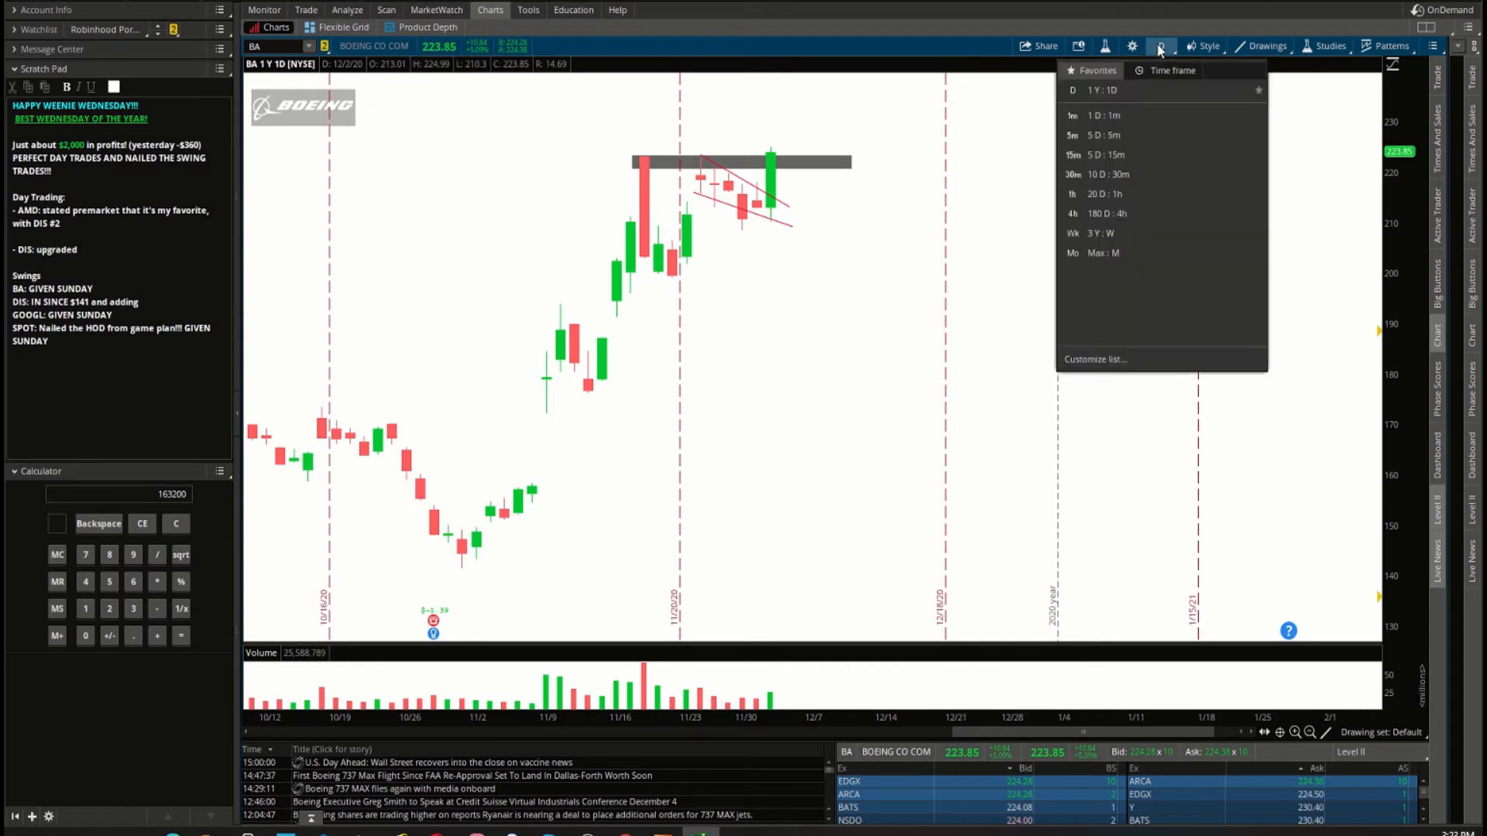
Show Boeing on 1D:1m, check today's positions, and return to the chart.
{"action": "left_click", "coordinate": [1072, 115]}
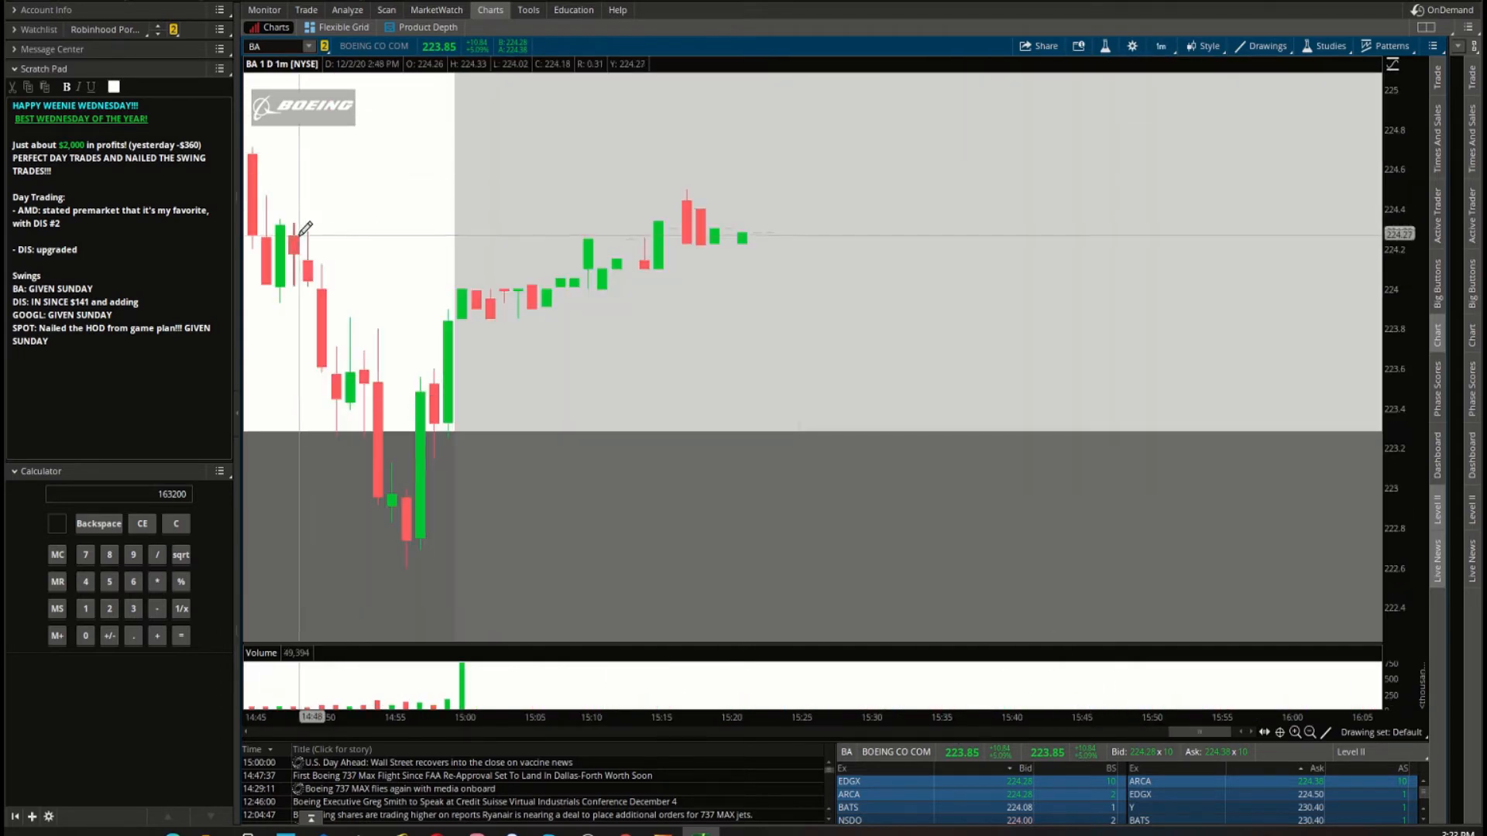
{"action": "left_click", "coordinate": [263, 10]}
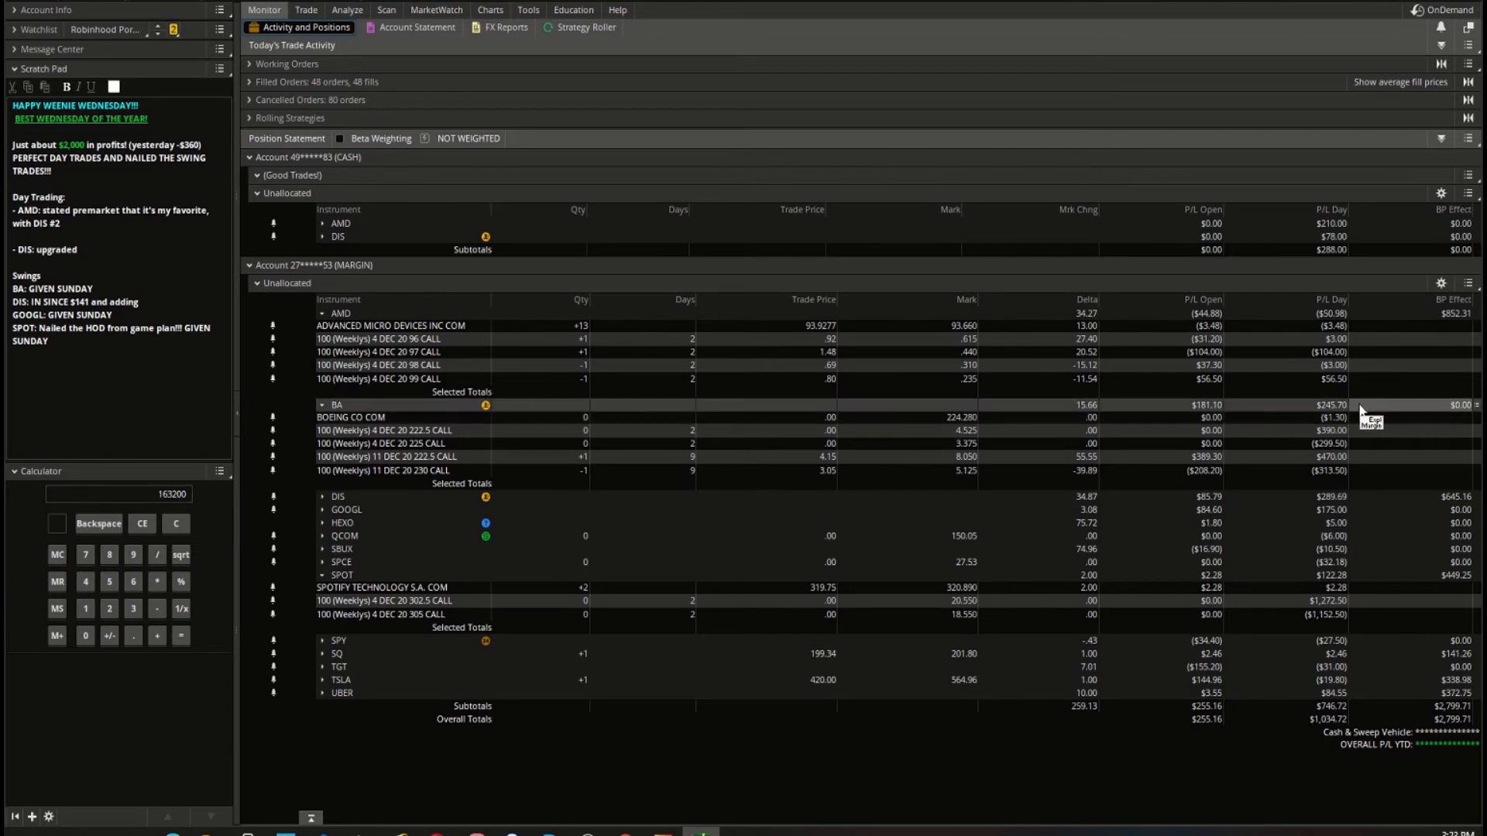
{"action": "left_click", "coordinate": [490, 9]}
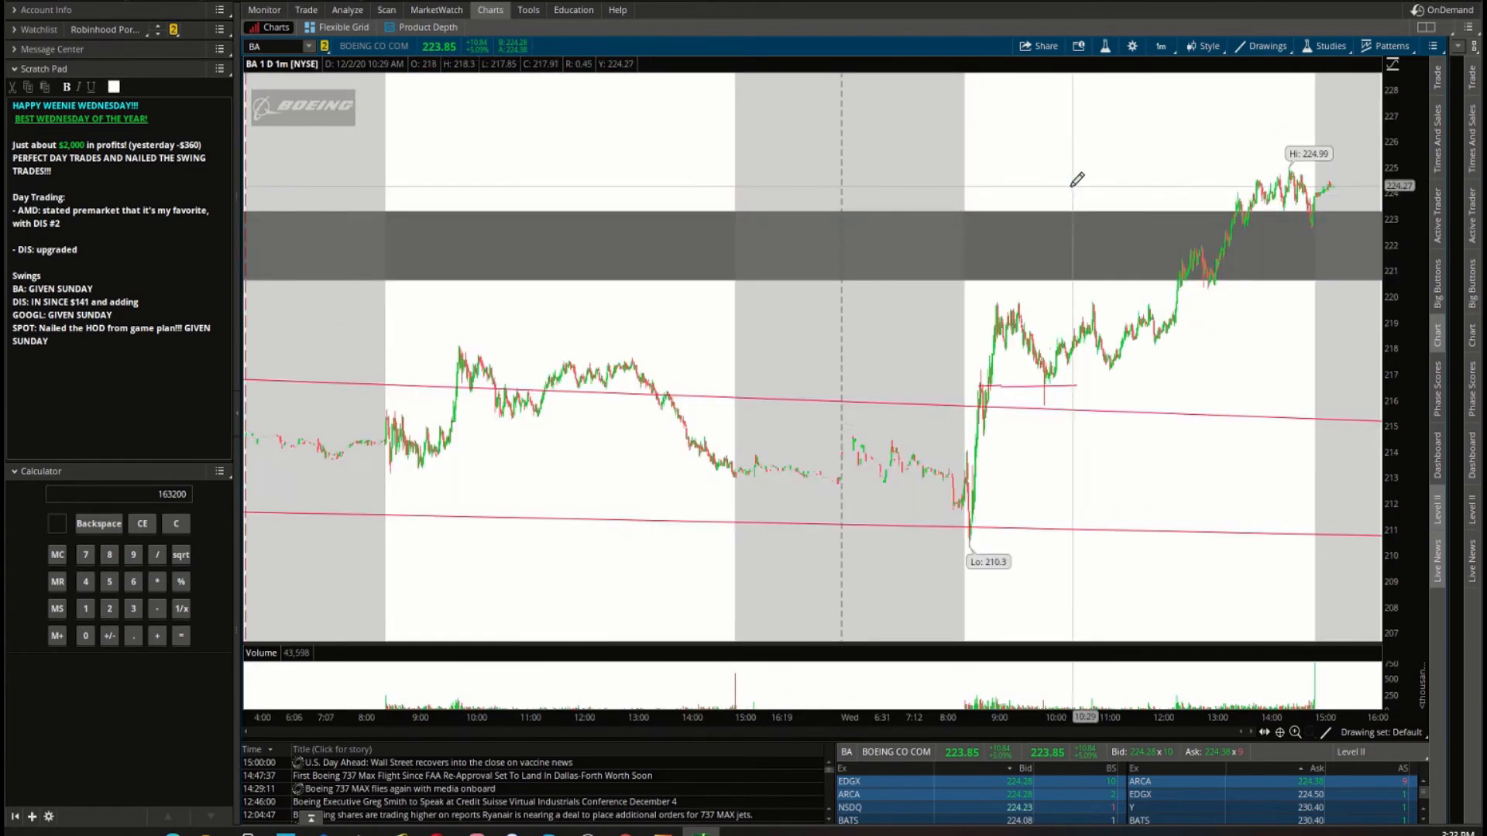
Draw resistance near 219.7, a rising trendline under the lows, and support at the 1 PM dip.
{"action": "left_click_drag", "start_coordinate": [987, 302], "coordinate": [1201, 302]}
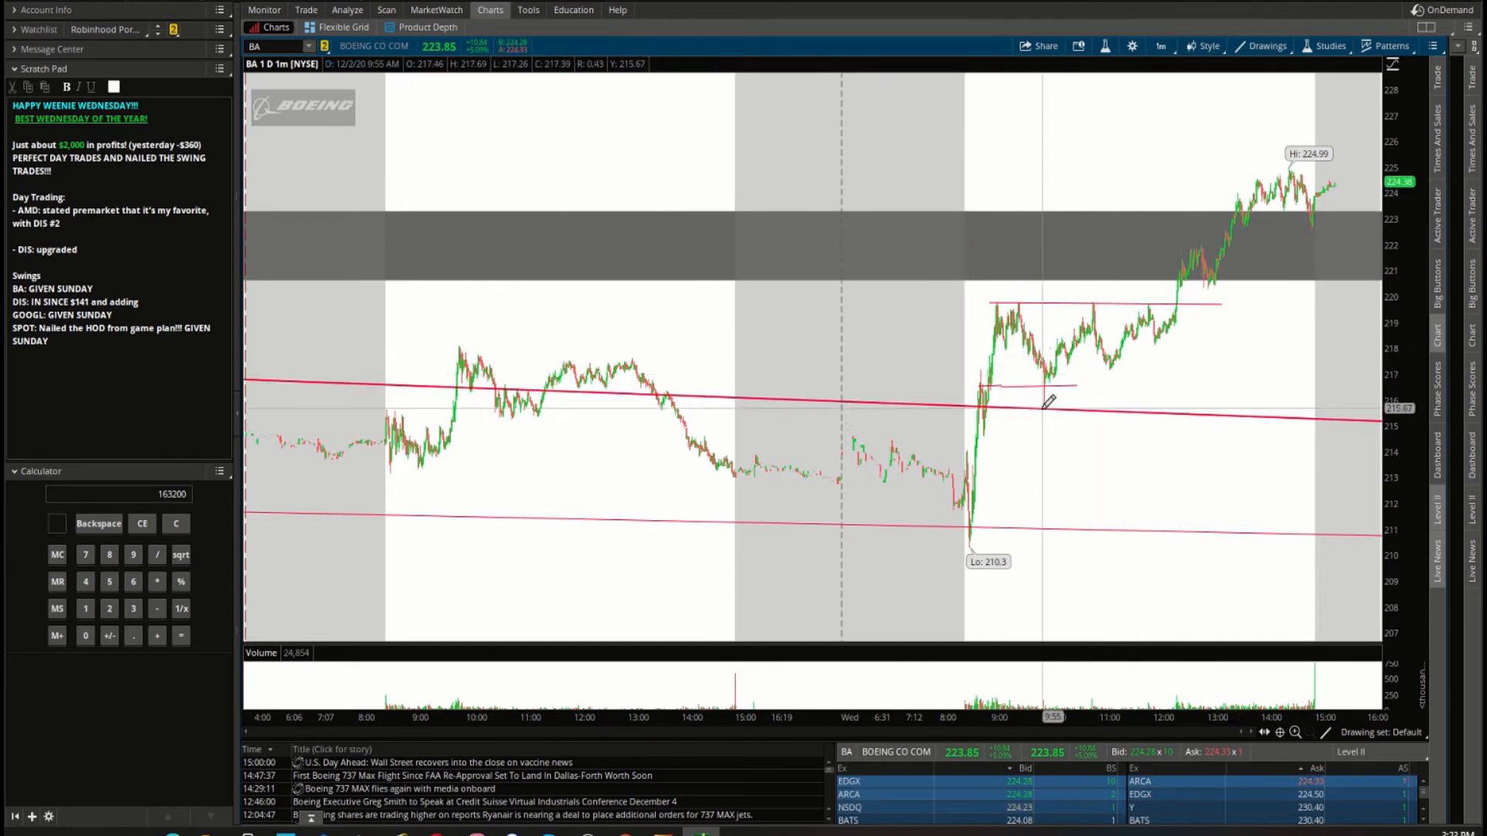
{"action": "left_click_drag", "start_coordinate": [1049, 405], "coordinate": [1223, 308]}
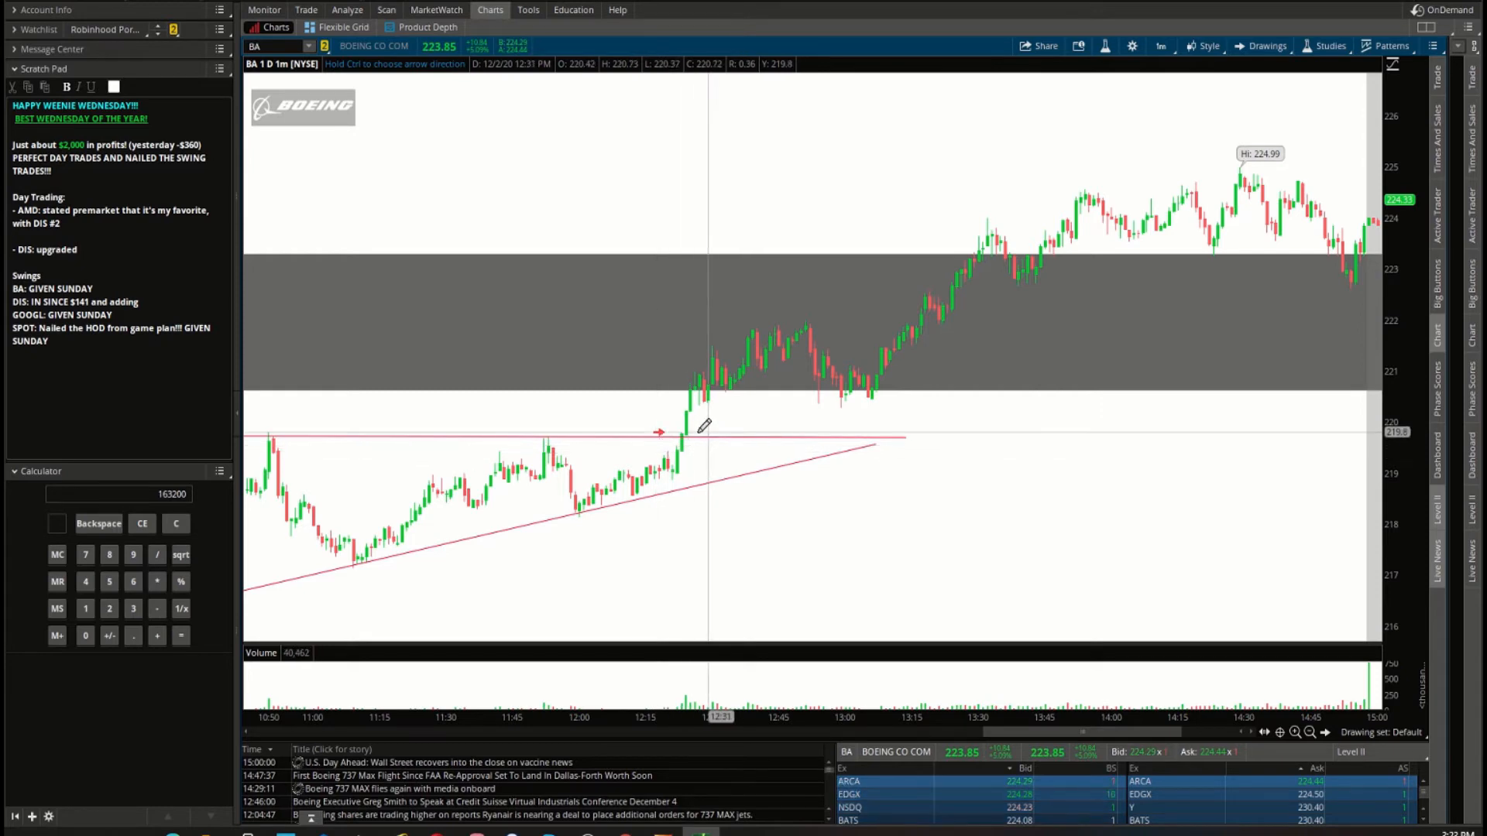
{"action": "mouse_move", "coordinate": [681, 432]}
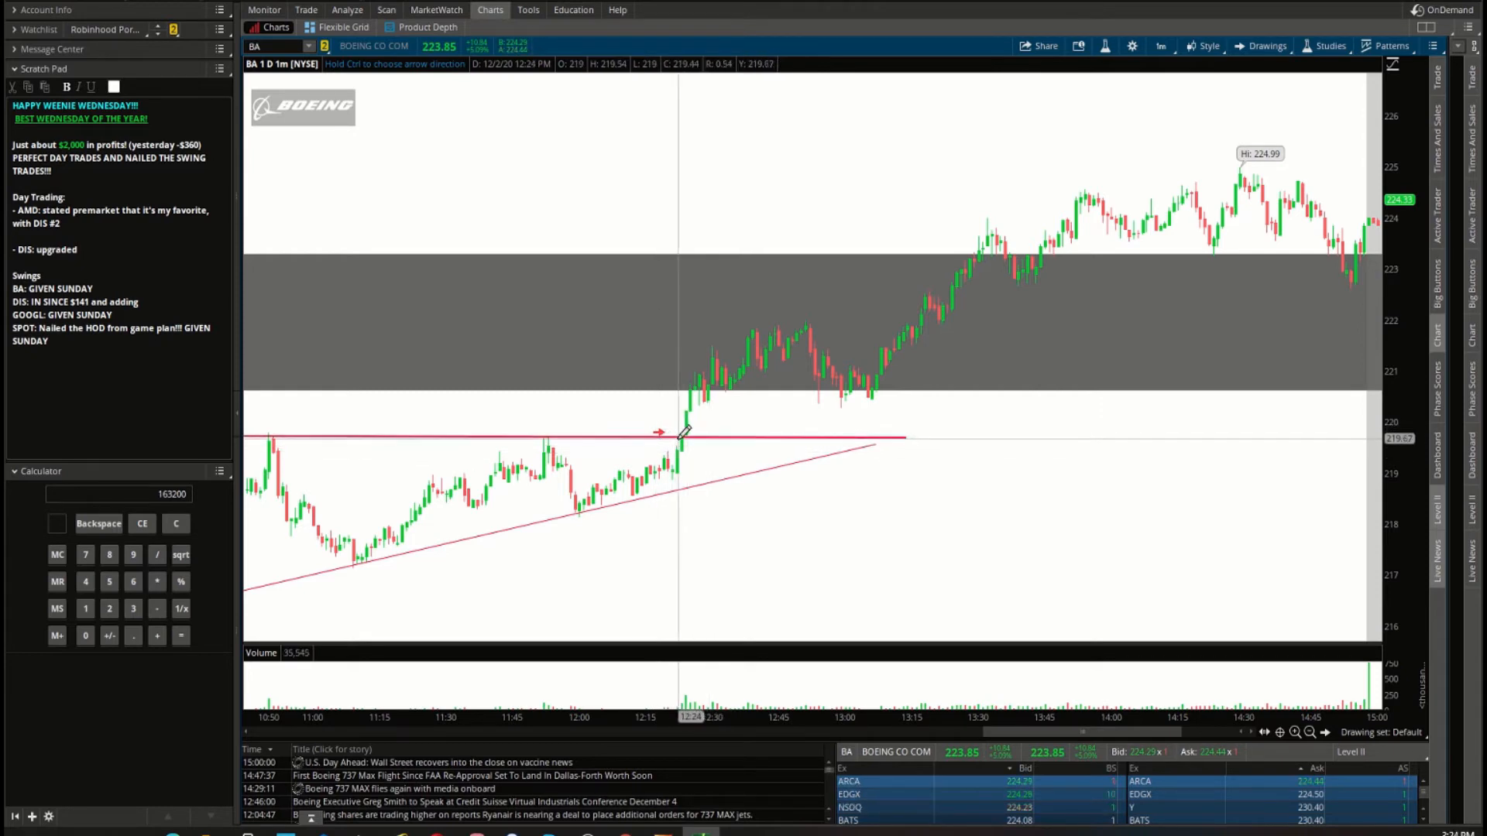
{"action": "mouse_move", "coordinate": [864, 398]}
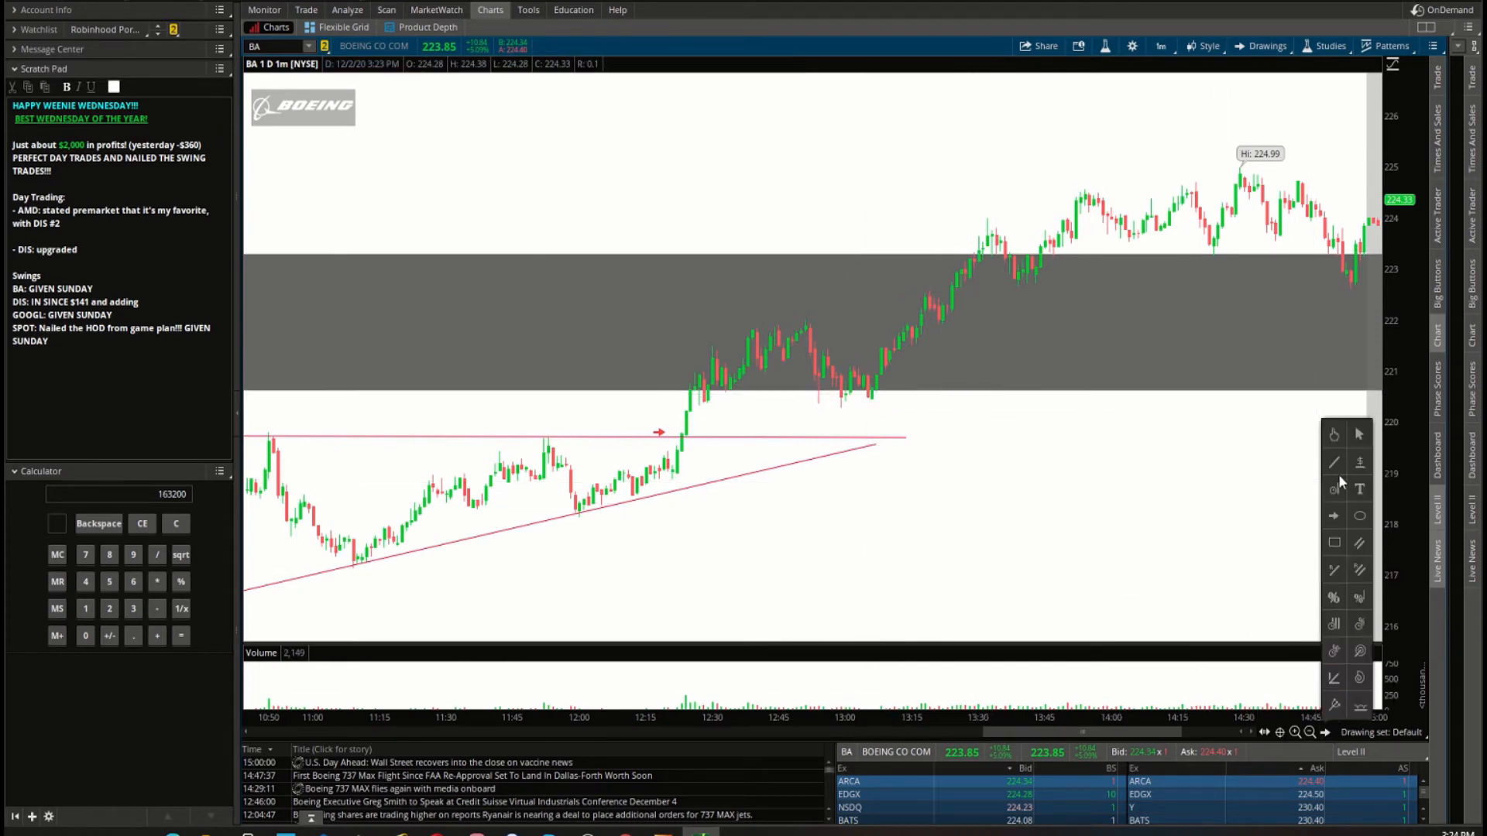
{"action": "left_click_drag", "start_coordinate": [810, 402], "coordinate": [920, 397]}
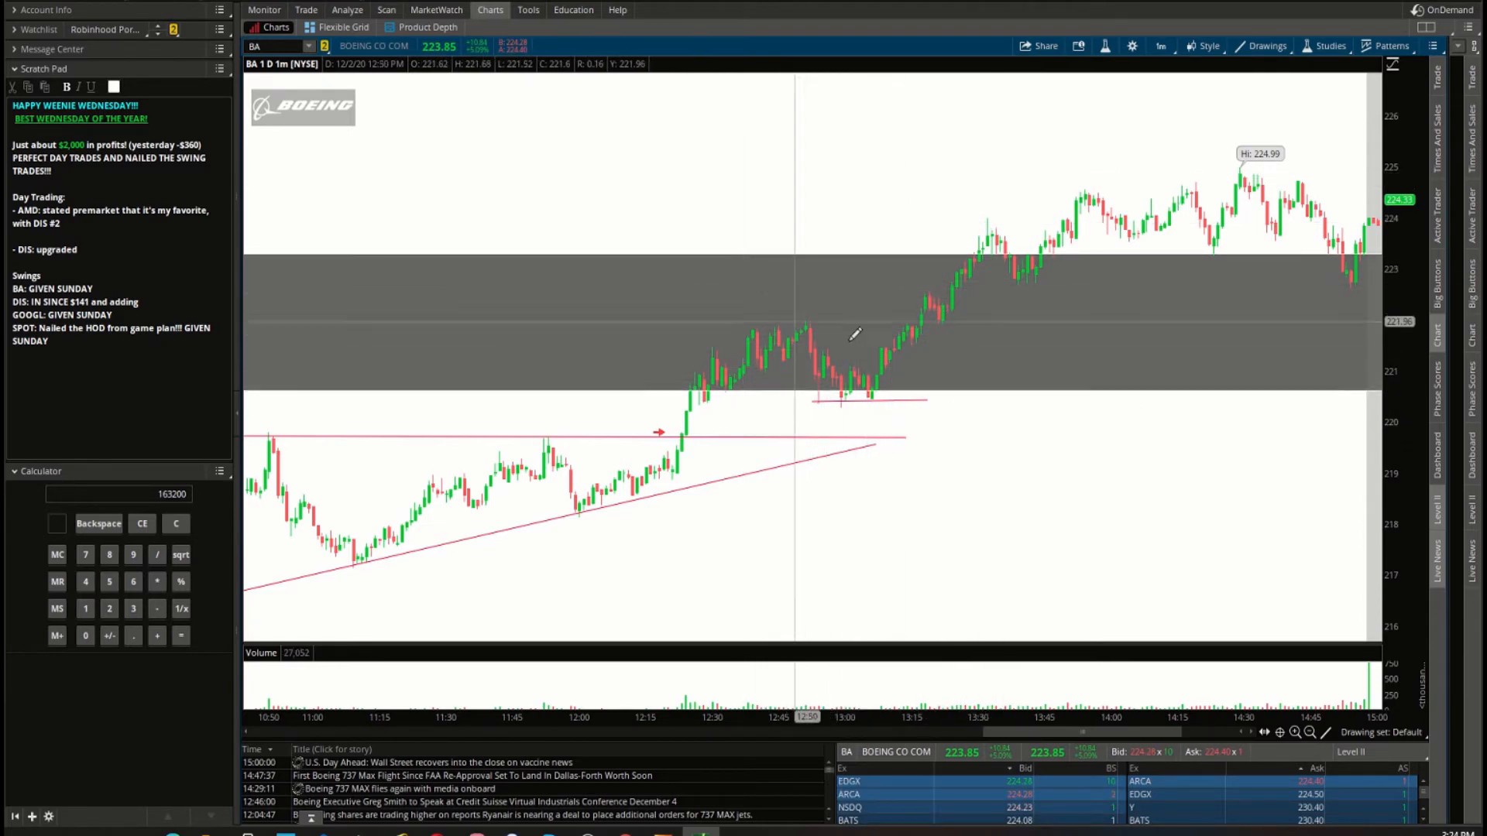
{"action": "mouse_move", "coordinate": [877, 349]}
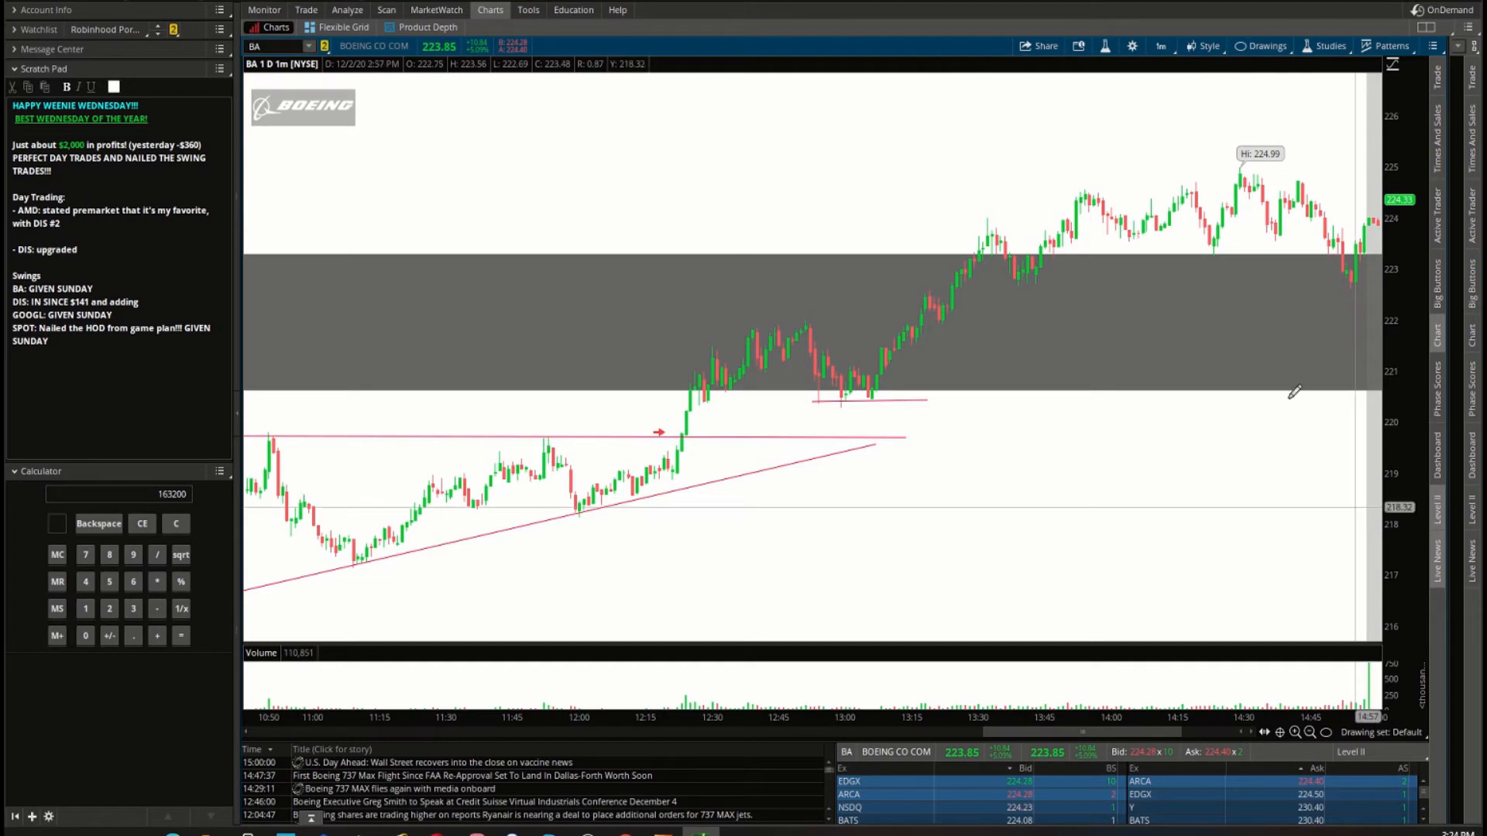
{"action": "mouse_move", "coordinate": [1110, 209]}
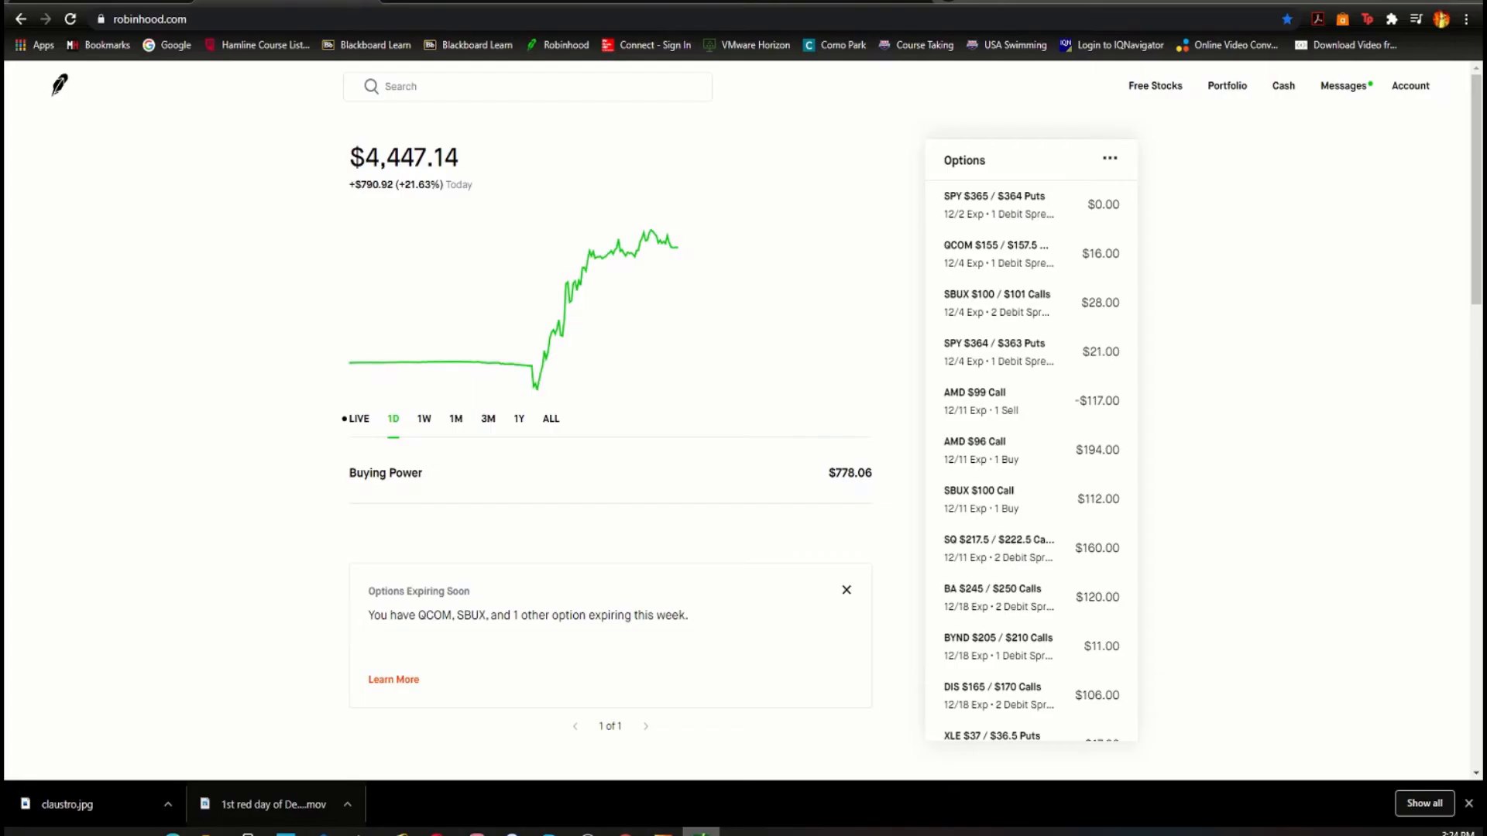
{"action": "mouse_move", "coordinate": [986, 606]}
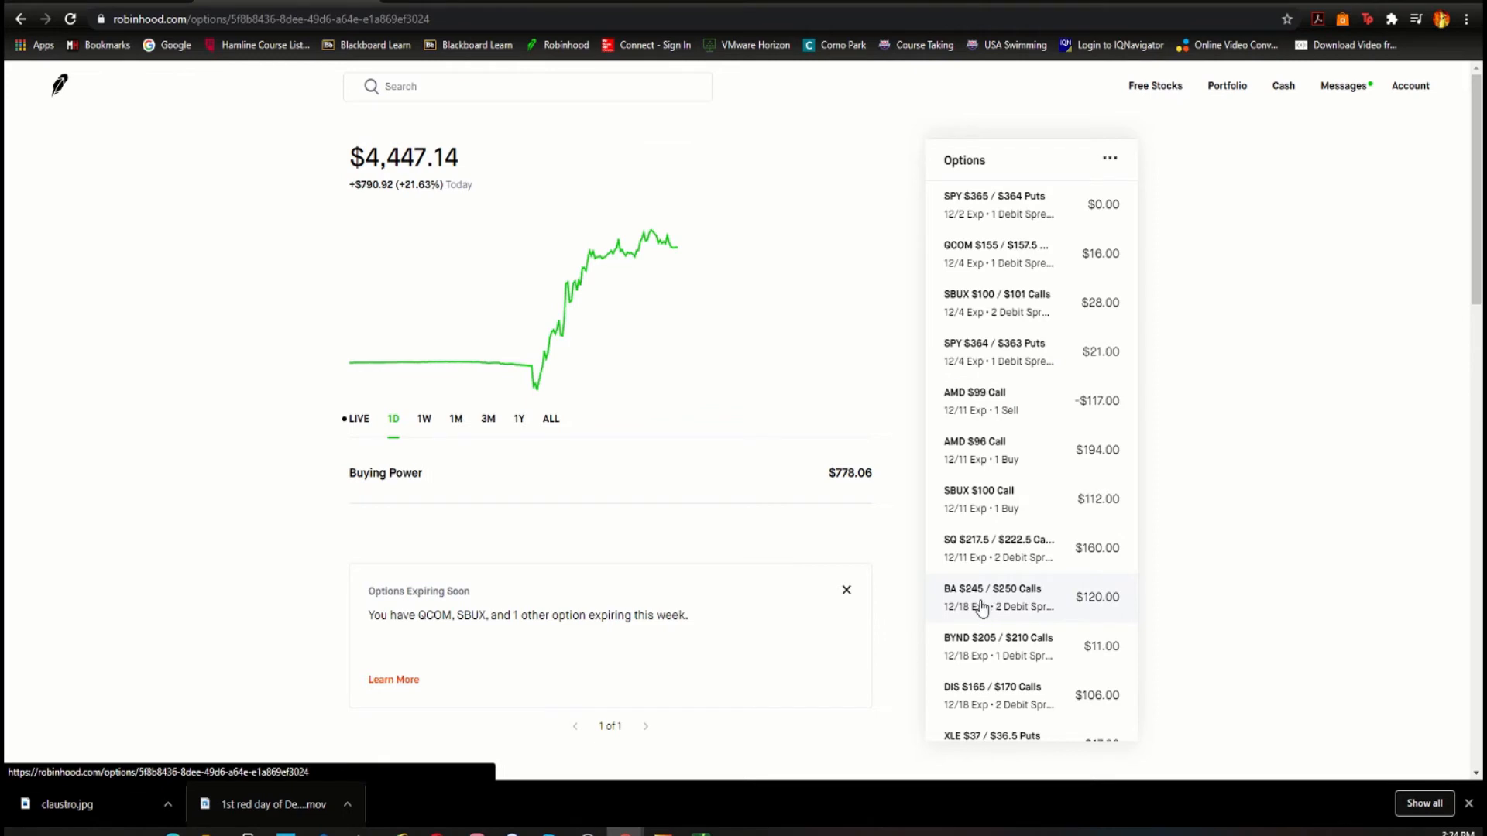
Review the BA $245 / $250 Calls position's market value in Robinhood.
{"action": "left_click", "coordinate": [993, 598]}
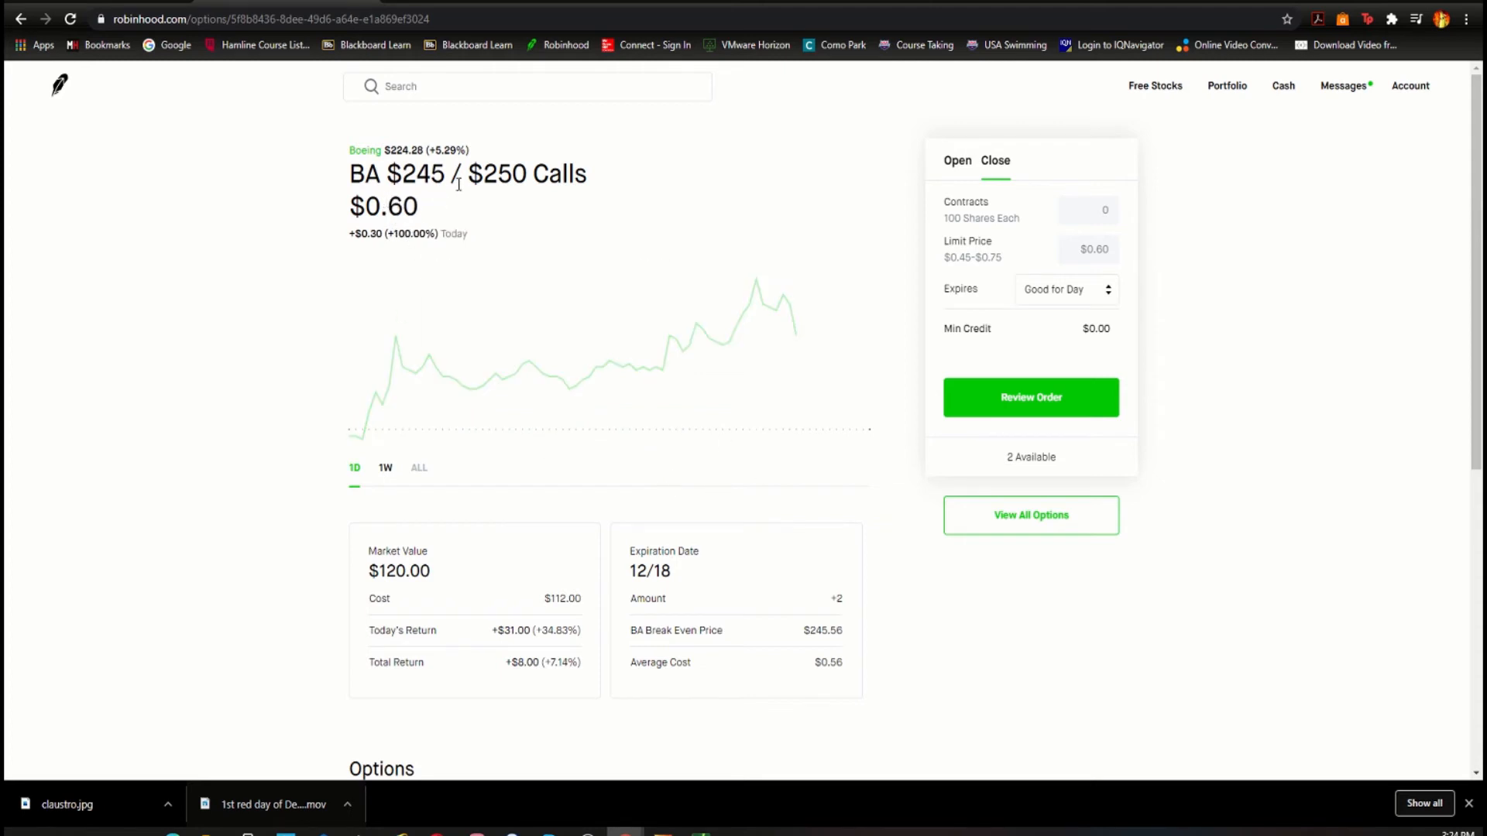
{"action": "double_click", "coordinate": [647, 598]}
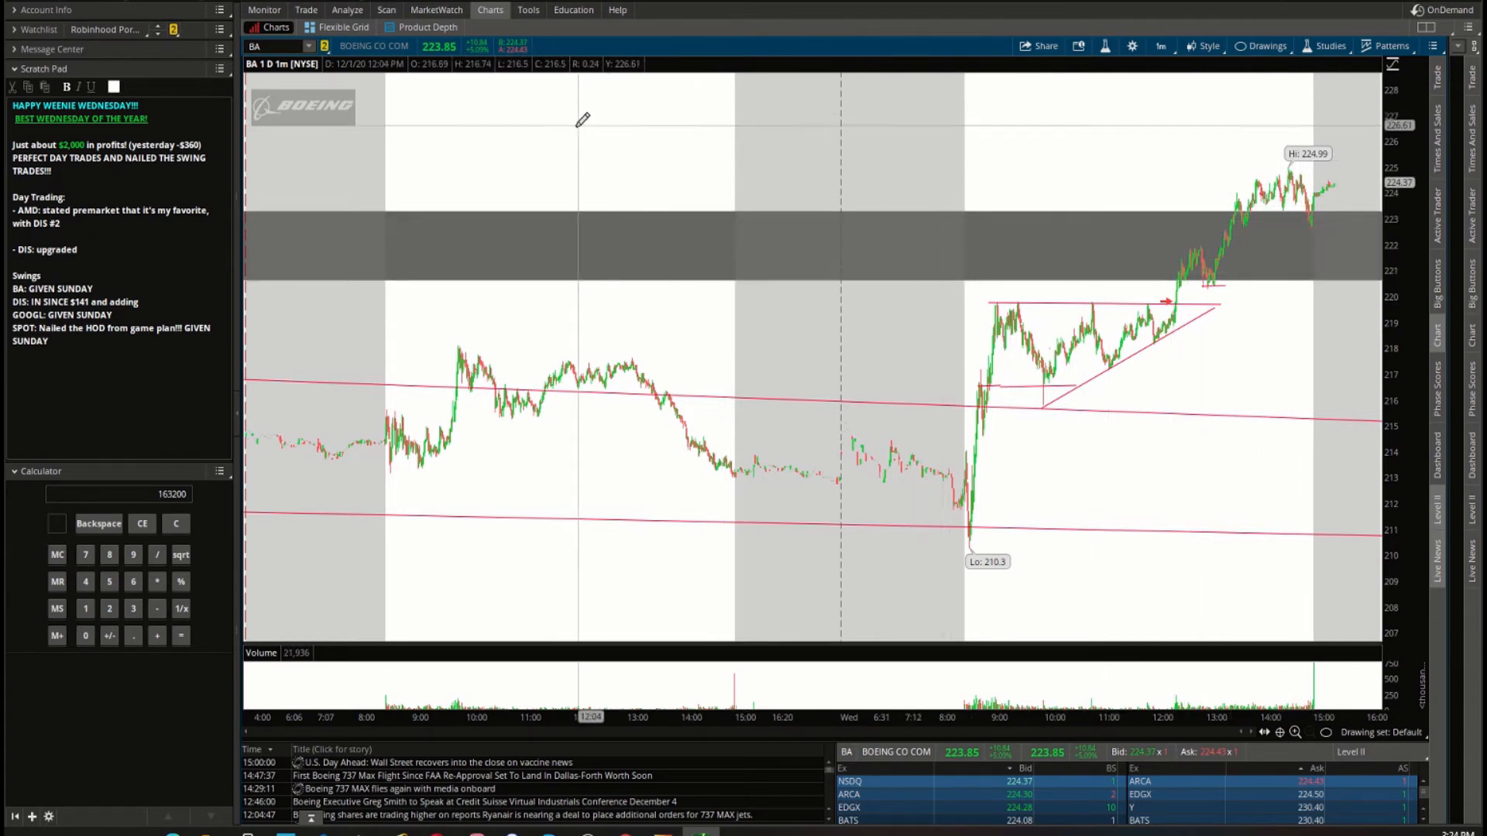
{"action": "mouse_move", "coordinate": [849, 180]}
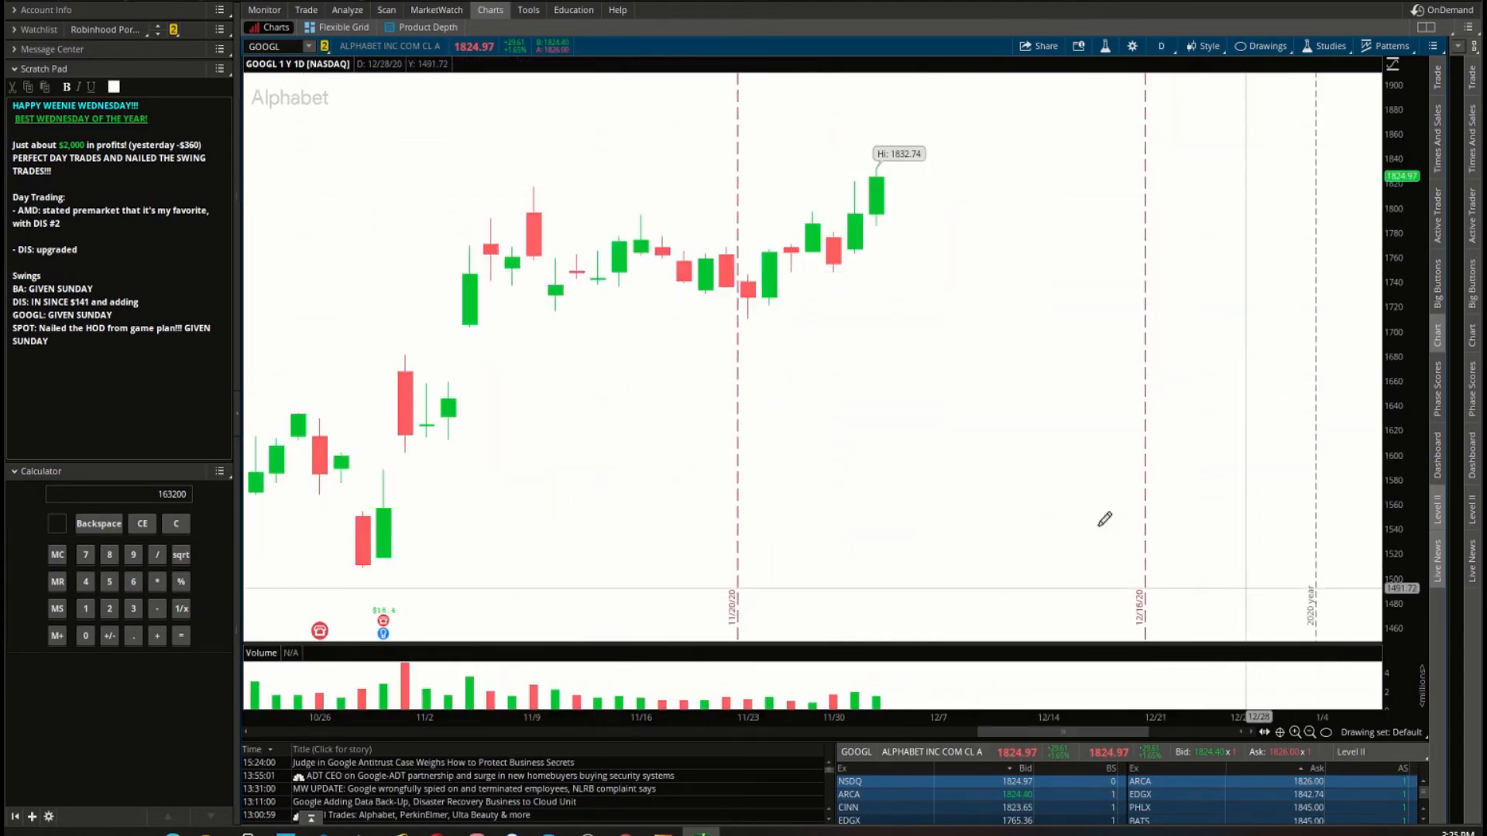
{"action": "mouse_move", "coordinate": [858, 218]}
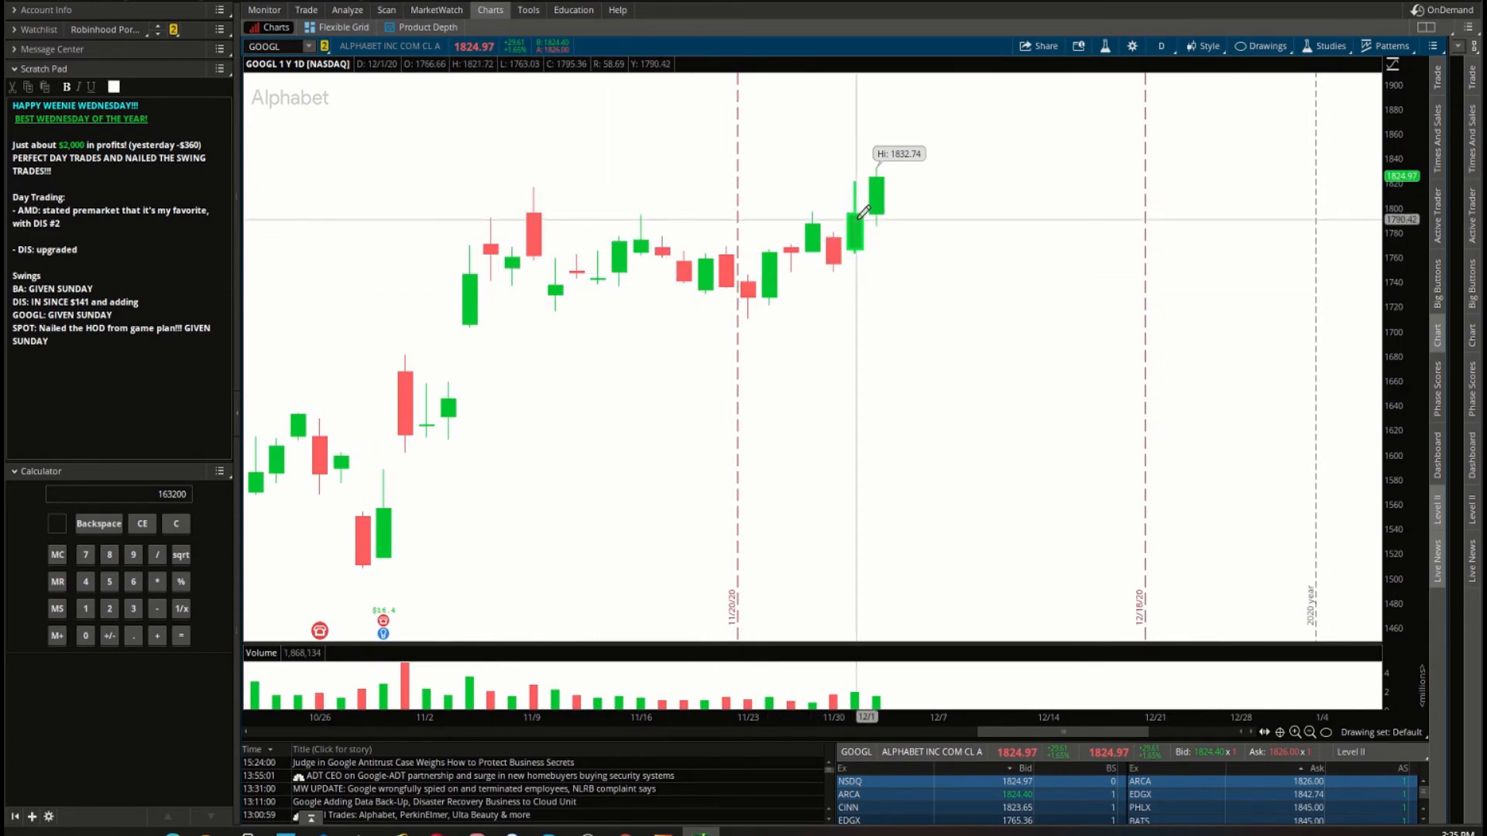
Switch the GOOGL chart to one day of one-minute candles.
{"action": "left_click", "coordinate": [1161, 45]}
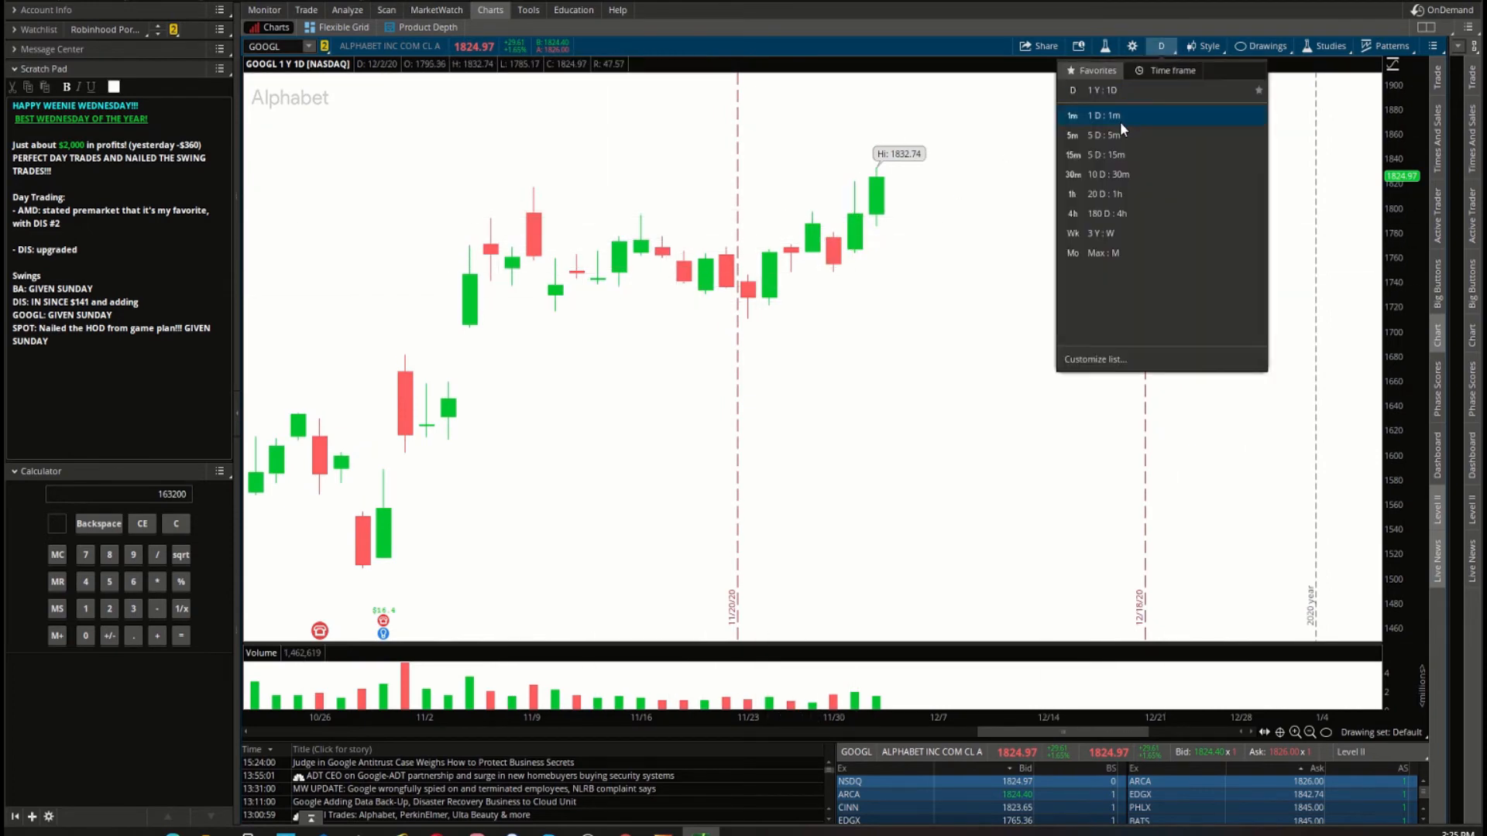
{"action": "left_click", "coordinate": [1072, 115]}
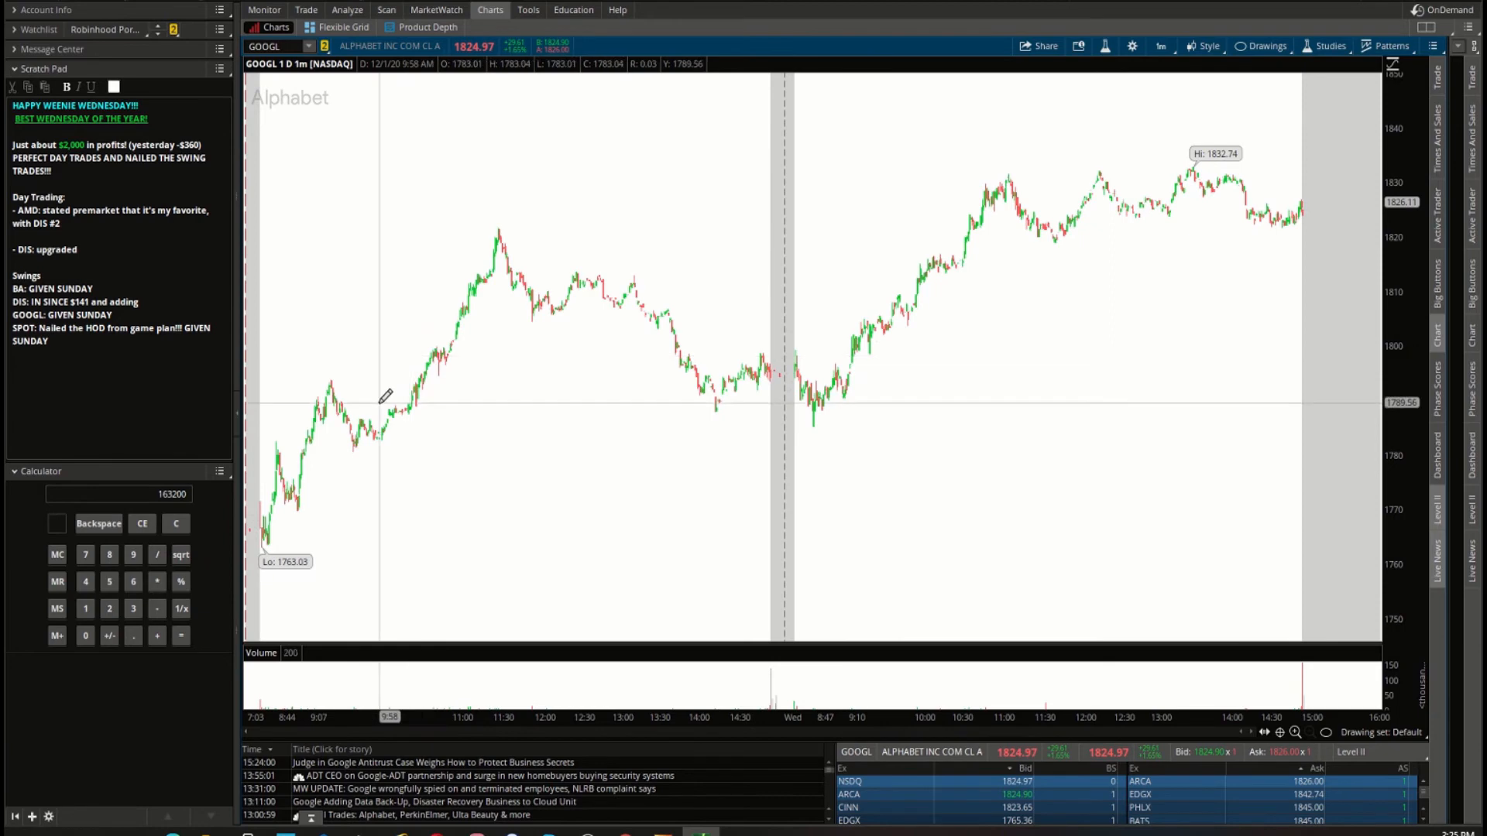
{"action": "mouse_move", "coordinate": [416, 390]}
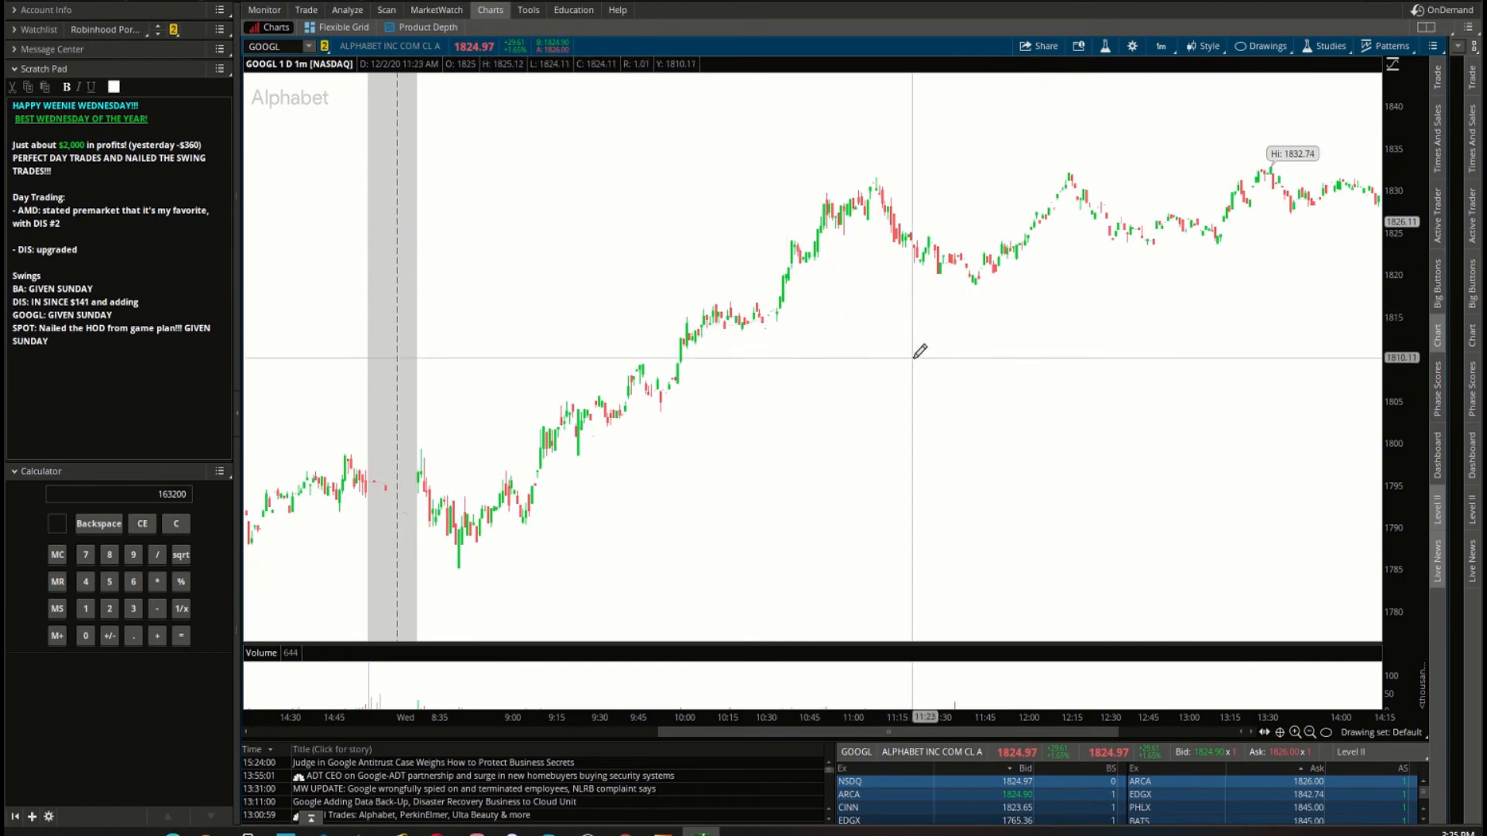
{"action": "mouse_move", "coordinate": [1057, 175]}
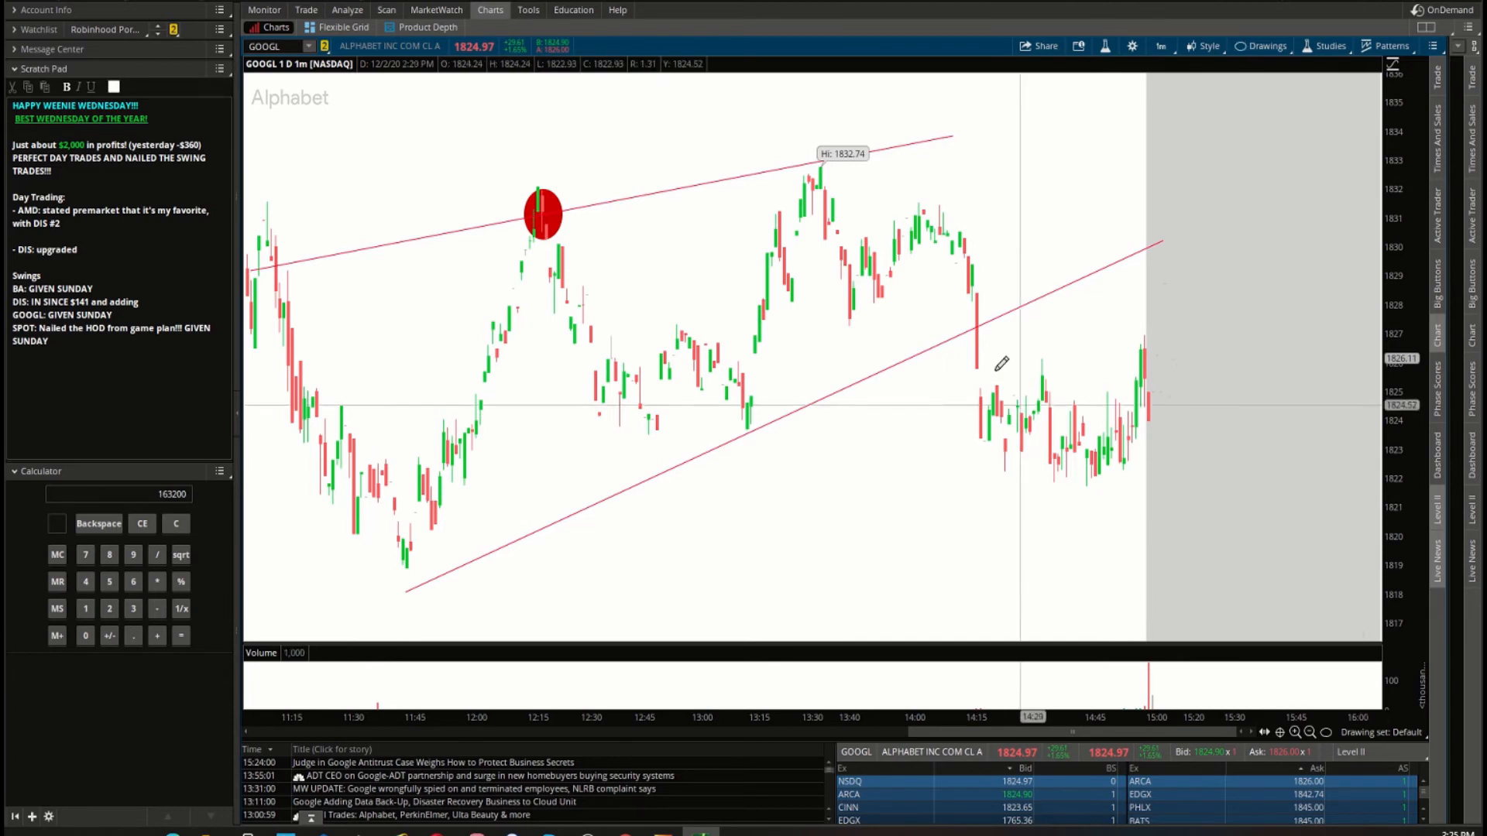
{"action": "mouse_move", "coordinate": [974, 665]}
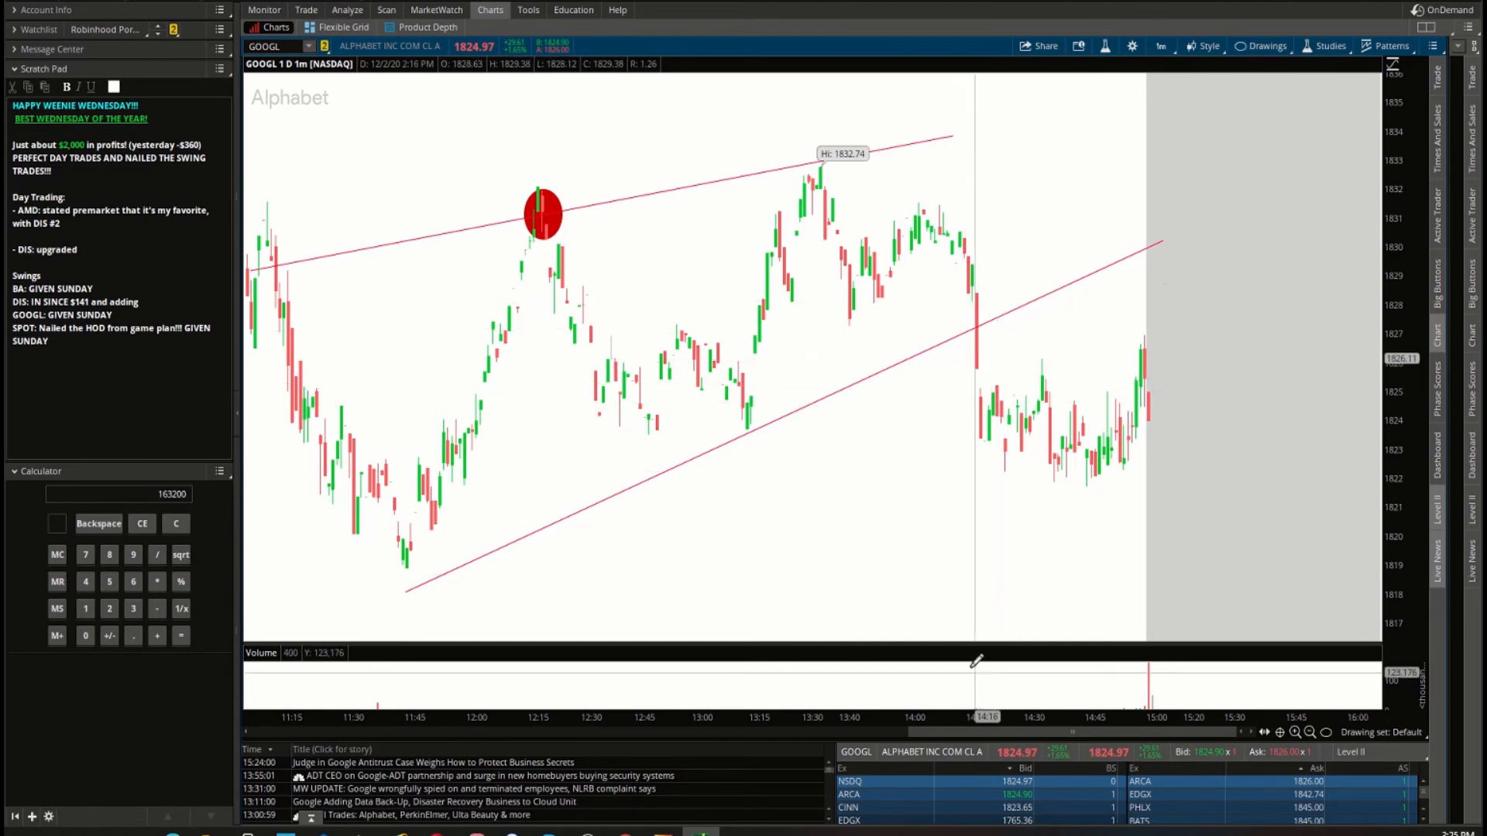
{"action": "mouse_move", "coordinate": [979, 633]}
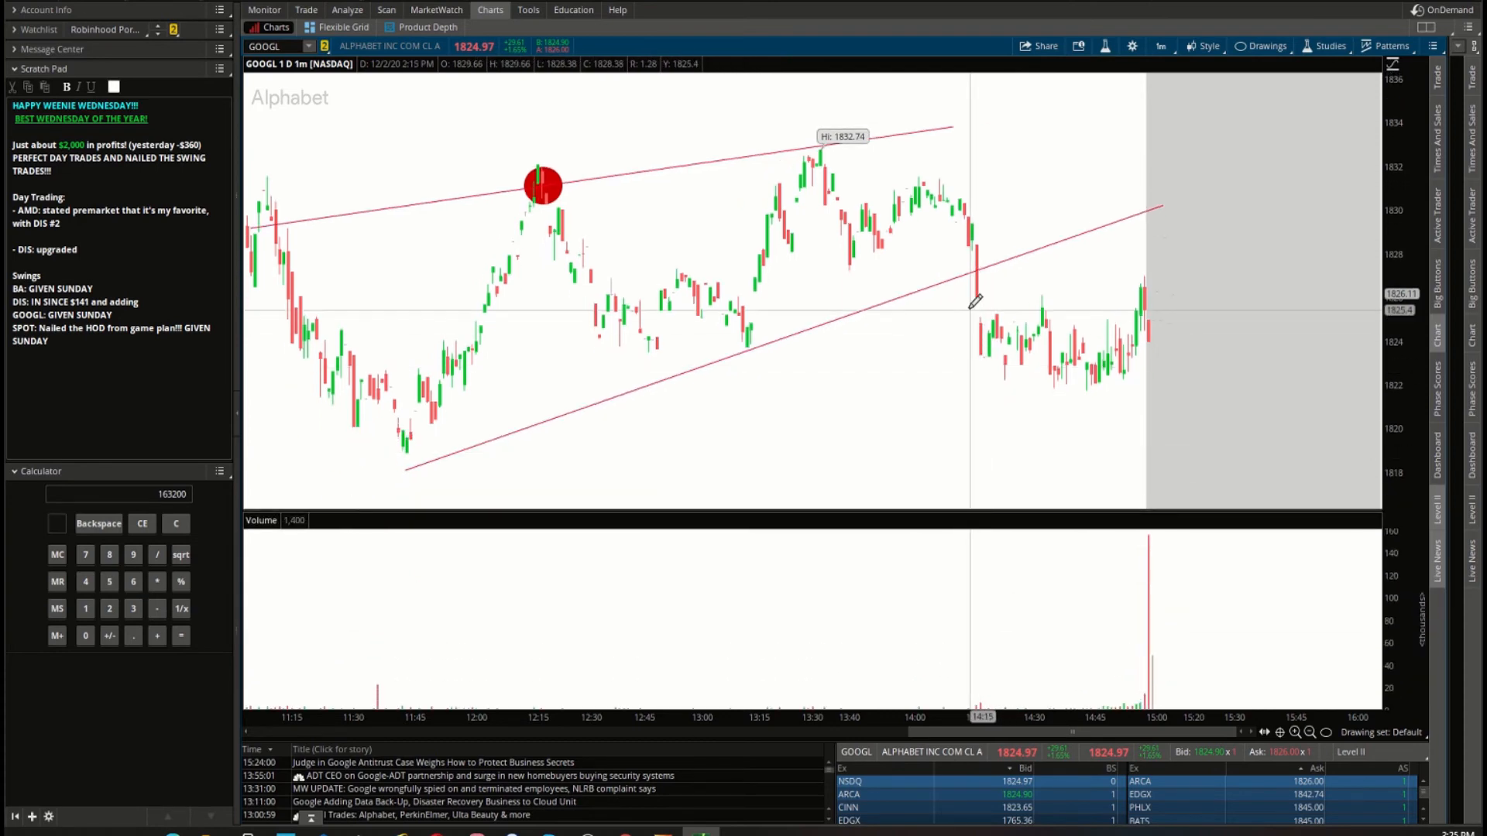
{"action": "mouse_move", "coordinate": [708, 303]}
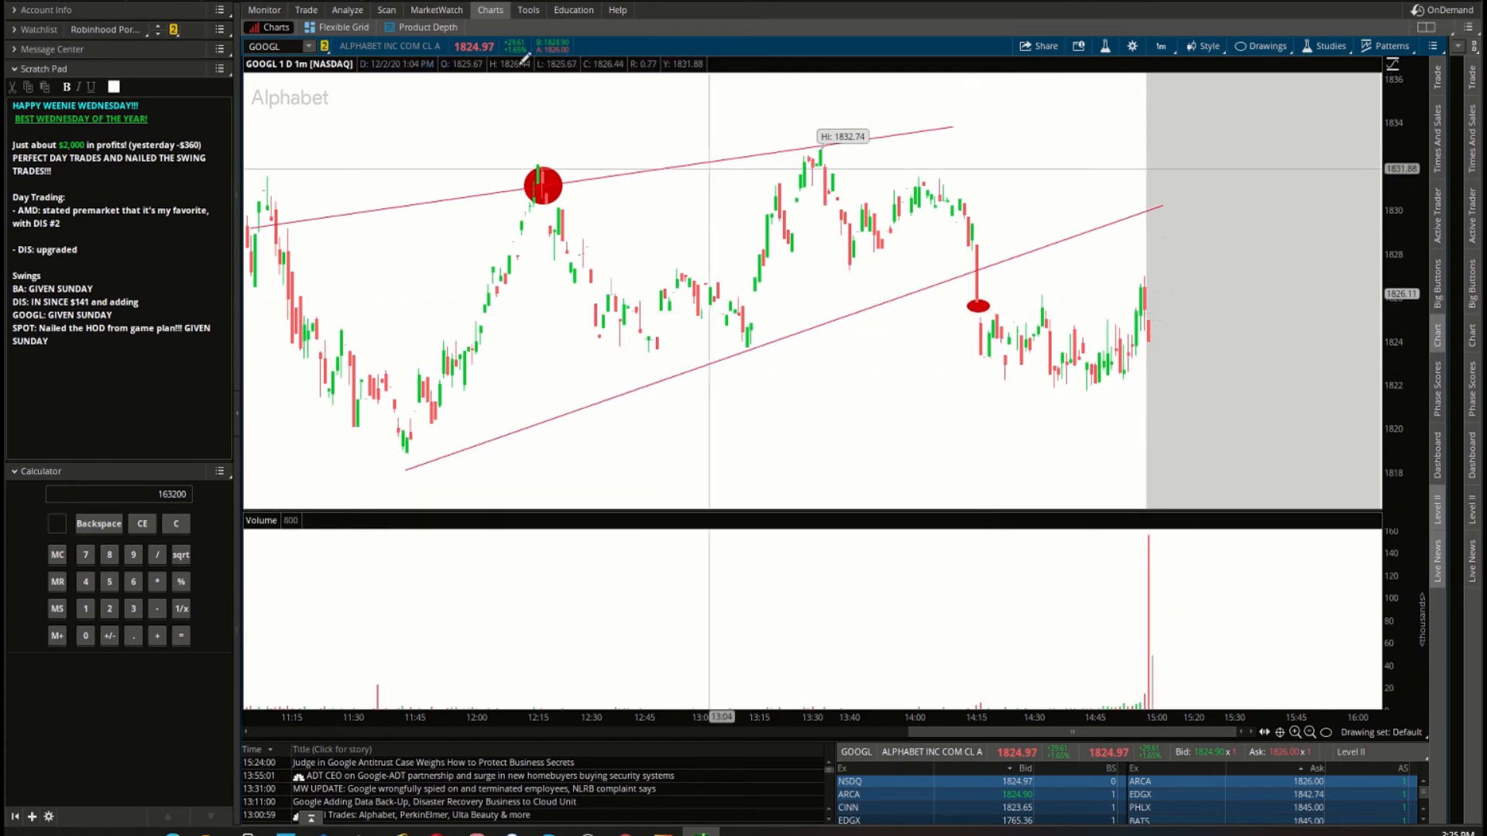
Expand today's GOOGL position trades in Activity and Positions, then return to its chart.
{"action": "left_click", "coordinate": [264, 9]}
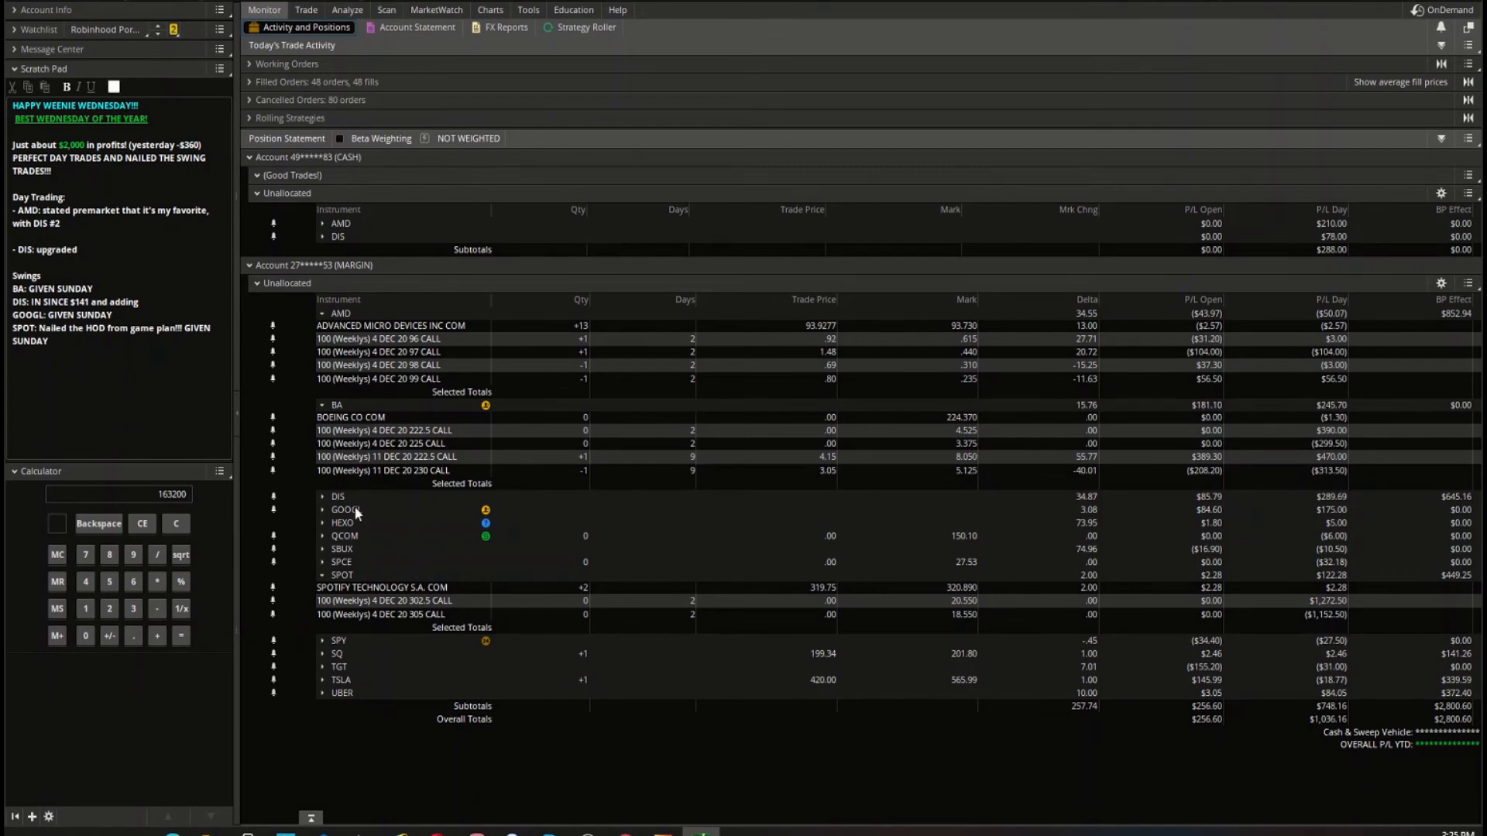
{"action": "left_click", "coordinate": [322, 509]}
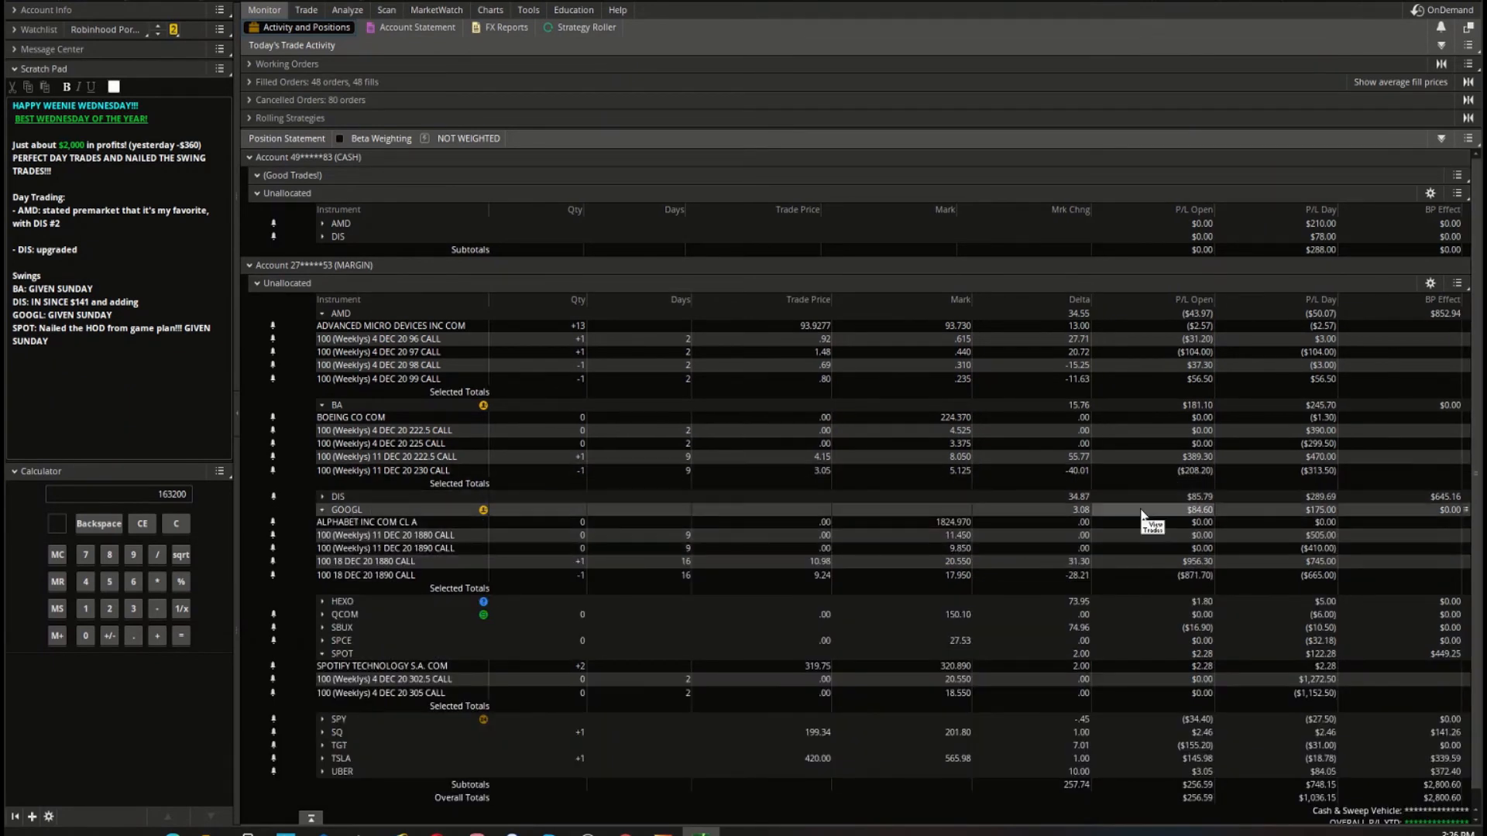
{"action": "mouse_move", "coordinate": [595, 573]}
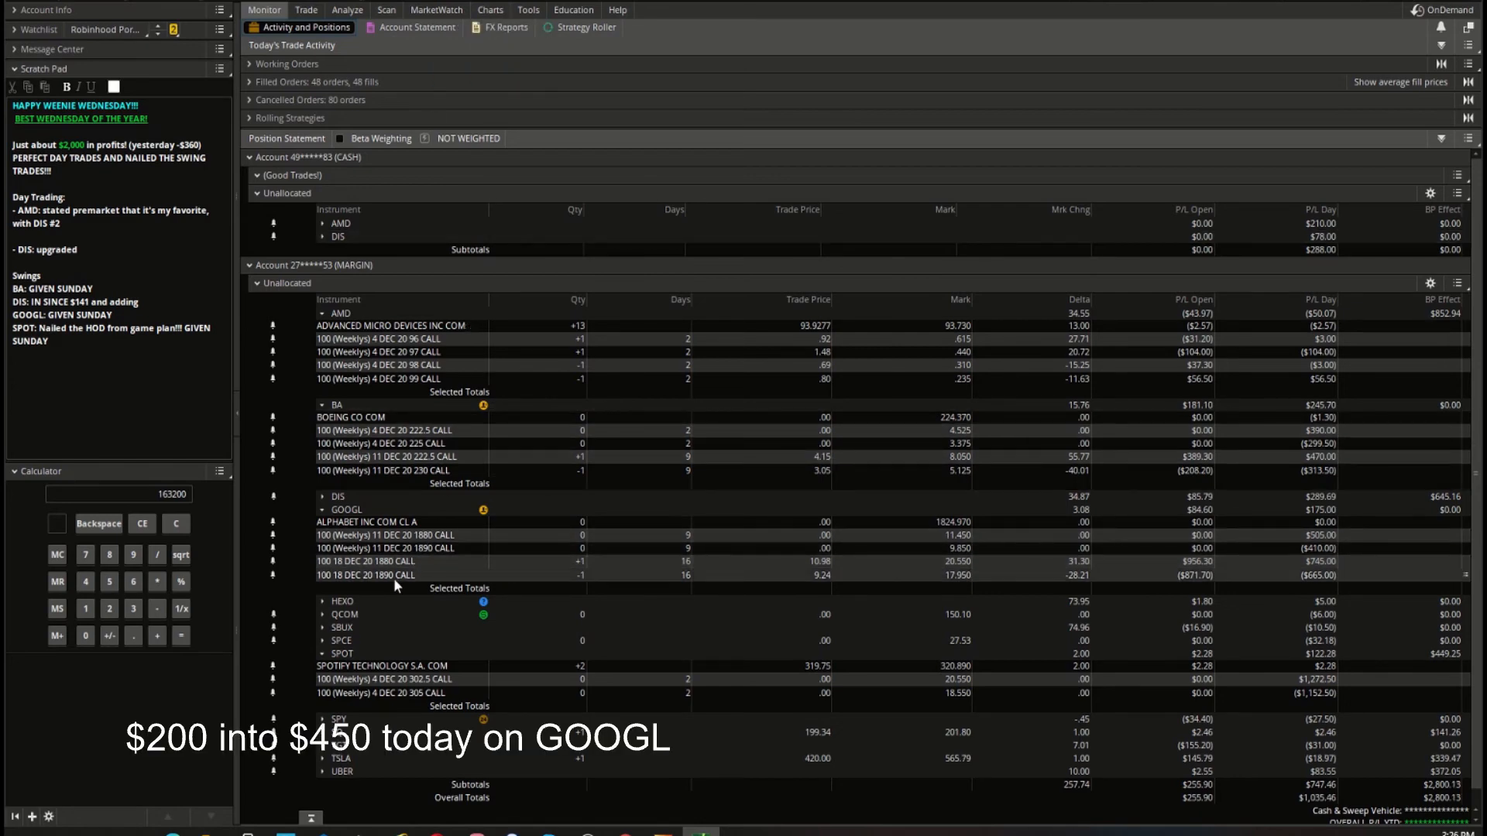
{"action": "left_click", "coordinate": [490, 9]}
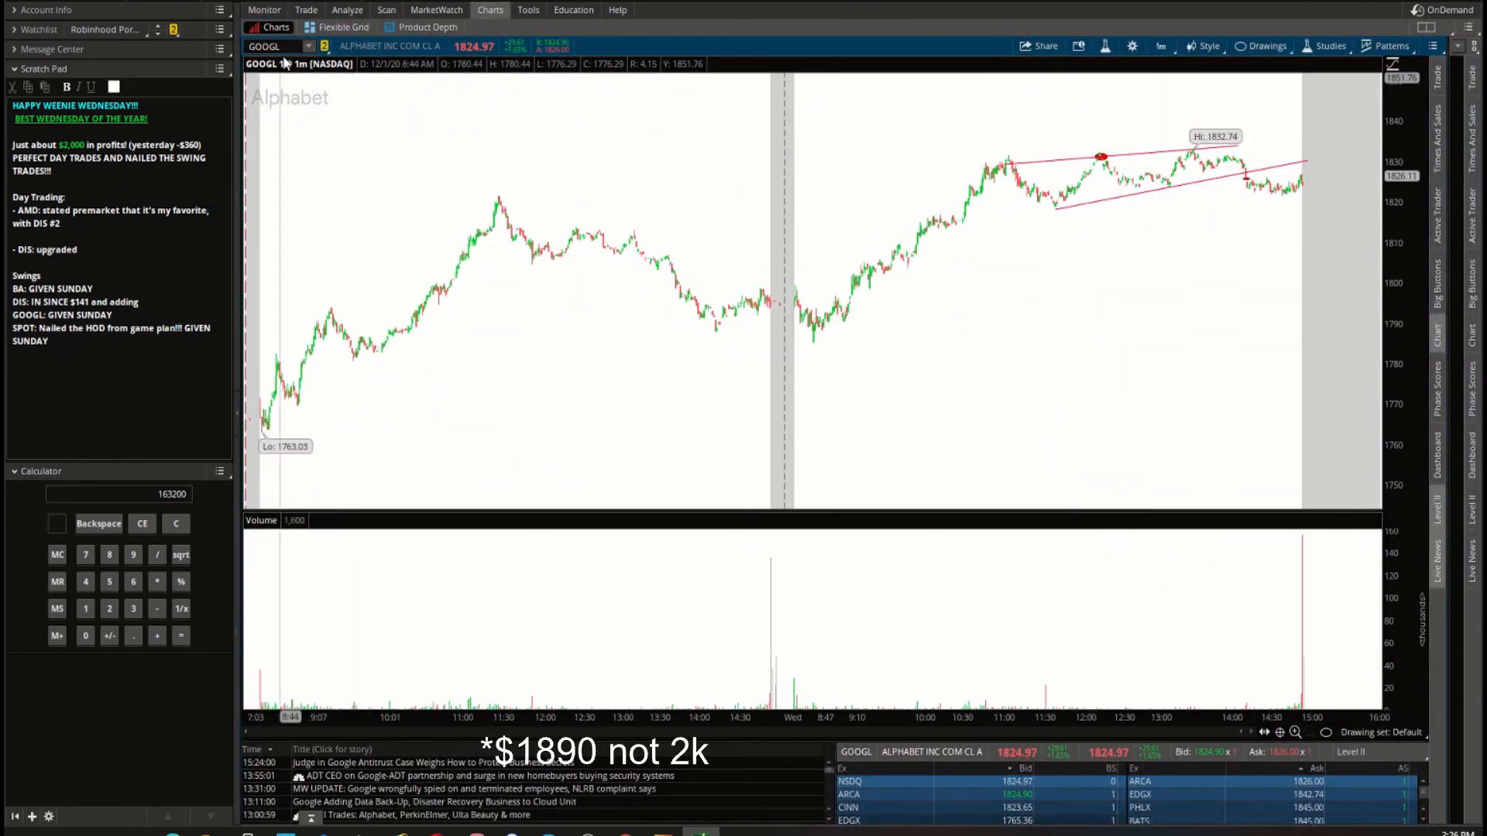
Load SPOT and mark its breakout with red dots on the five-day chart.
{"action": "type", "text": "SPOT"}
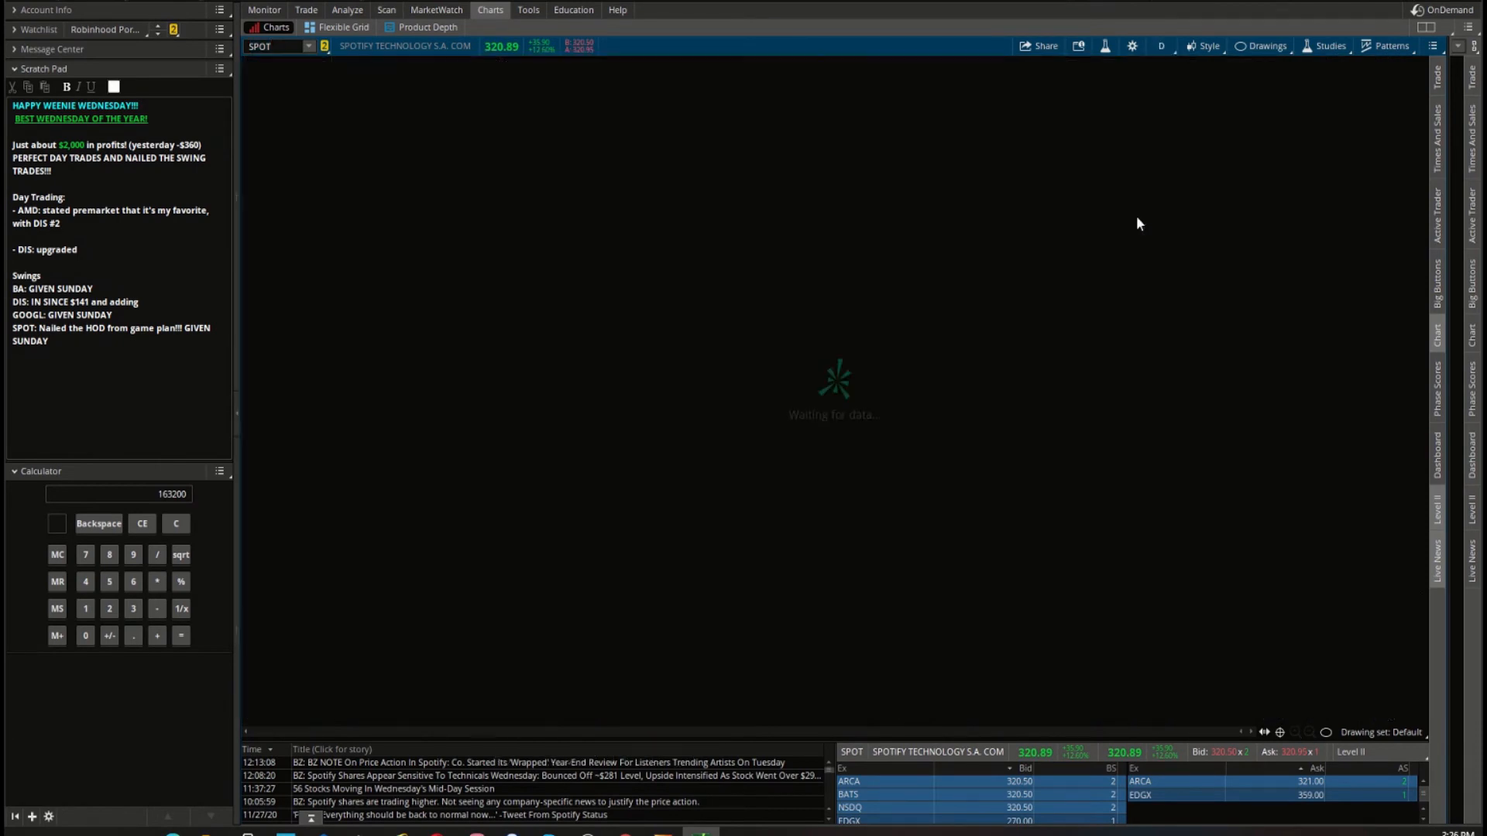
{"action": "right_click", "coordinate": [1138, 223]}
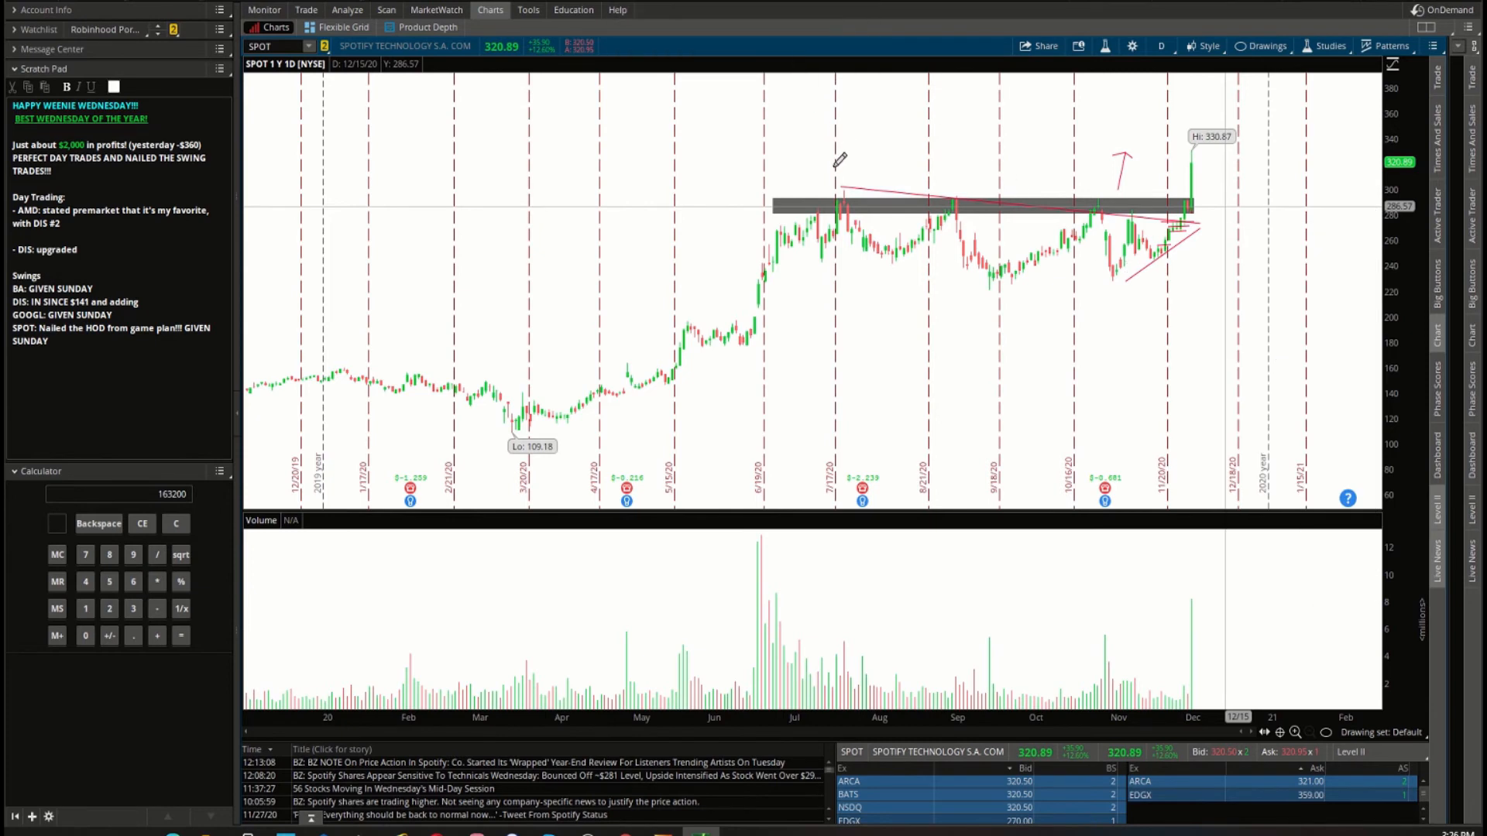
{"action": "left_click", "coordinate": [1295, 733]}
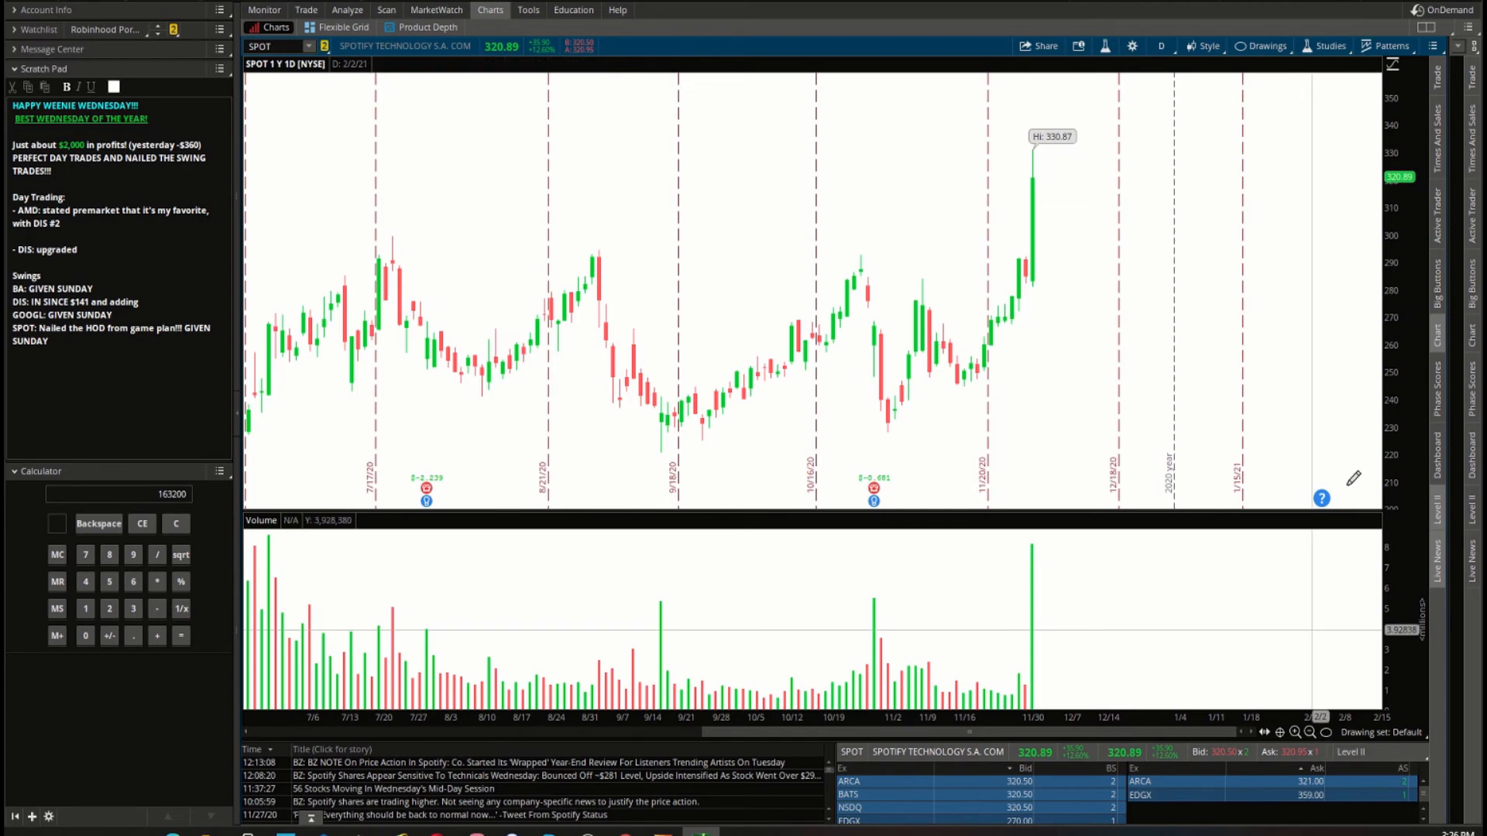
{"action": "mouse_move", "coordinate": [986, 282]}
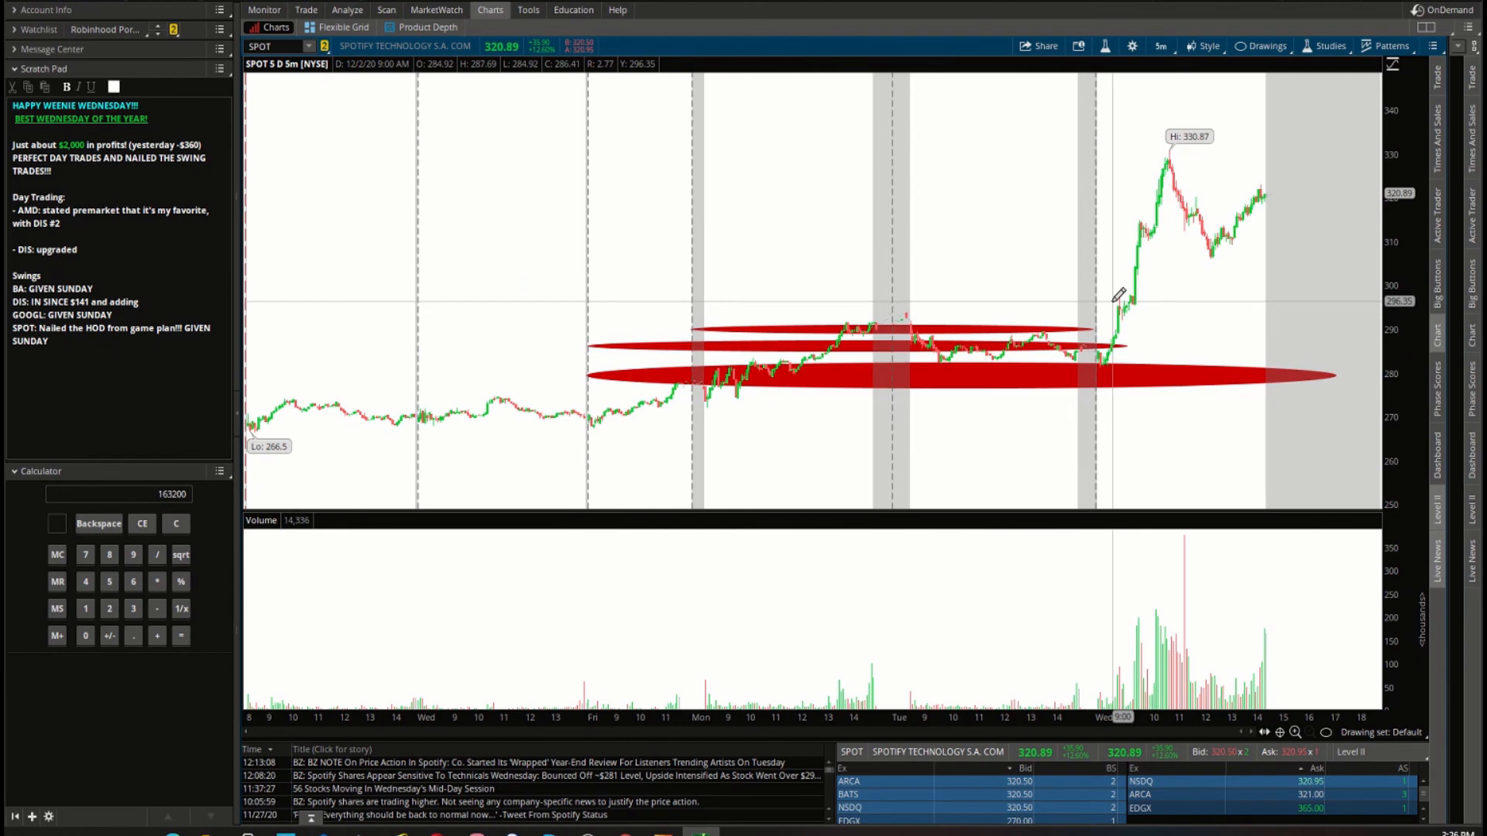
{"action": "mouse_move", "coordinate": [1148, 234]}
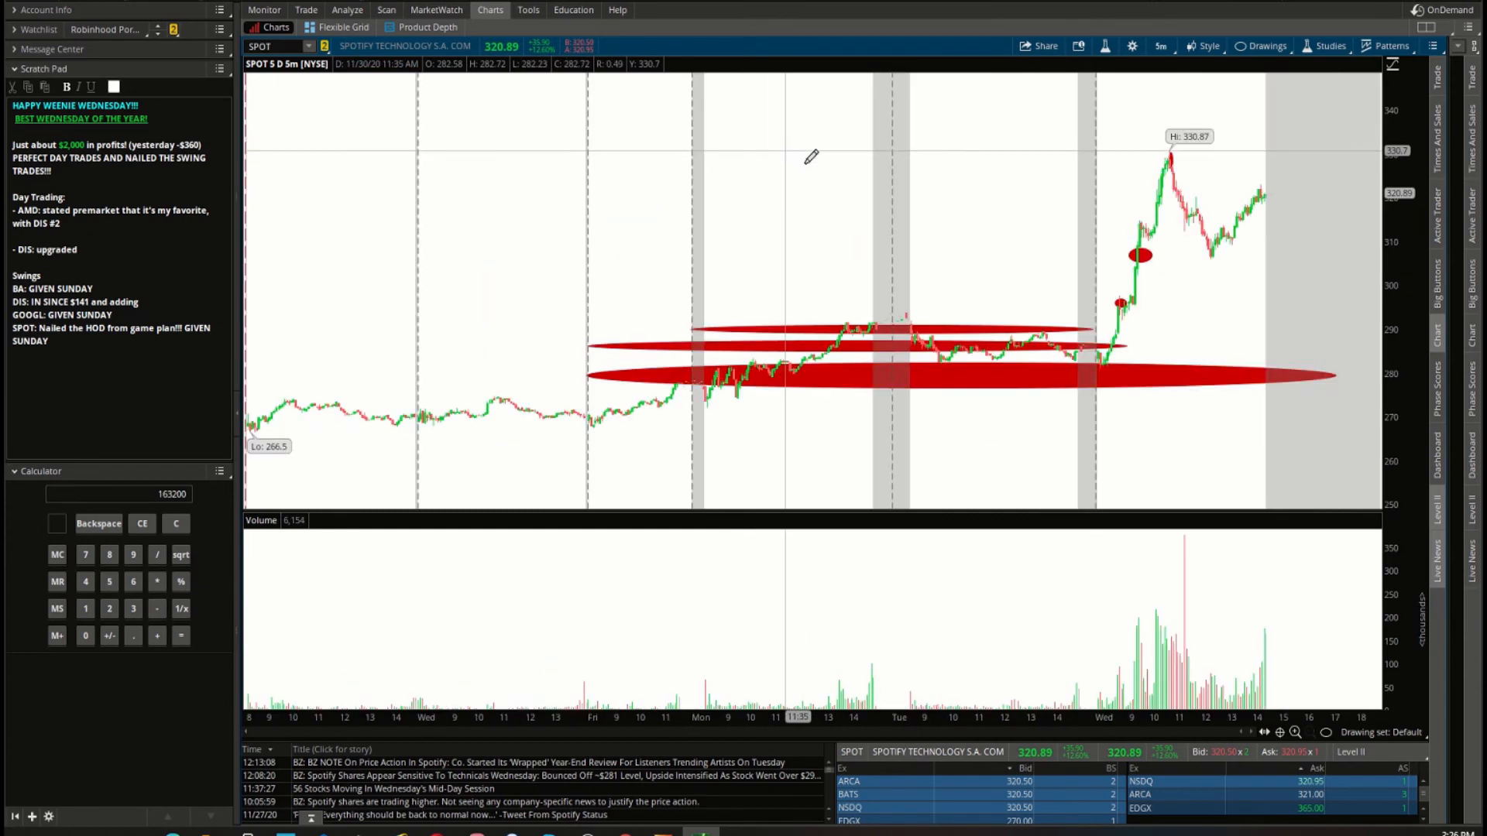
{"action": "mouse_move", "coordinate": [956, 244]}
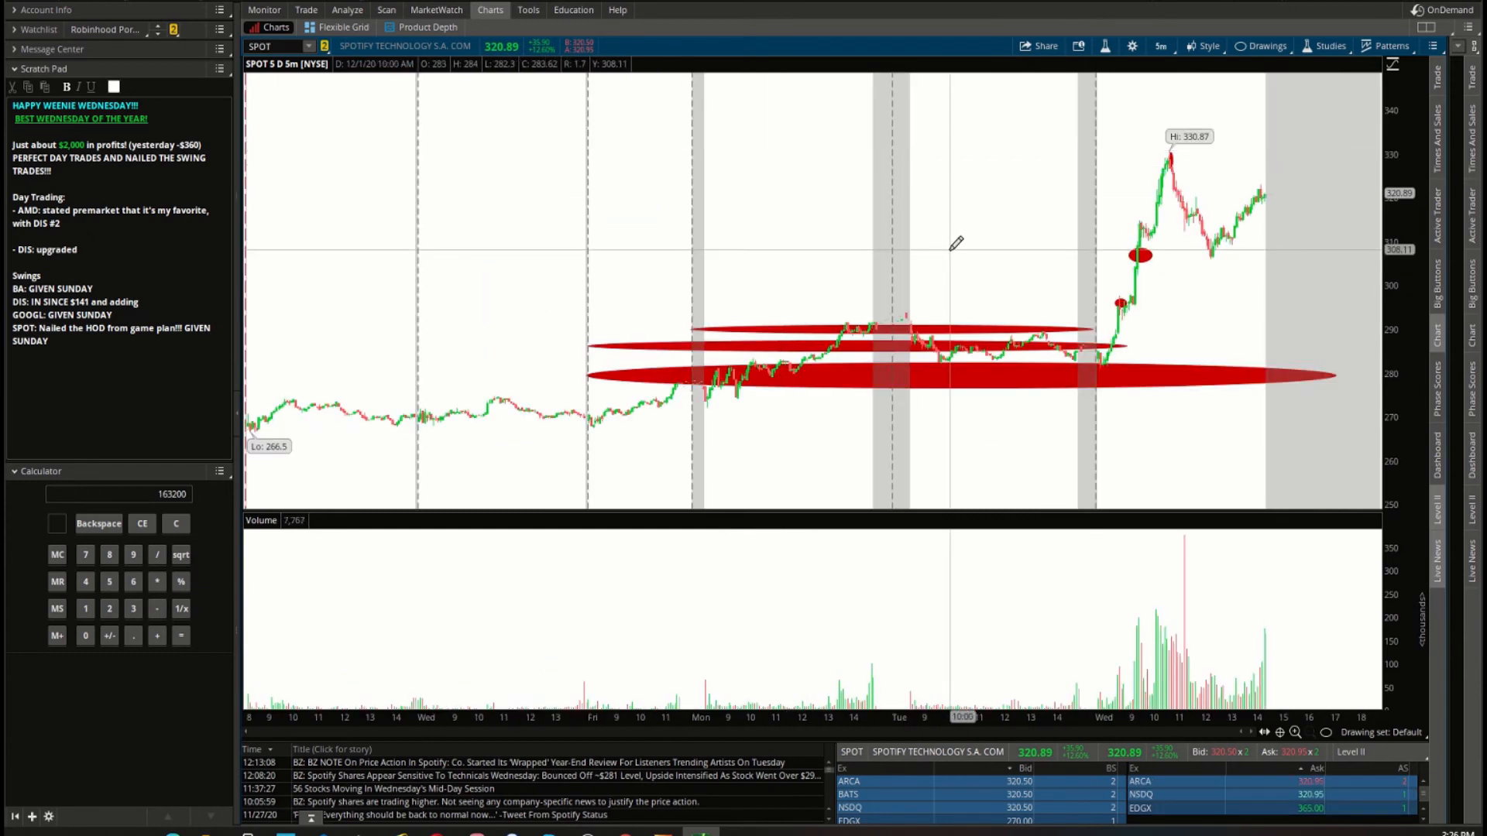
{"action": "mouse_move", "coordinate": [1100, 339]}
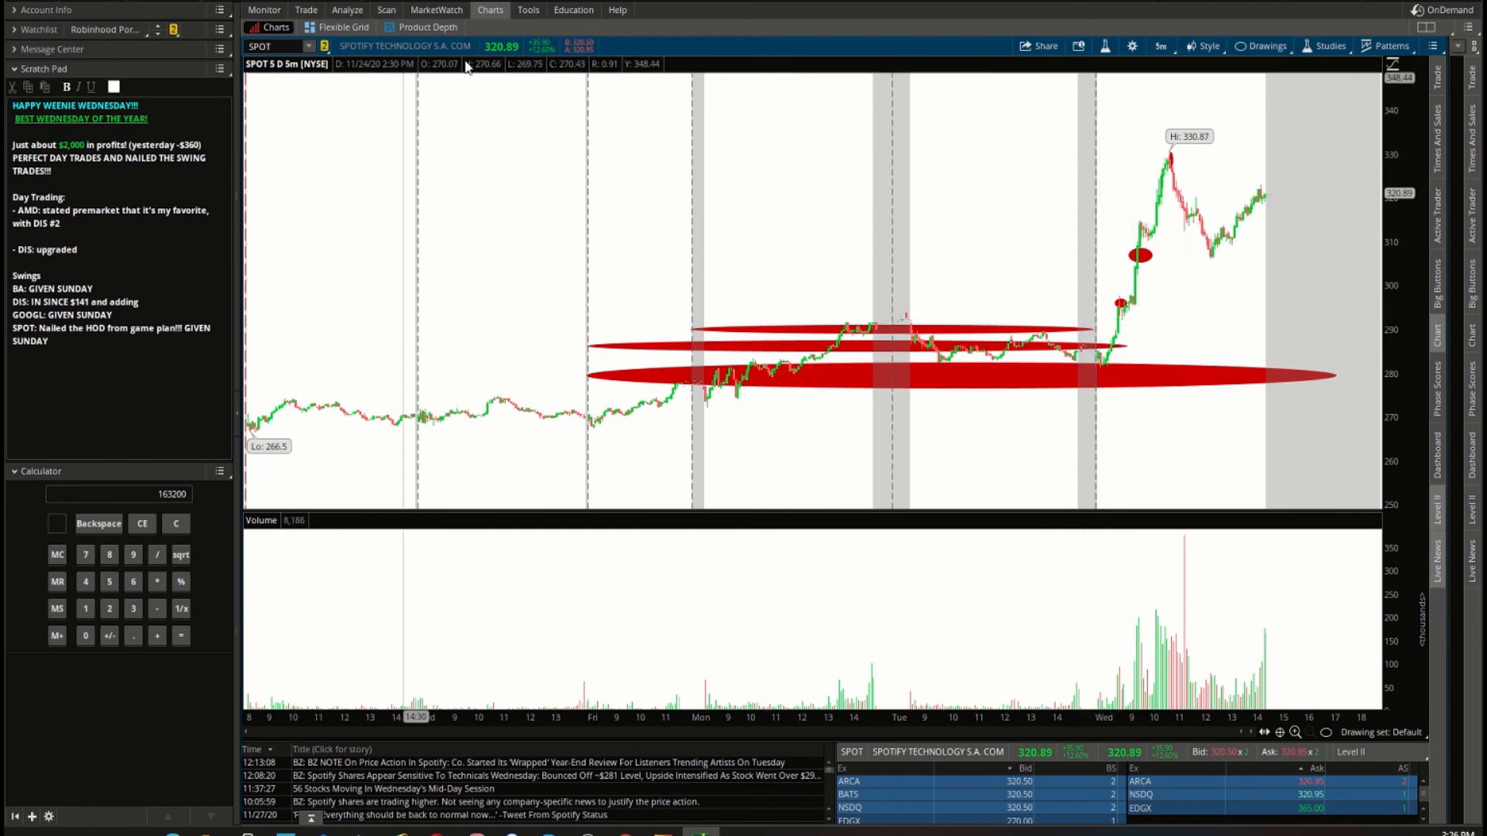
Switch SPOT to one year of daily bars and clear all drawings.
{"action": "left_click", "coordinate": [1160, 45]}
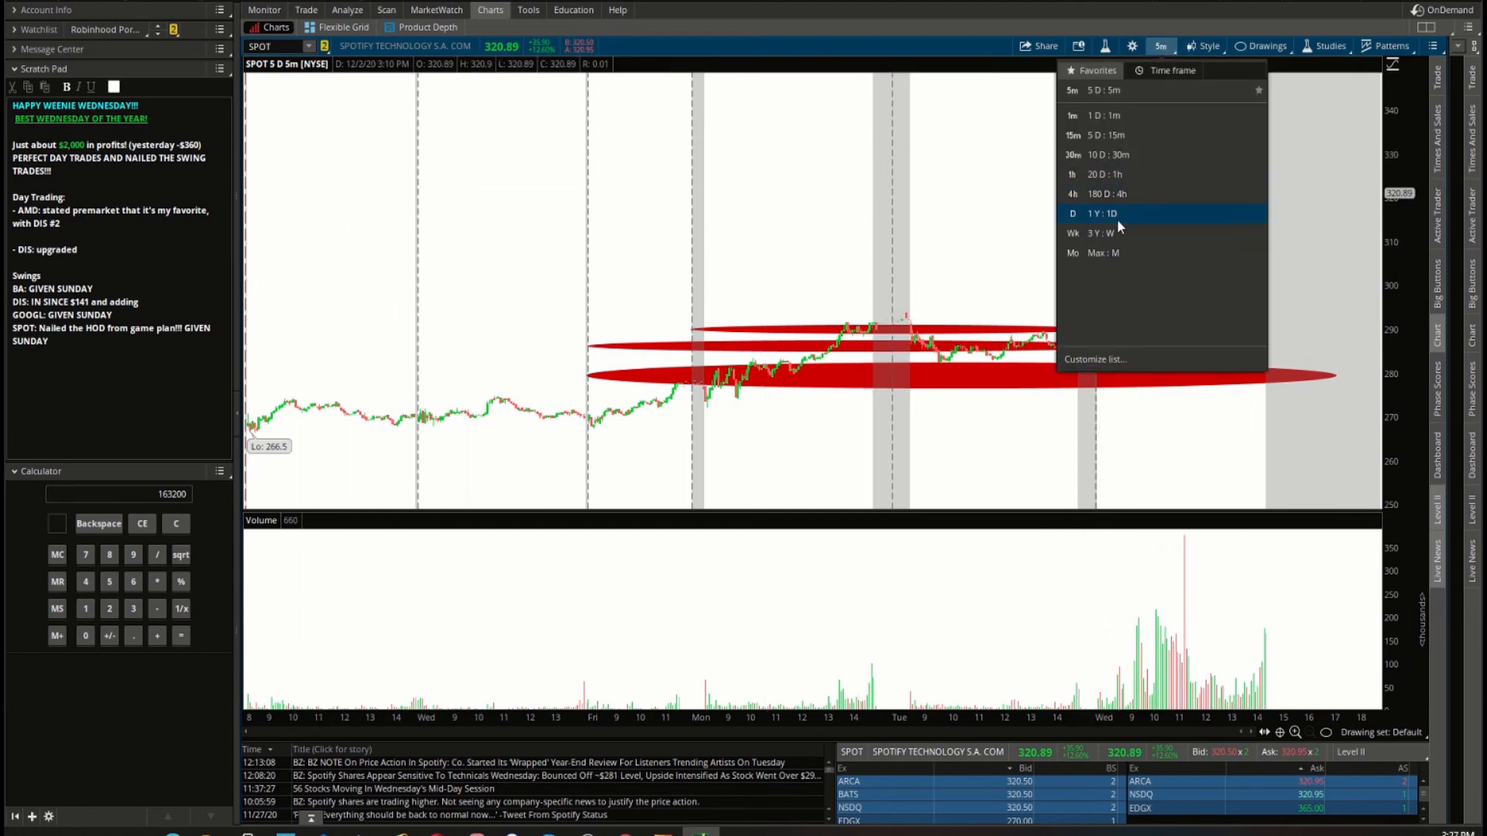
{"action": "left_click", "coordinate": [1100, 212]}
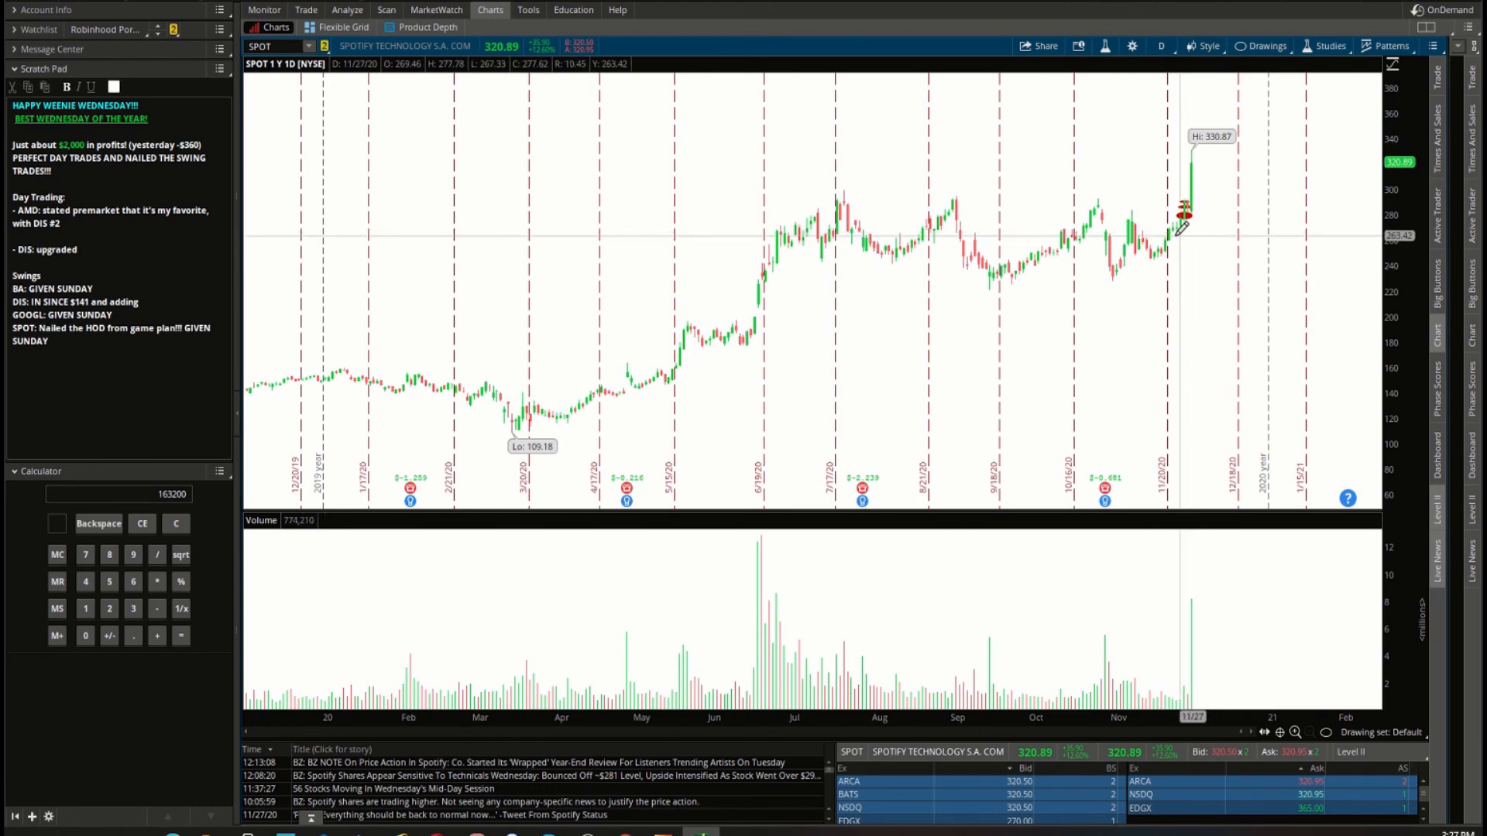
{"action": "mouse_move", "coordinate": [670, 276]}
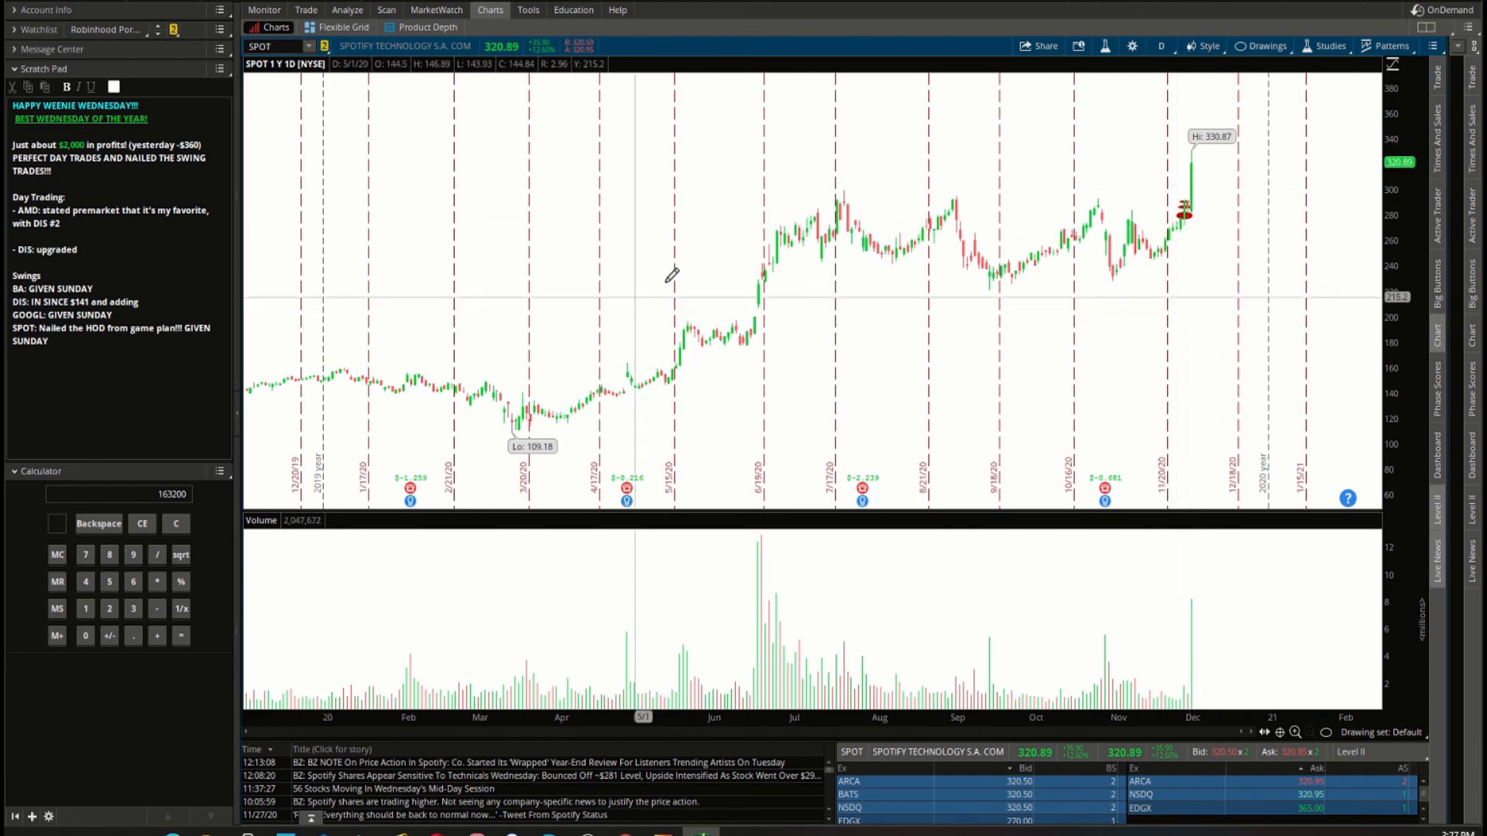
{"action": "mouse_move", "coordinate": [700, 276]}
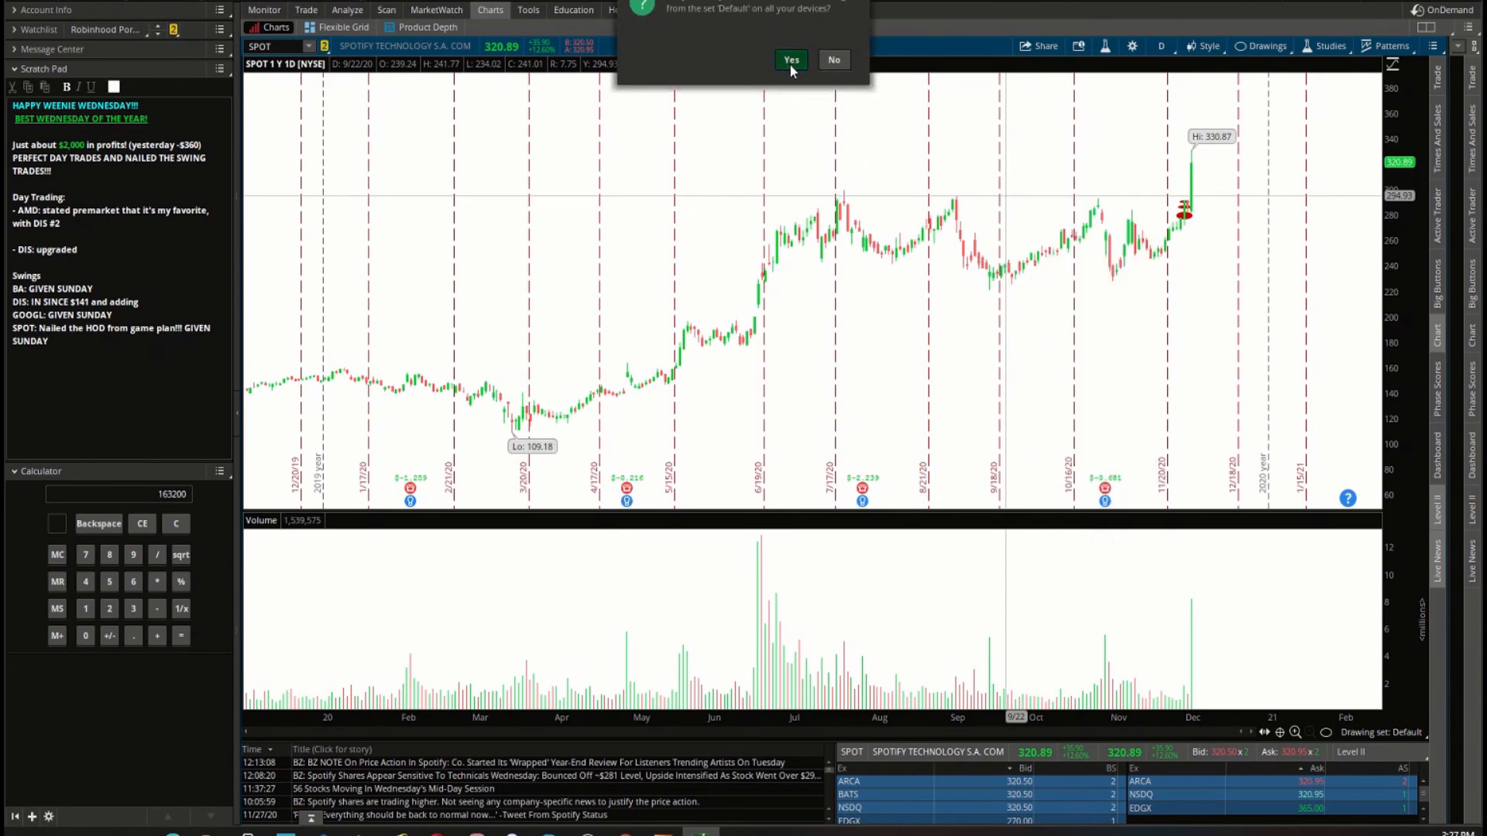
{"action": "left_click", "coordinate": [792, 61]}
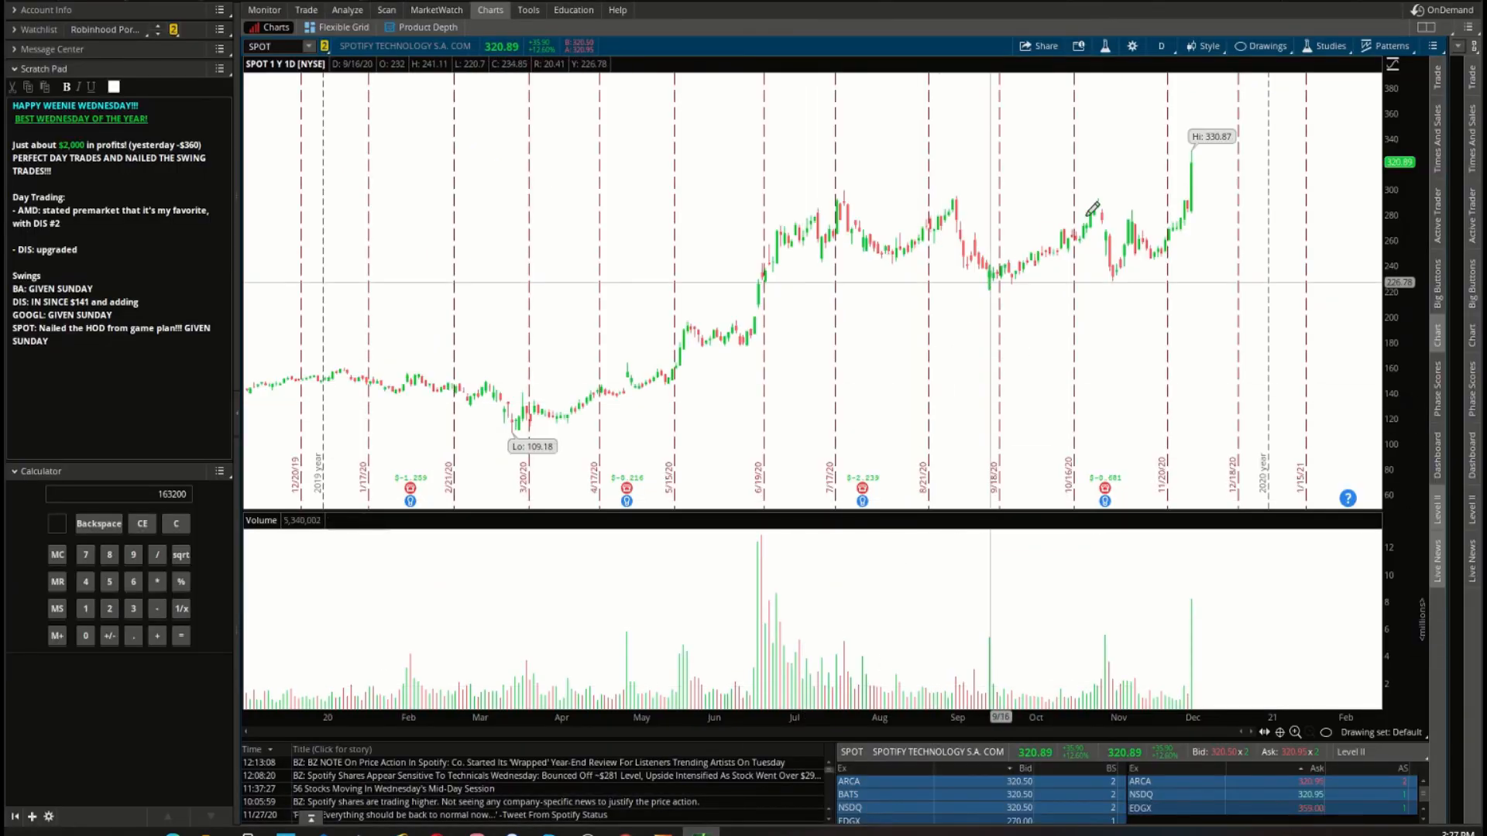
{"action": "mouse_move", "coordinate": [1211, 195]}
{"action": "type", "text": "TSLA"}
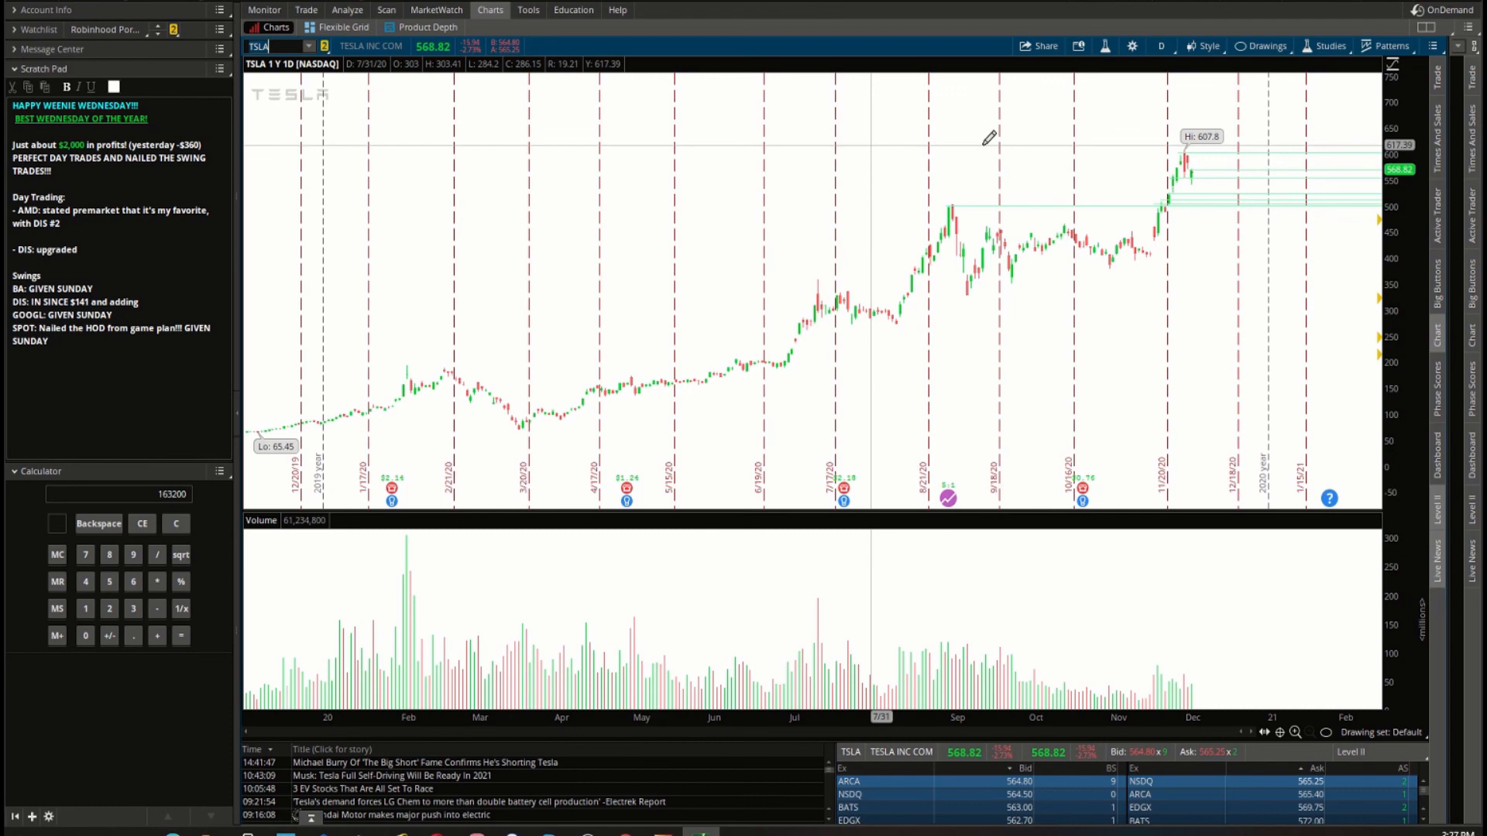
Switch the TSLA chart to five days of five-minute bars.
{"action": "left_click", "coordinate": [1160, 45]}
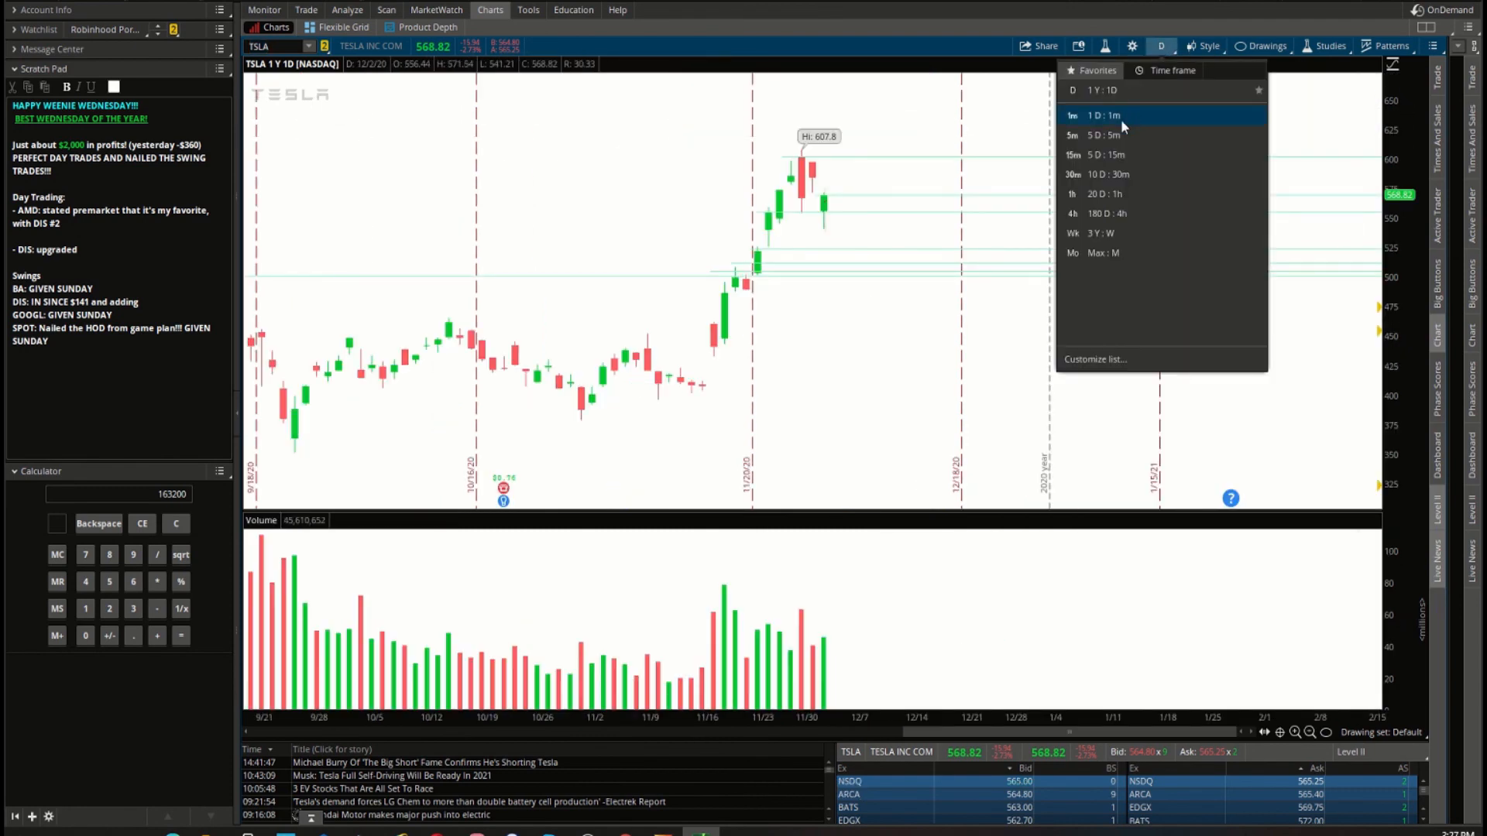
{"action": "left_click", "coordinate": [1075, 137]}
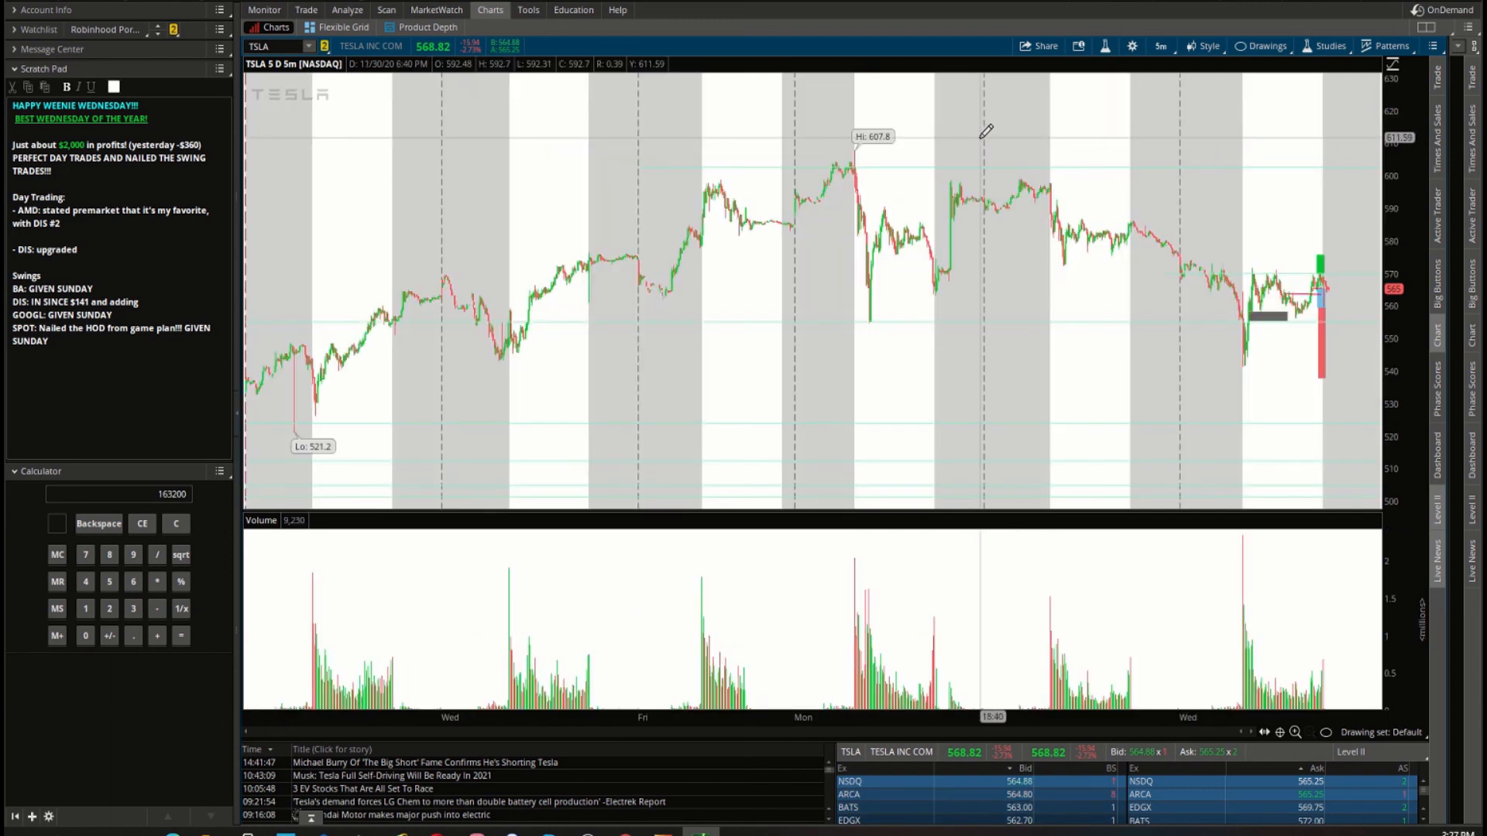
{"action": "mouse_move", "coordinate": [1010, 380]}
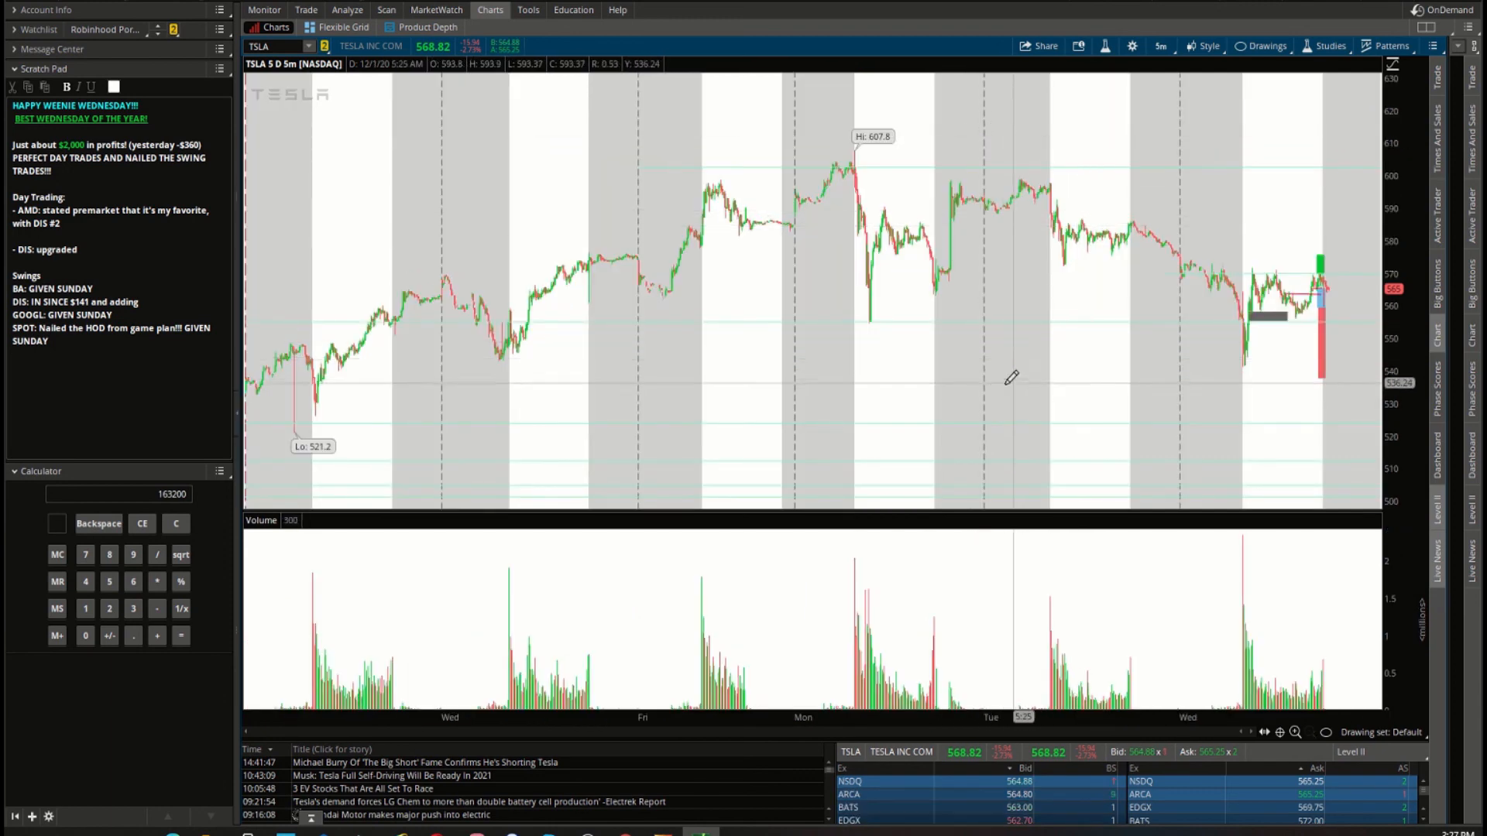
{"action": "mouse_move", "coordinate": [1027, 386]}
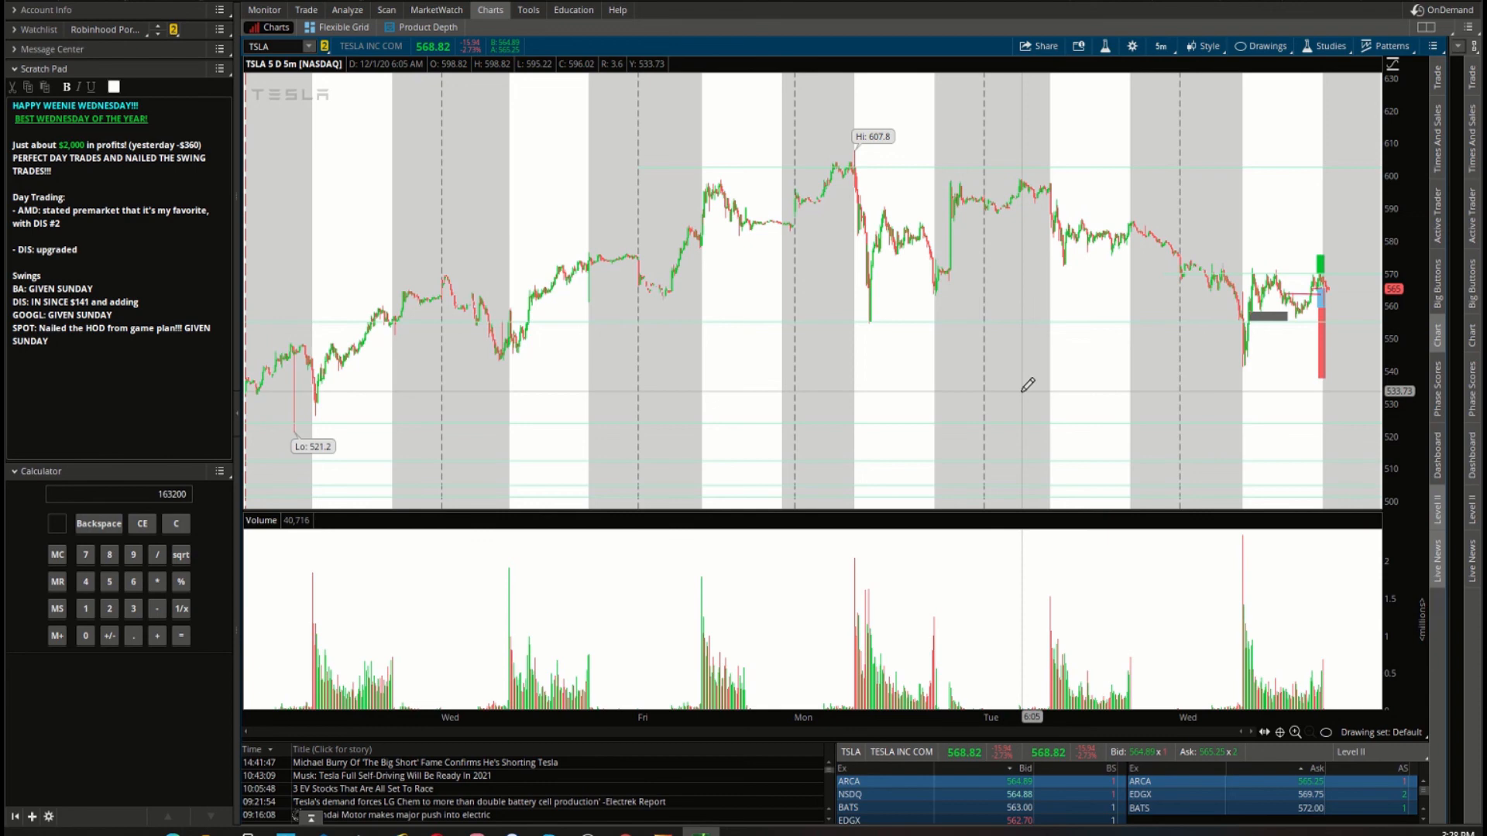
{"action": "mouse_move", "coordinate": [1026, 386]}
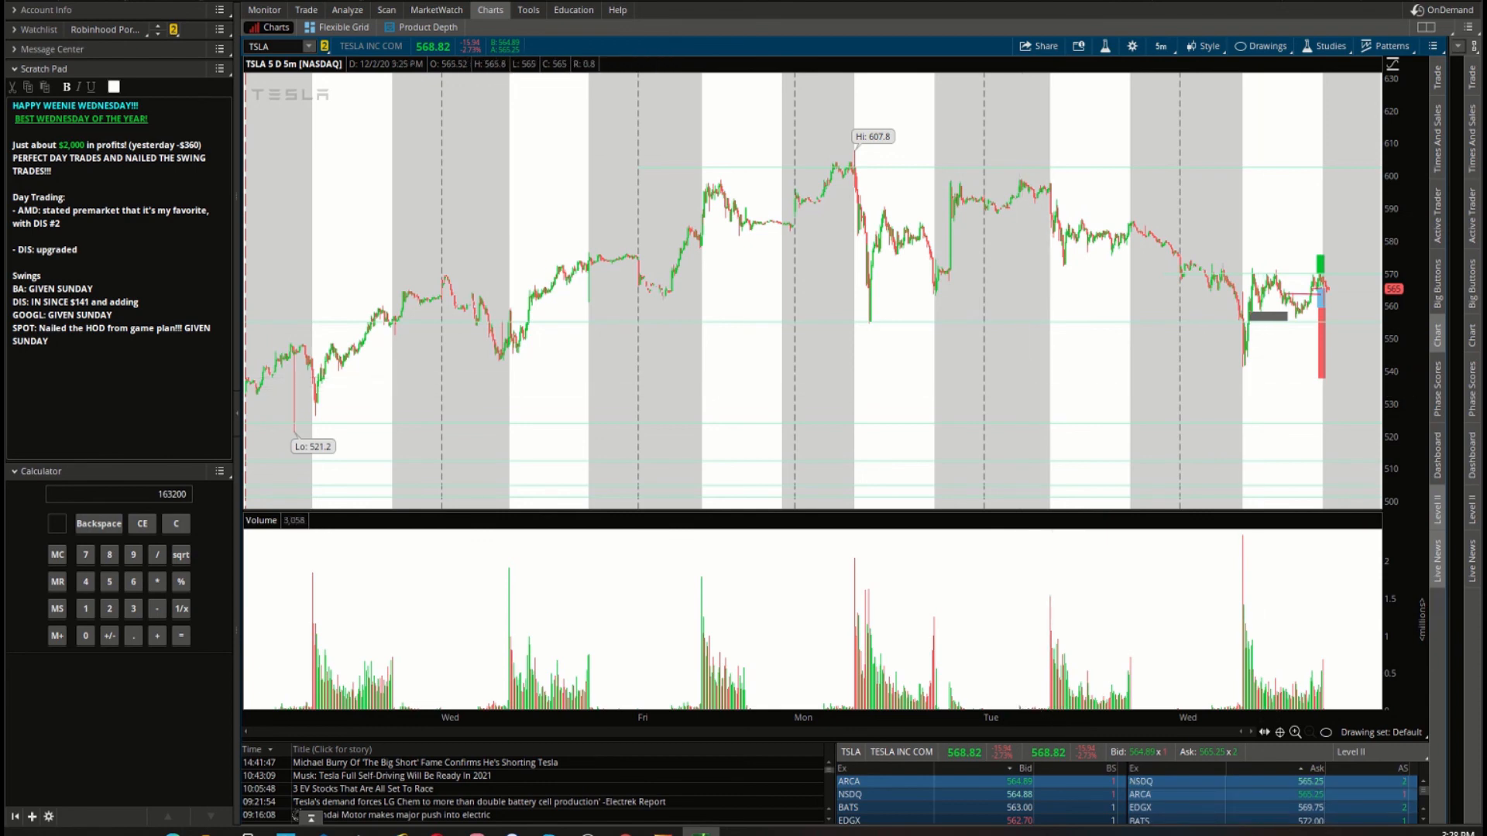